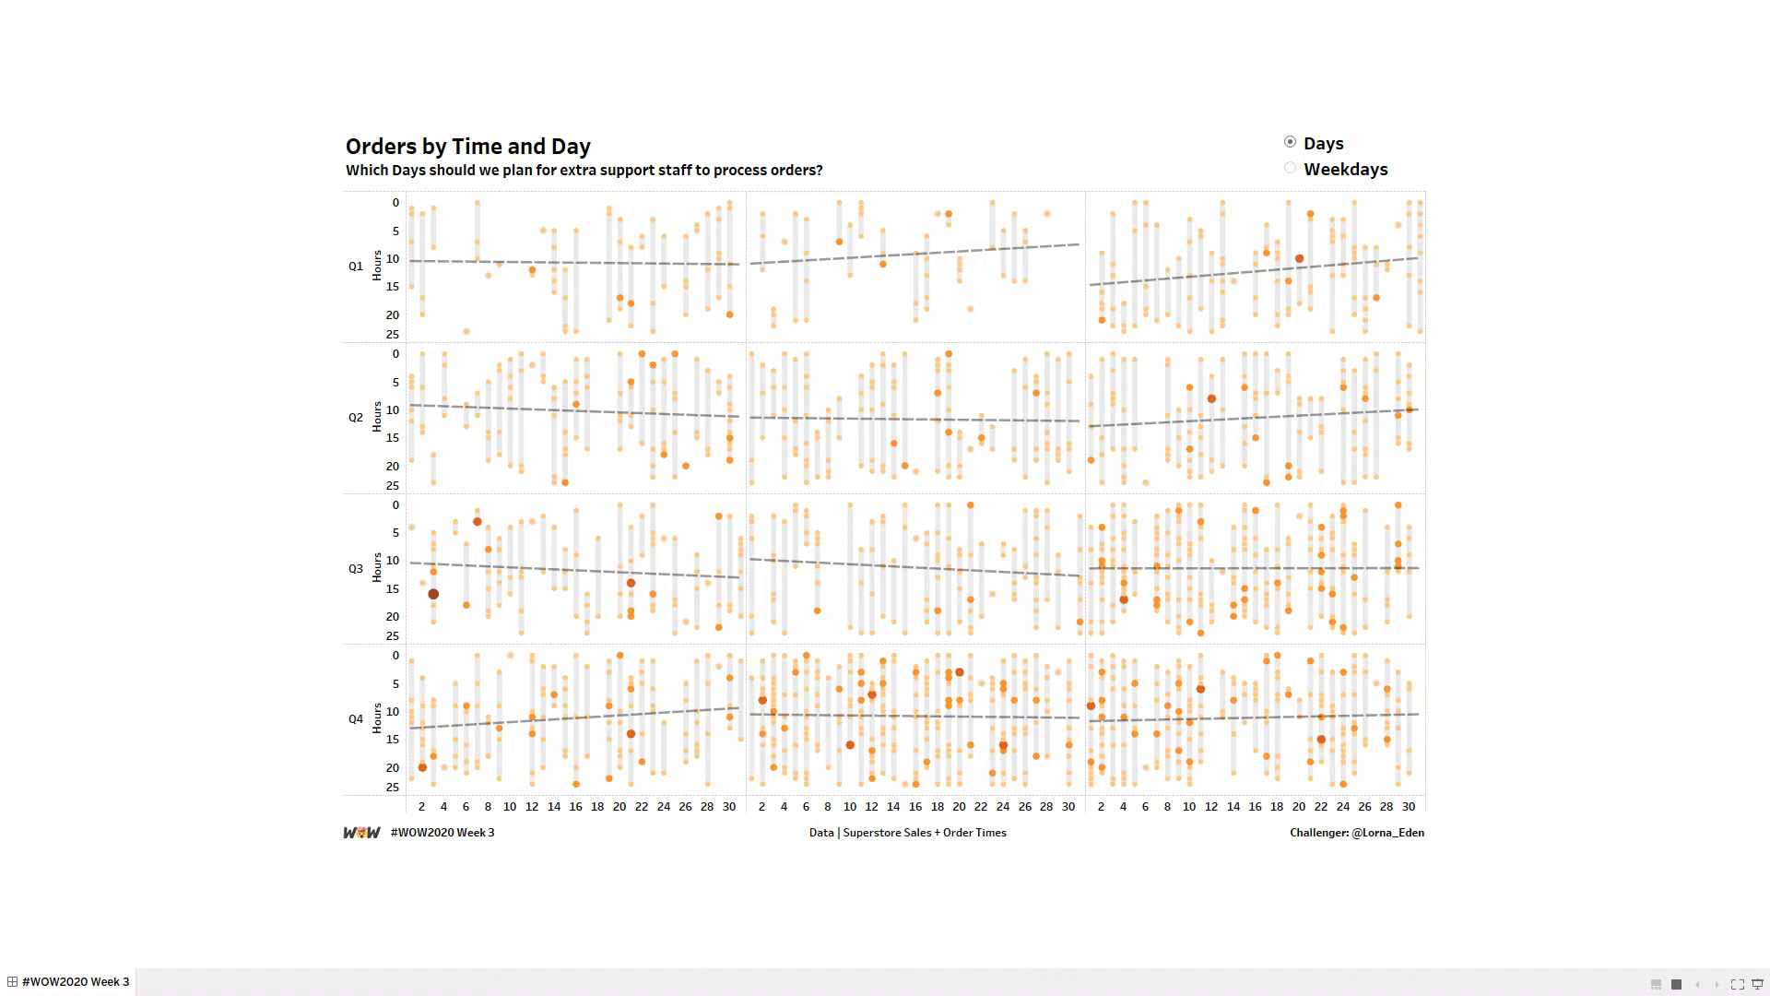
pyautogui.moveTo(347, 156)
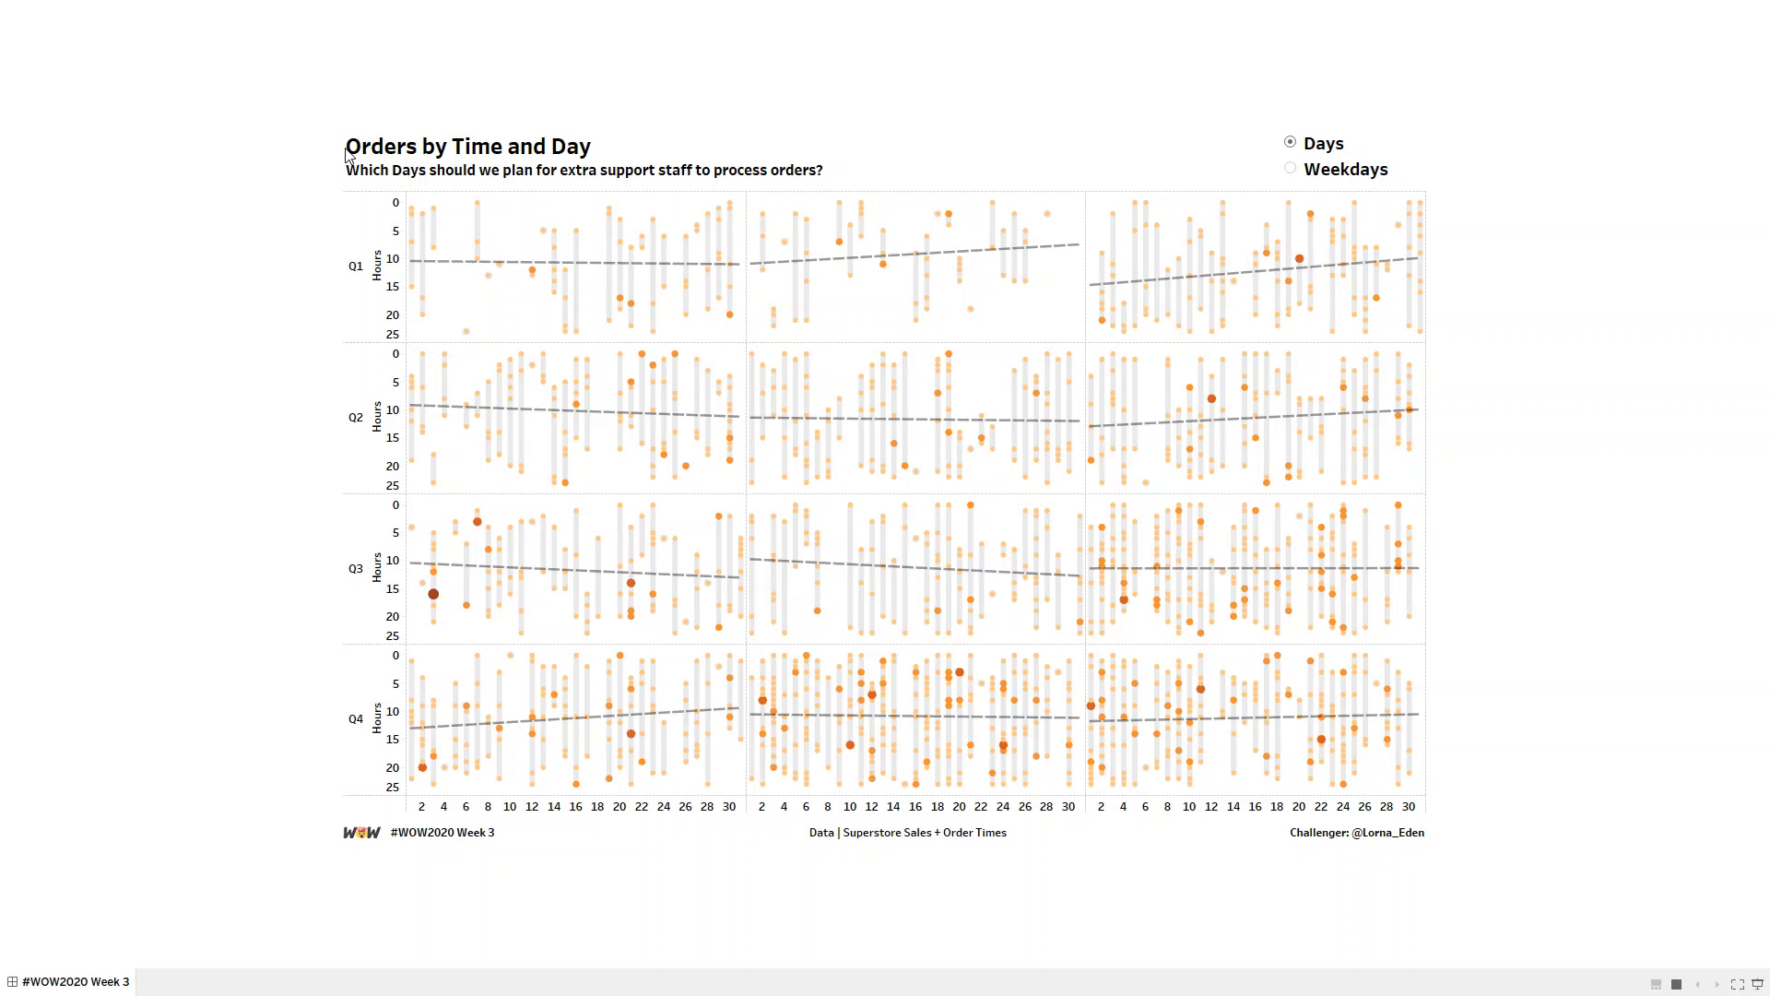
pyautogui.moveTo(1291, 168)
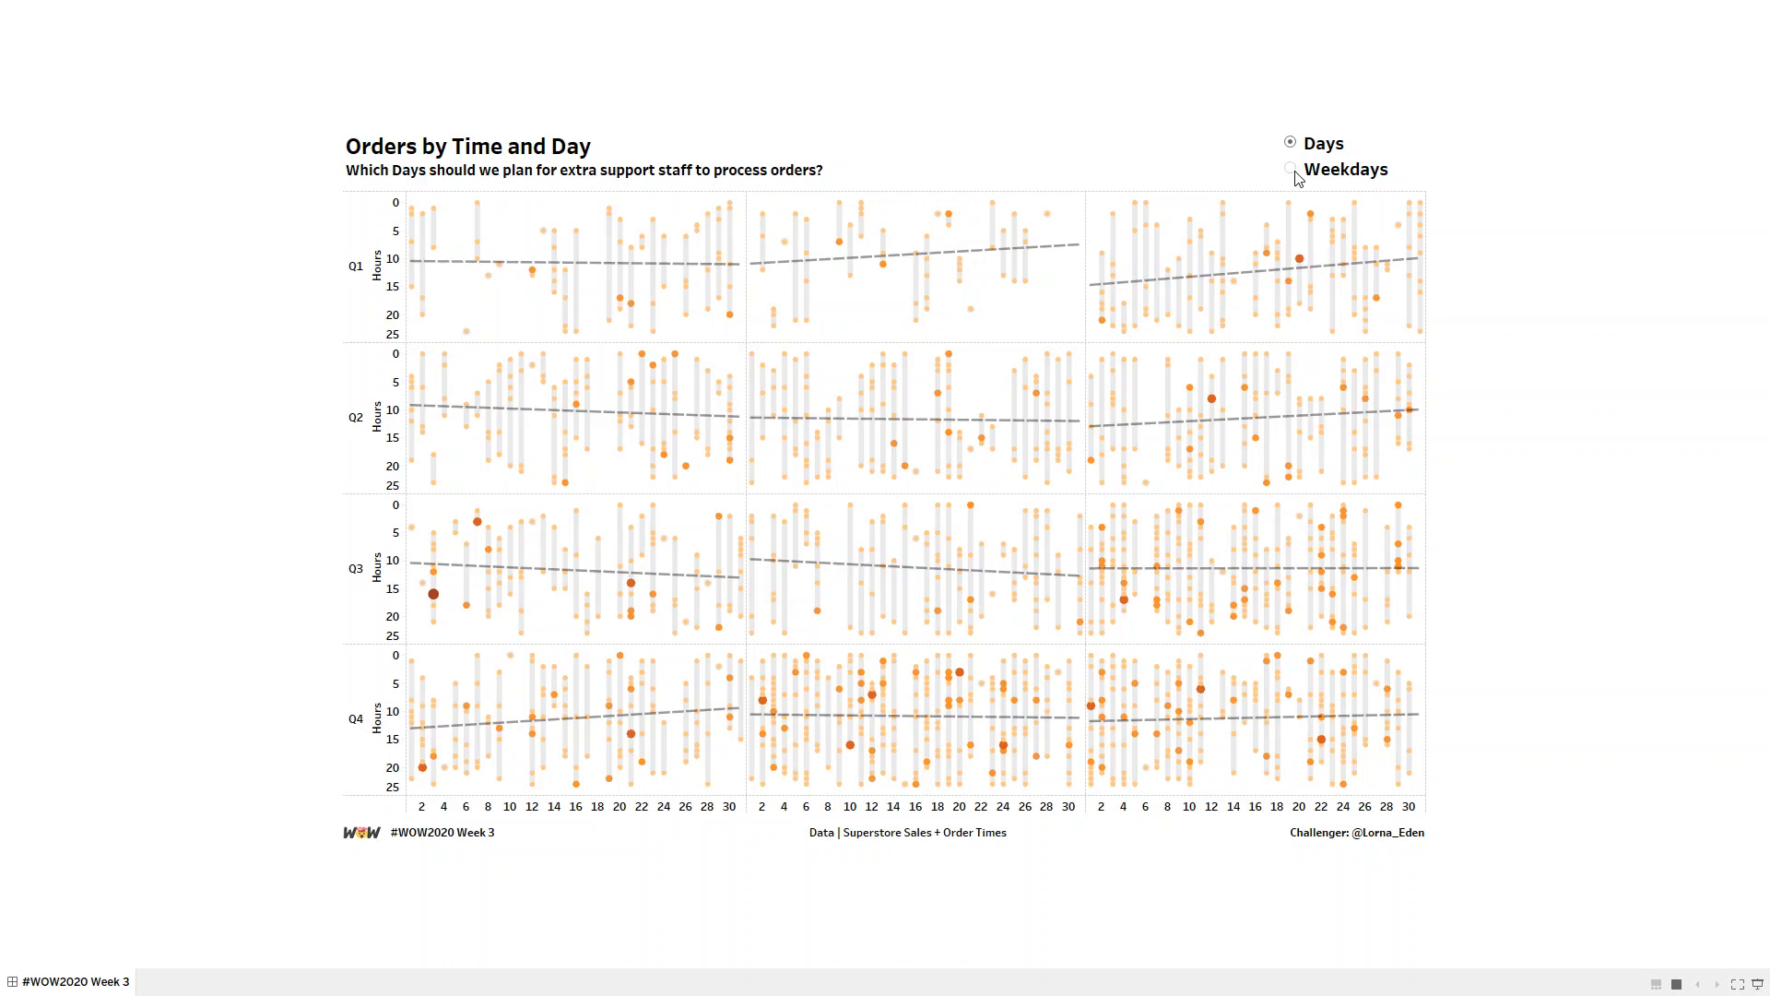
# Step: Add the Order Times.xlsx Excel workbook as a connection alongside Sample - Superstore
pyautogui.click(1289, 168)
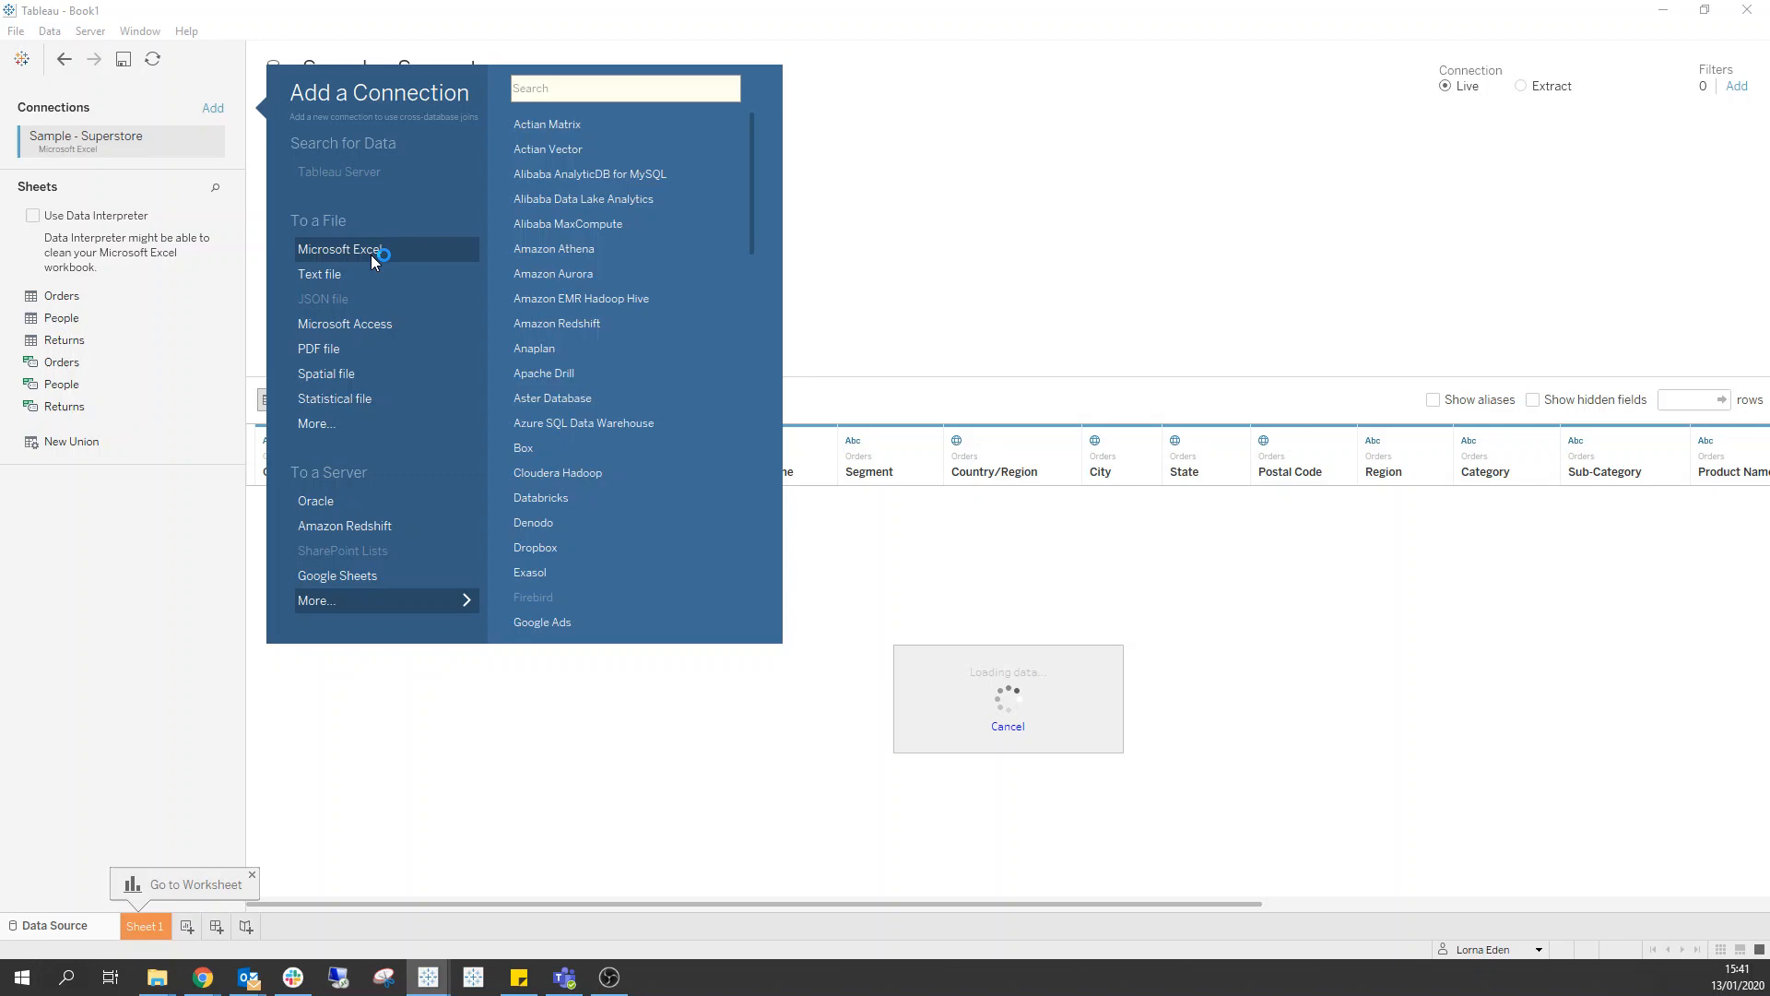
pyautogui.click(342, 250)
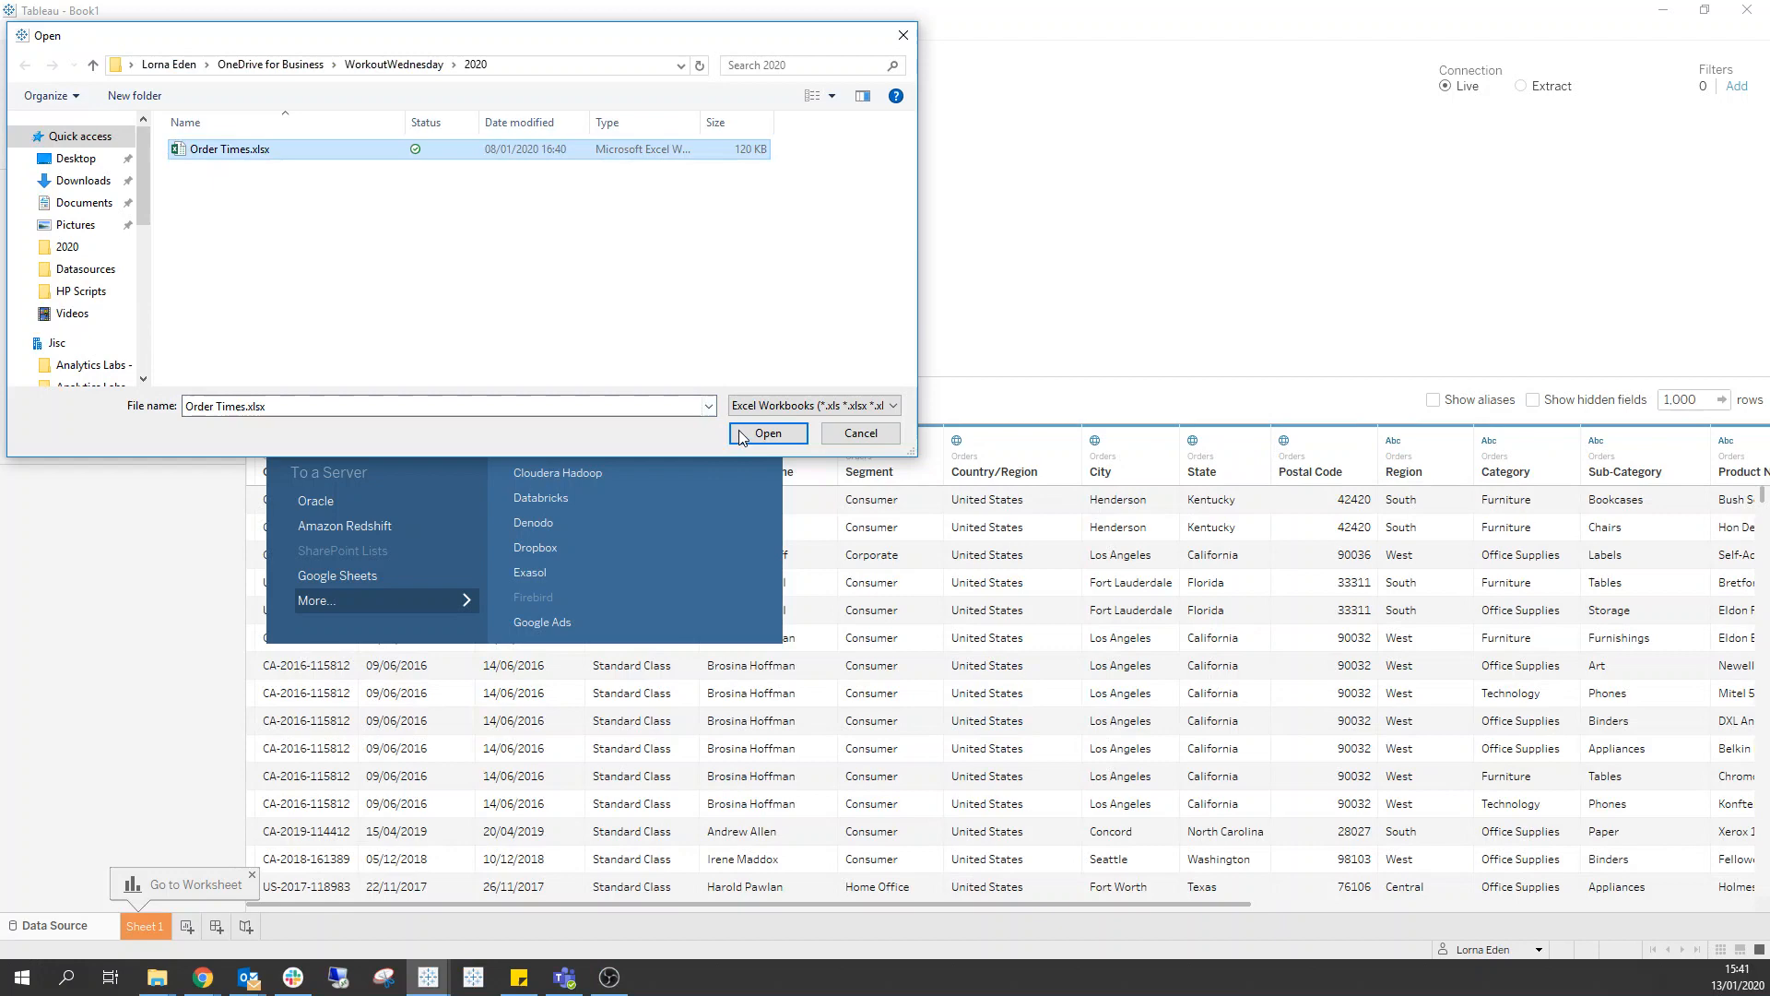
pyautogui.click(768, 433)
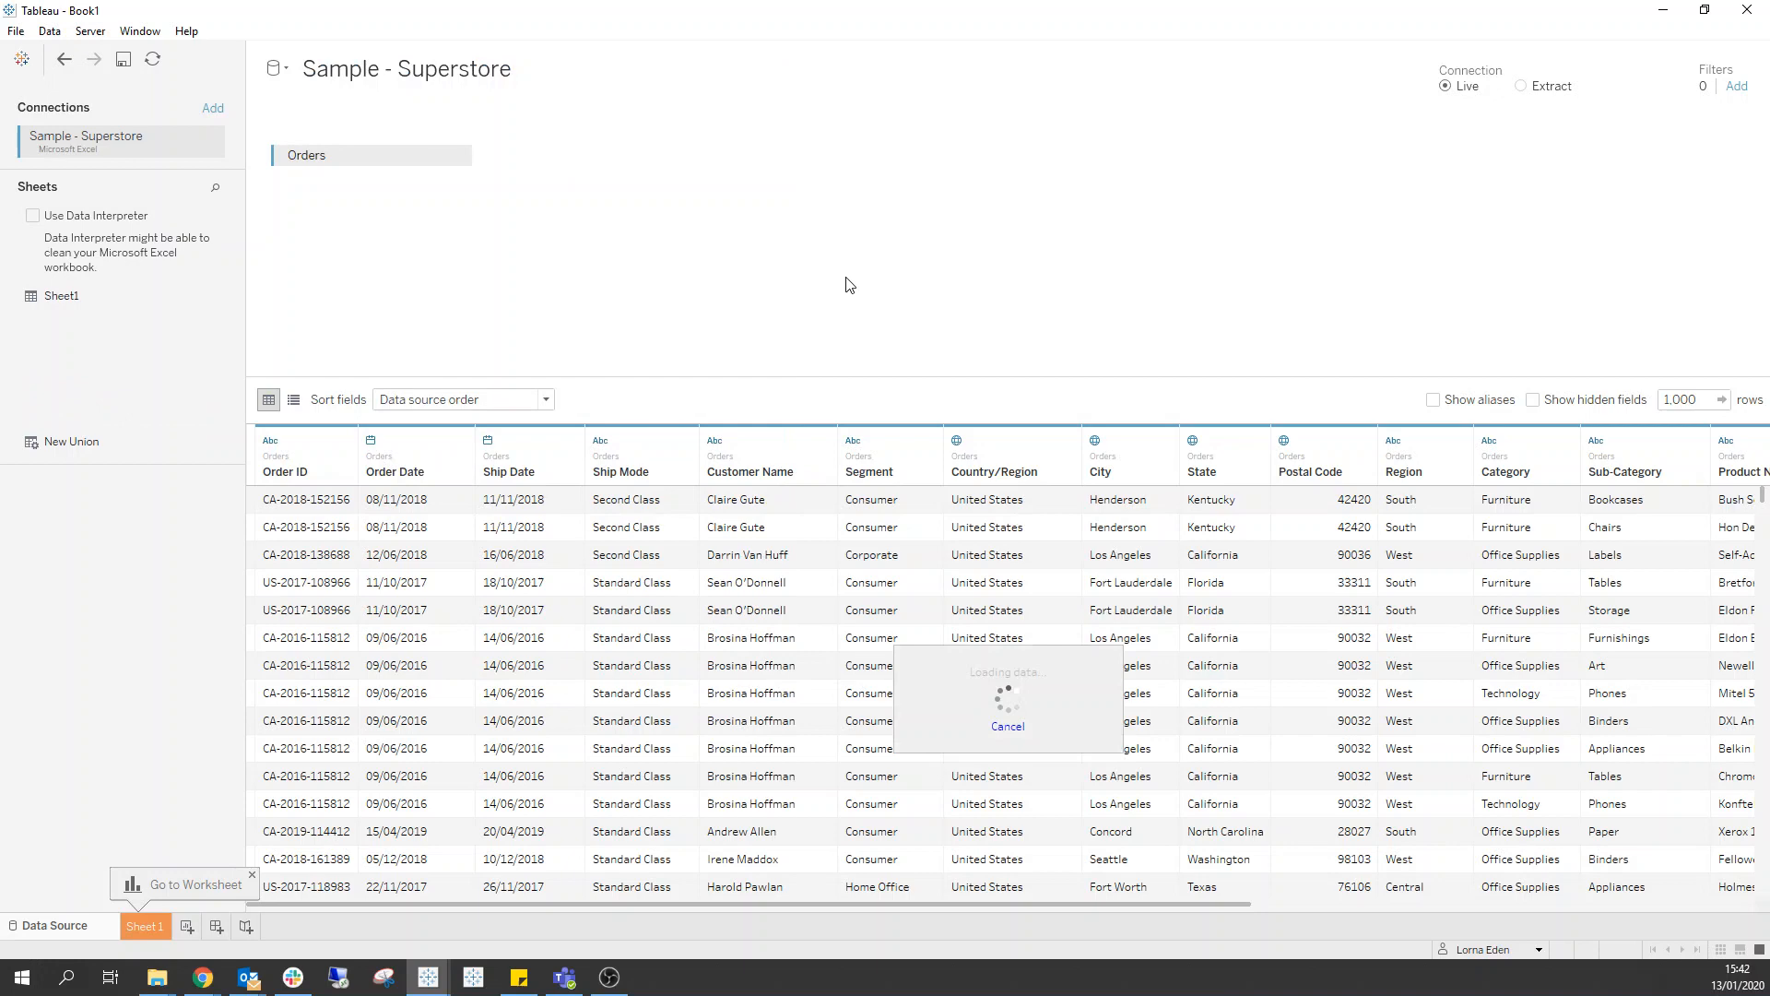
# Step: On Sheet 1, show QUARTER(Order Date) on Rows with MONTH(Order Date) as text, fitted to Entire View
pyautogui.click(145, 926)
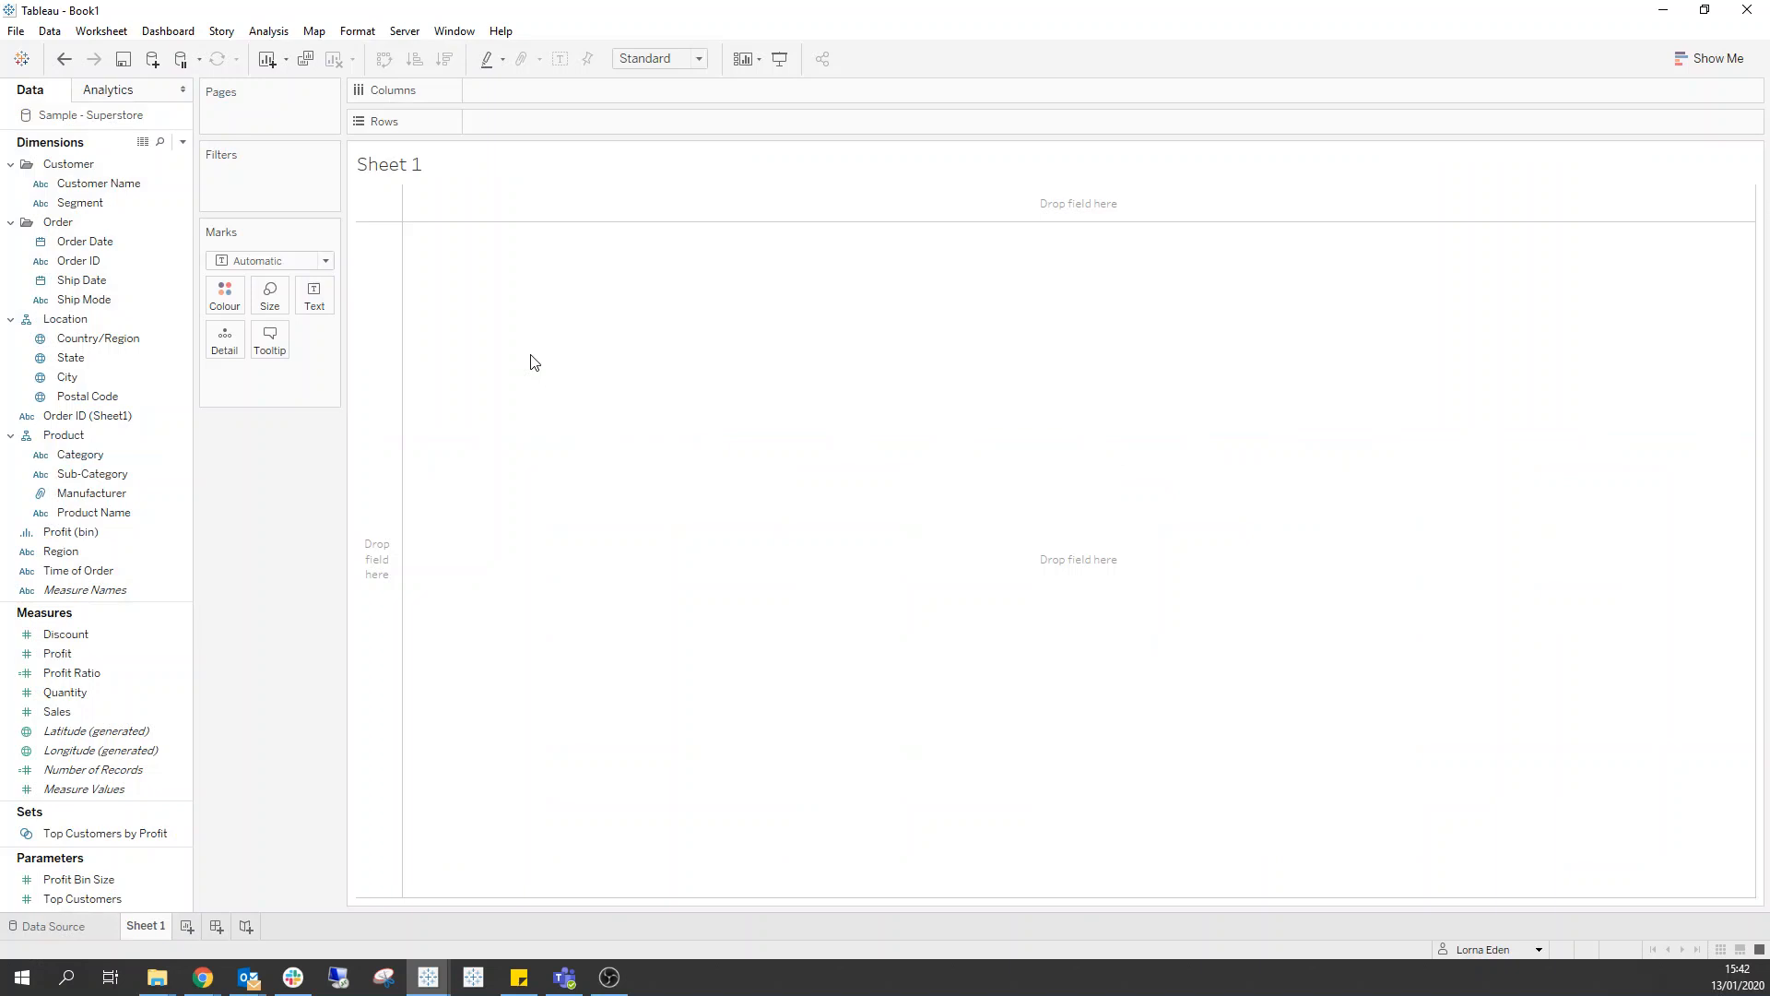
pyautogui.moveTo(387, 237)
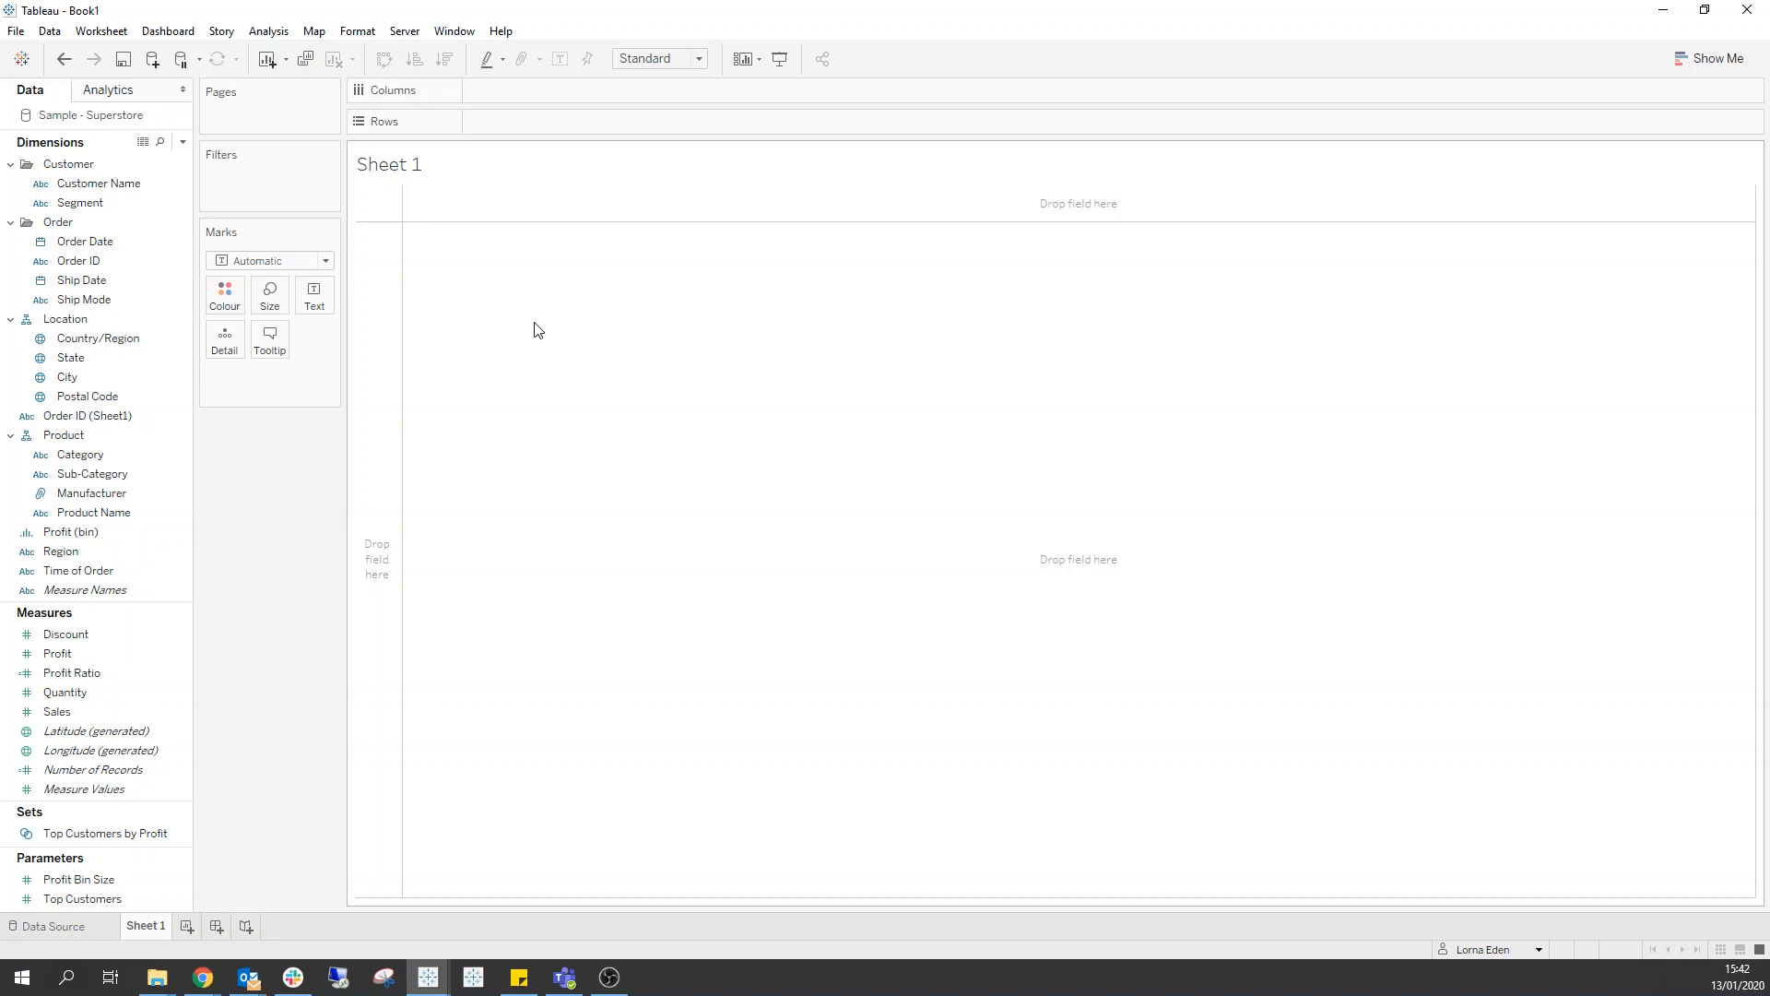
pyautogui.click(85, 242)
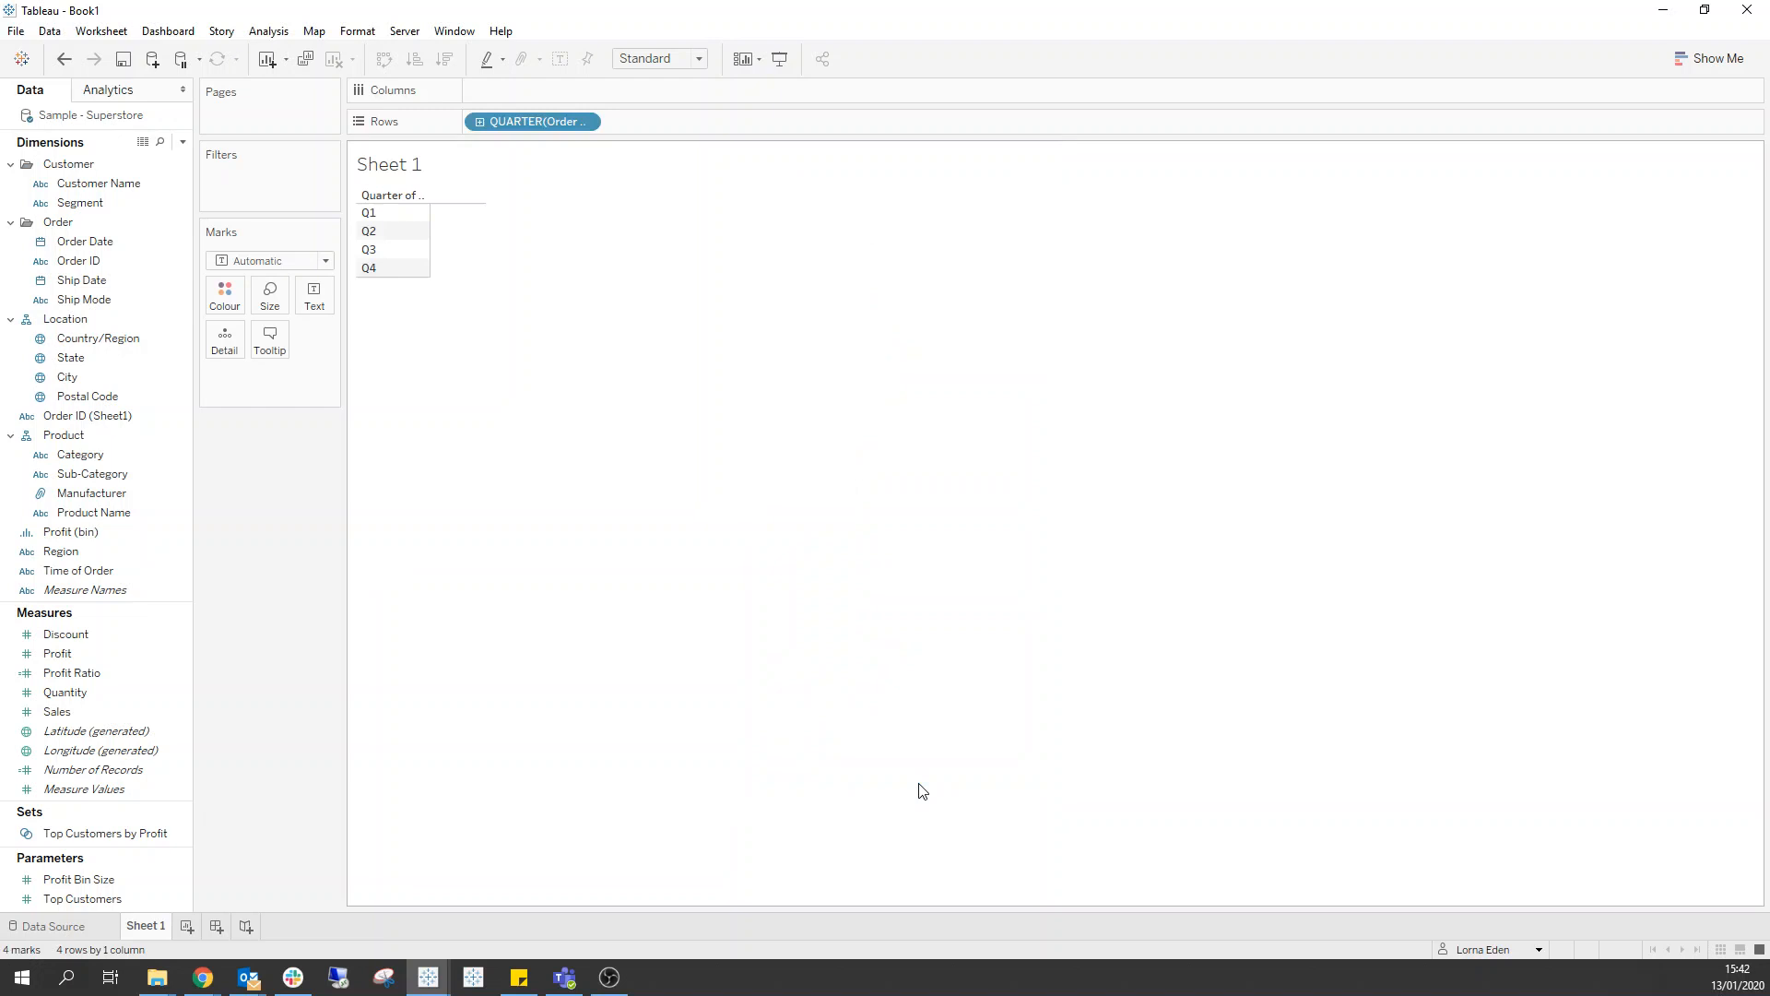
pyautogui.click(653, 57)
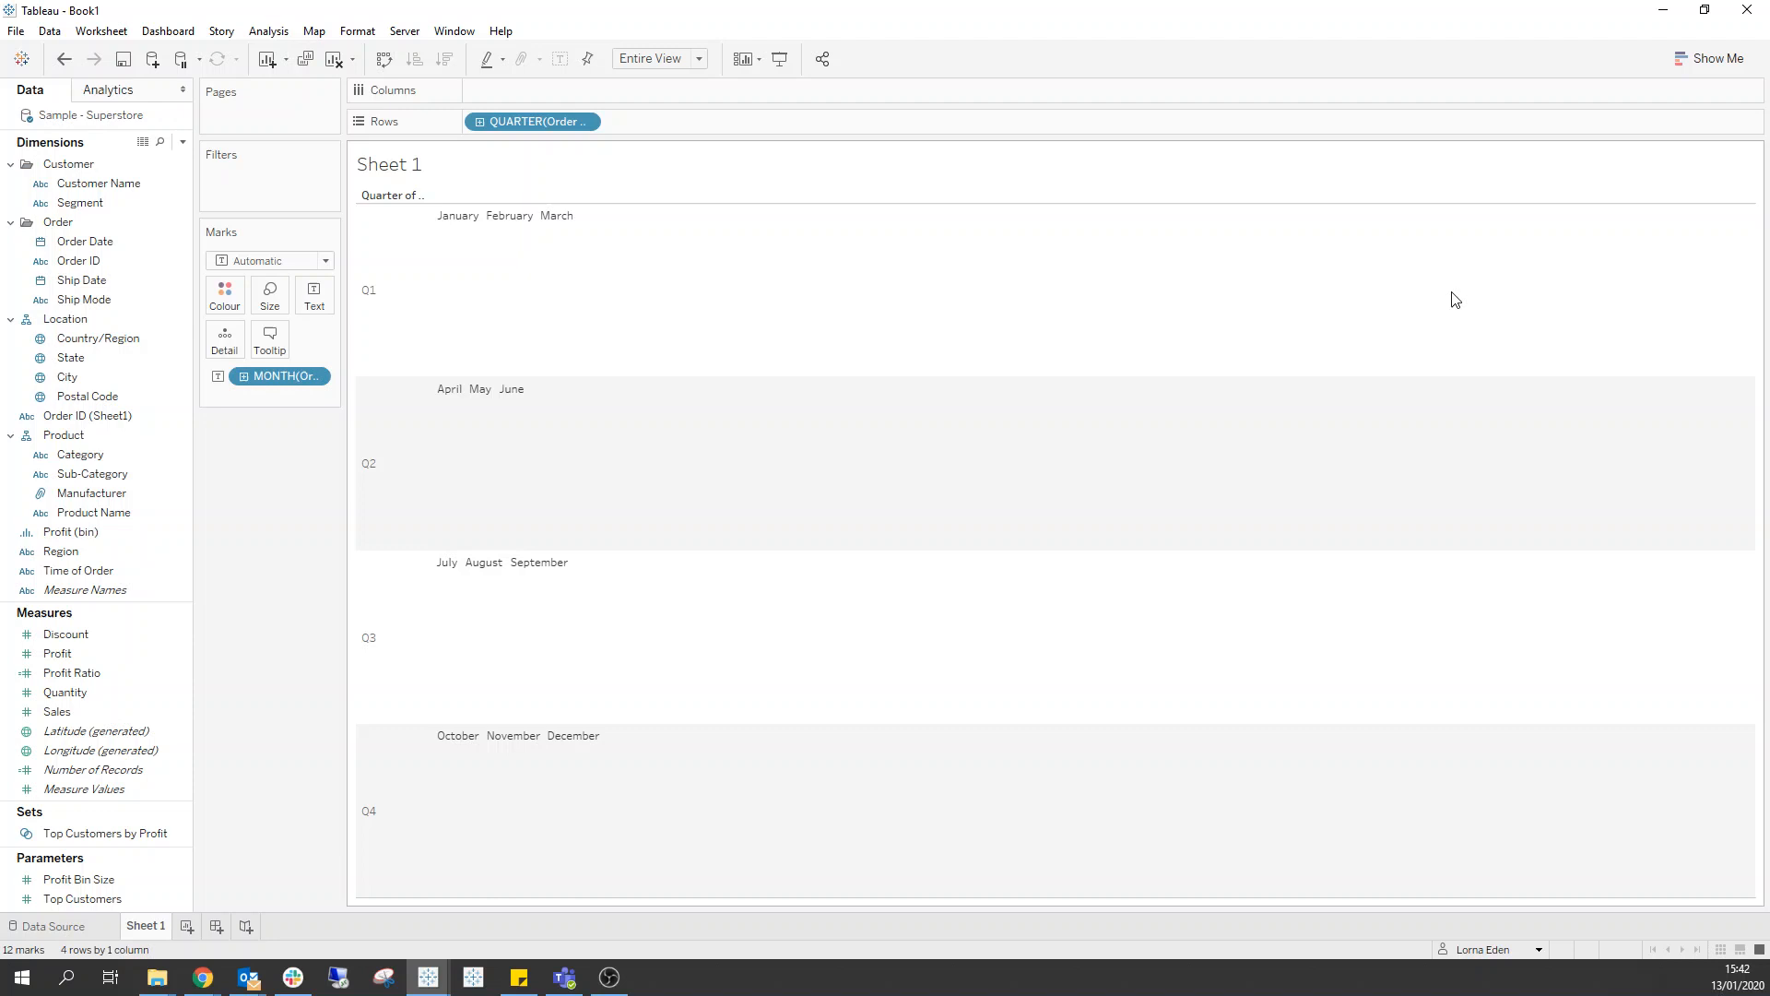
pyautogui.click(181, 142)
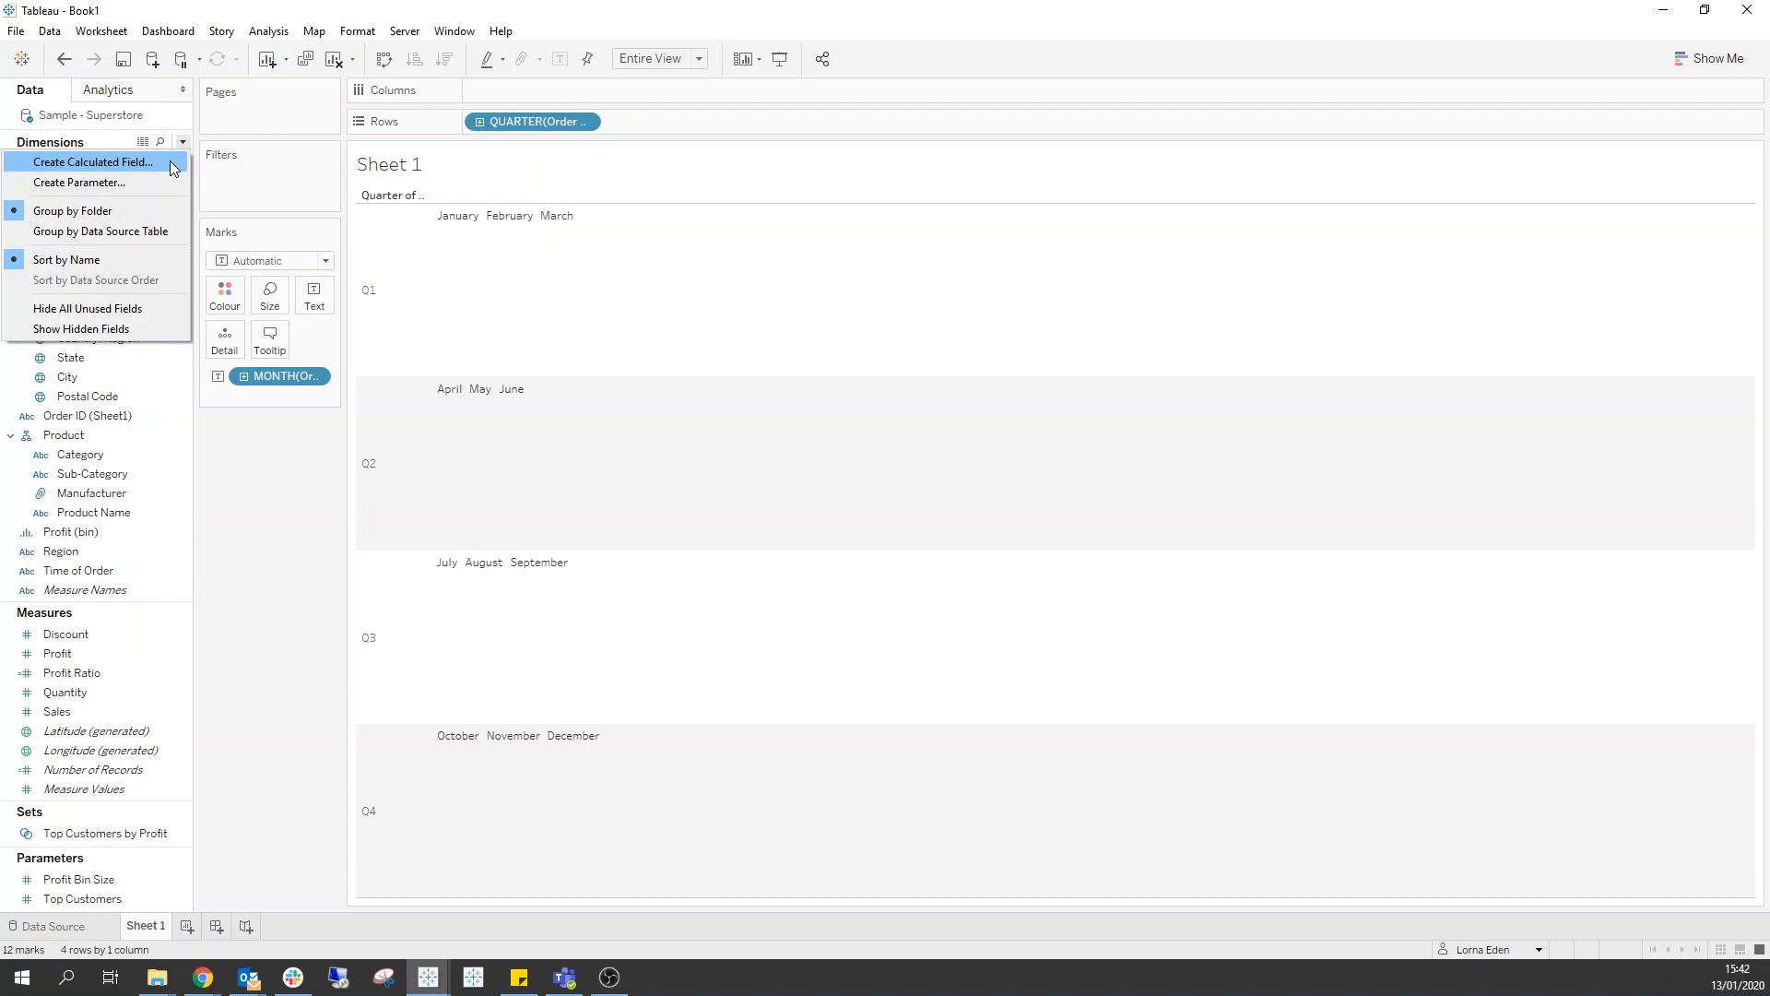
# Step: Create a 'Columns' calculated field, (MONTH([Order Date])-1)%3, and place it on the Columns shelf
pyautogui.click(94, 161)
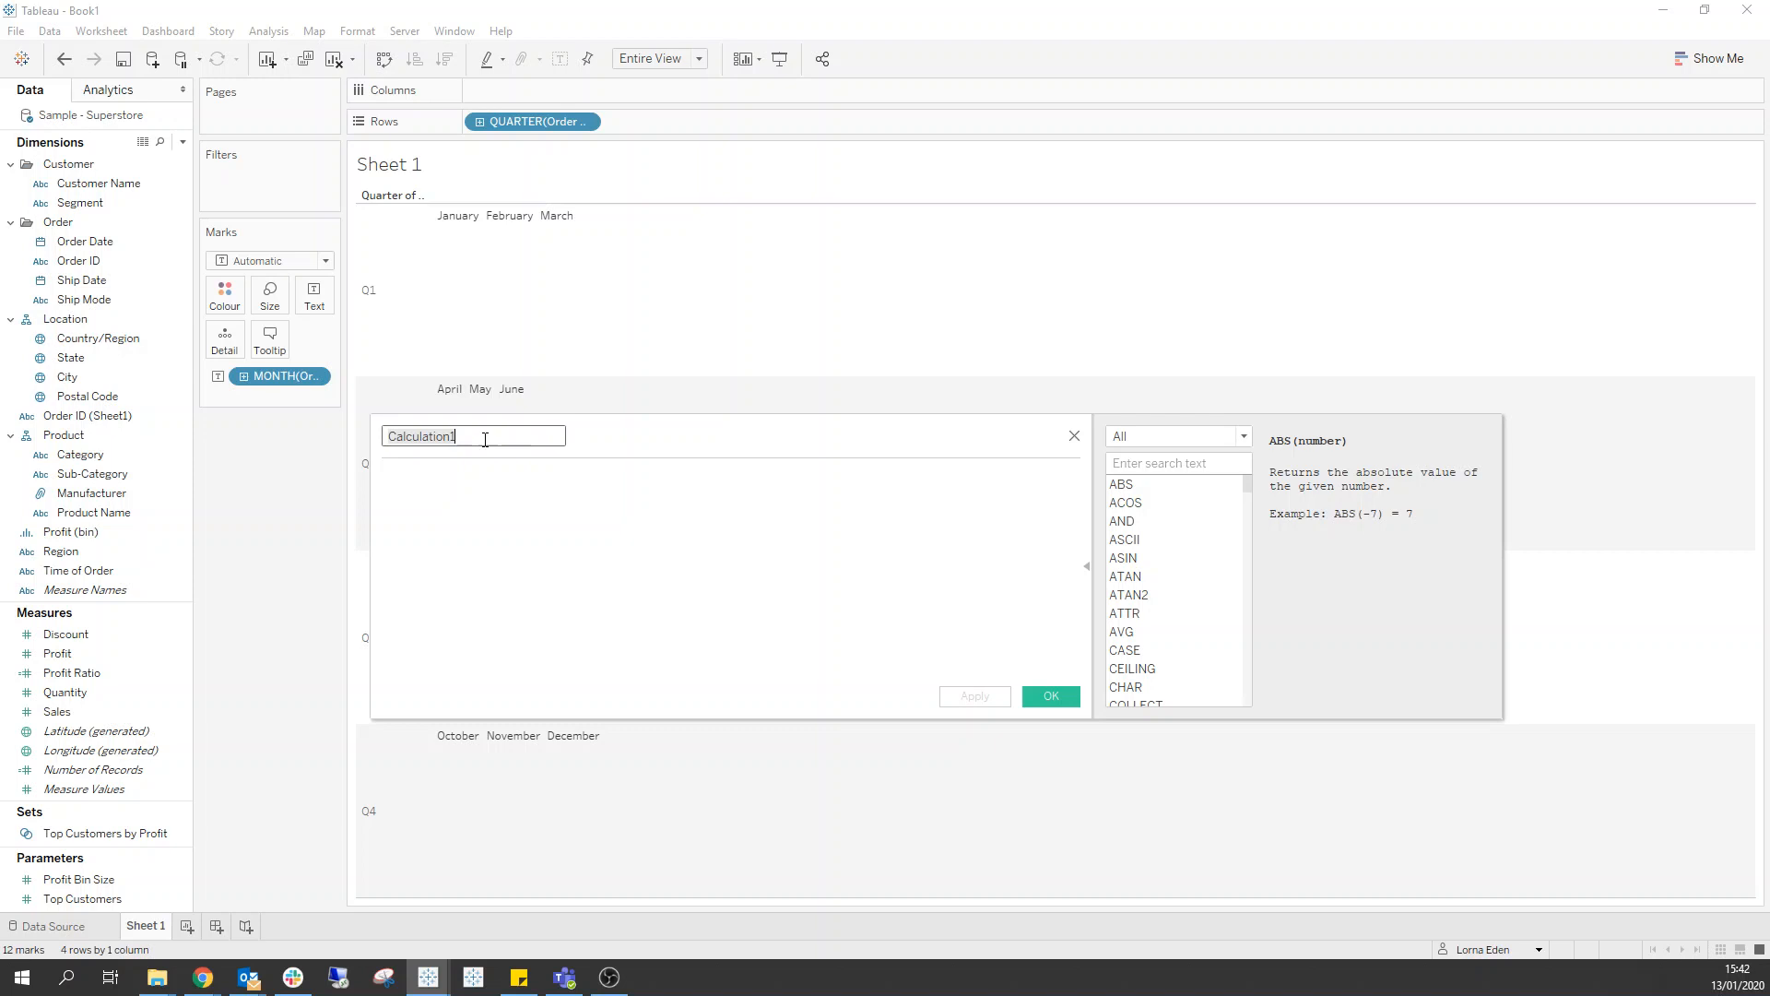
pyautogui.write('Columns')
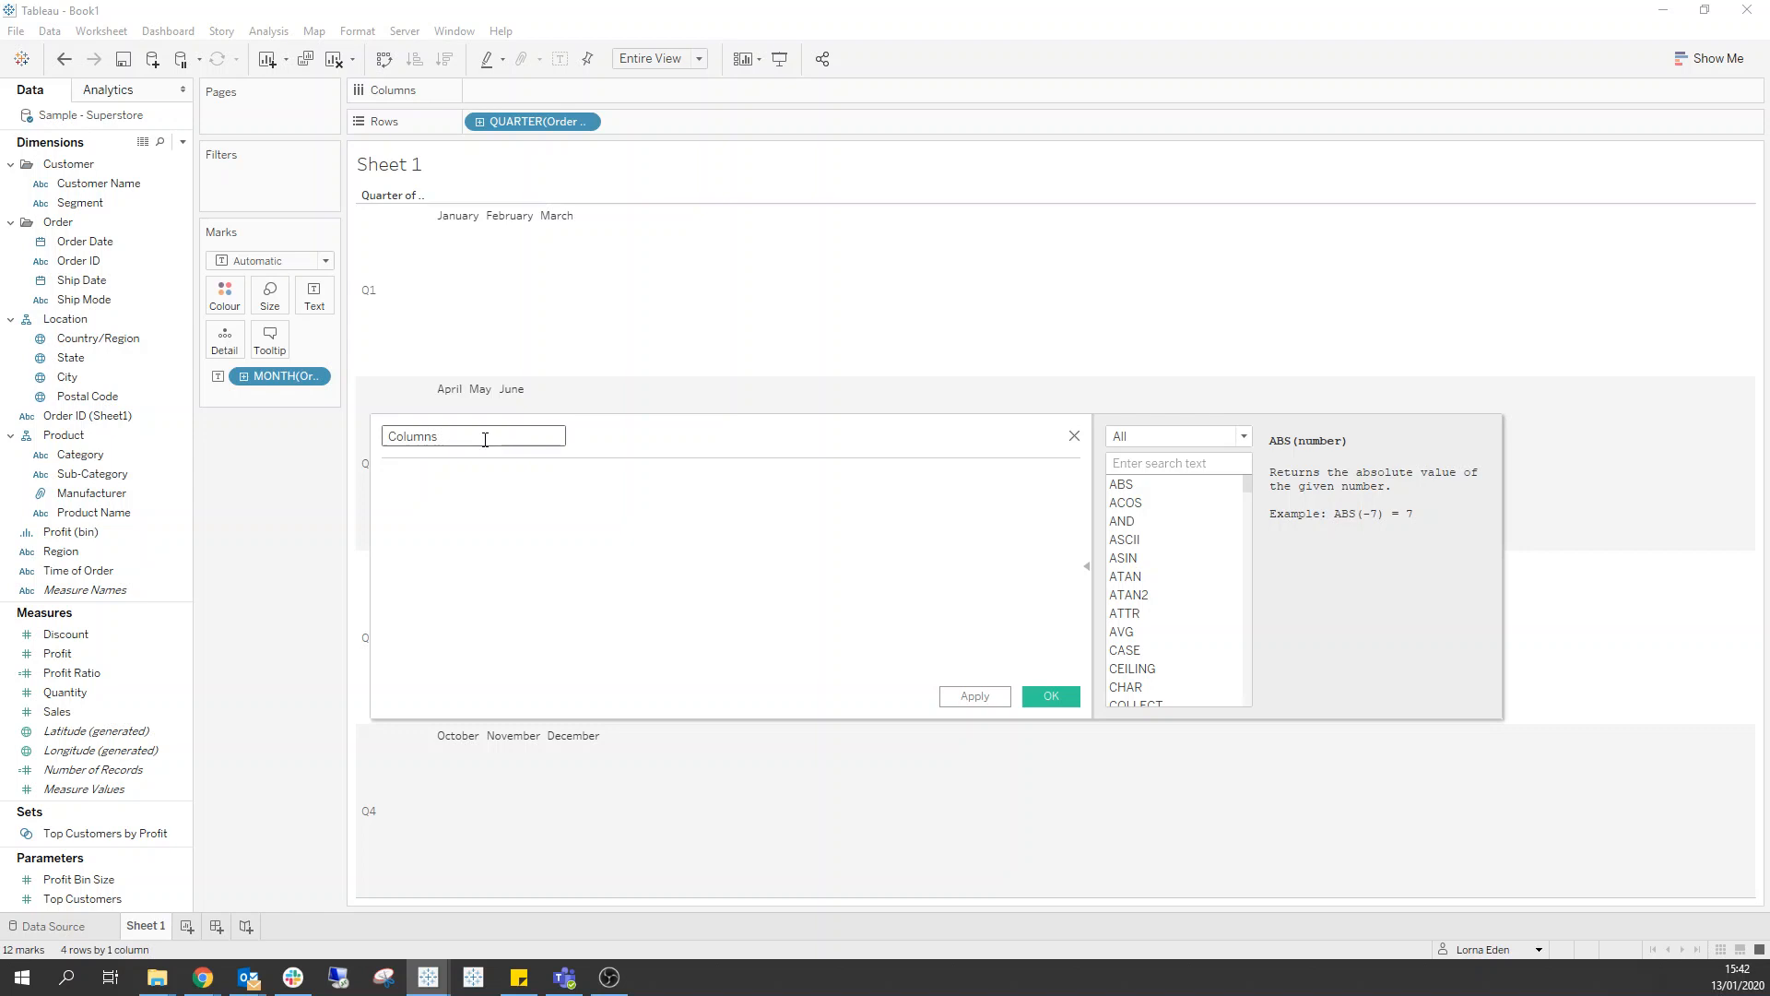
pyautogui.write('MONTH([Order Date])')
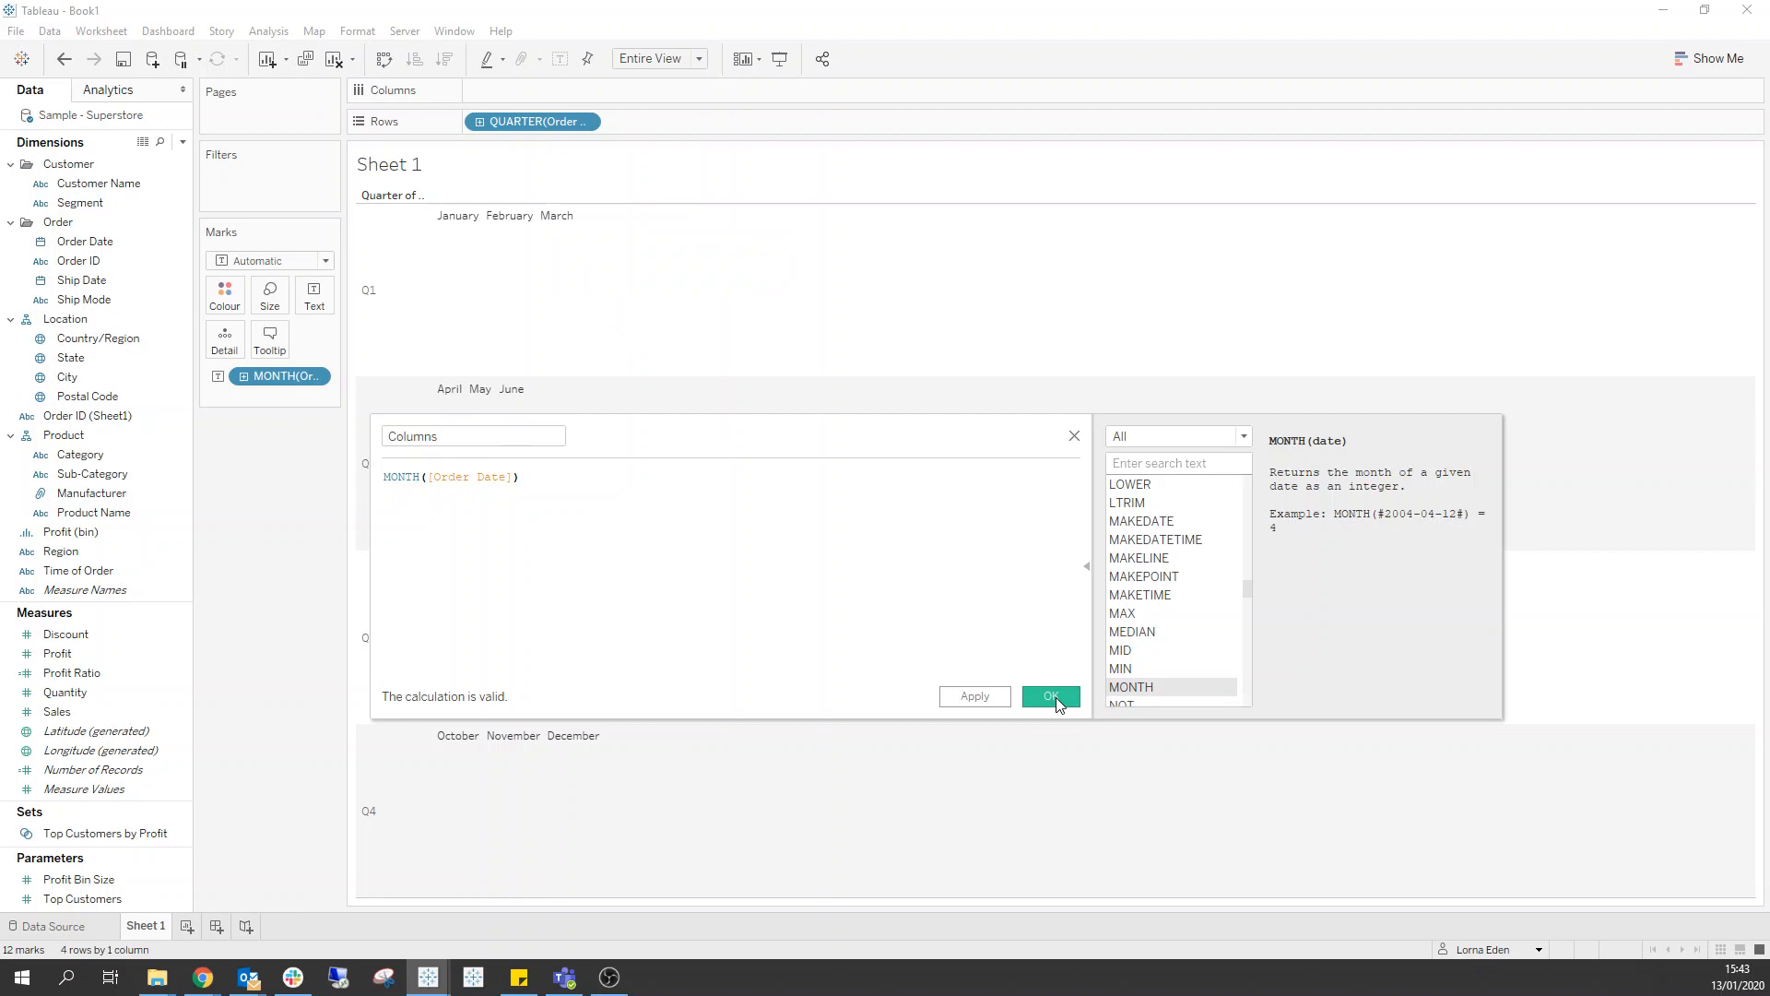
pyautogui.click(1051, 695)
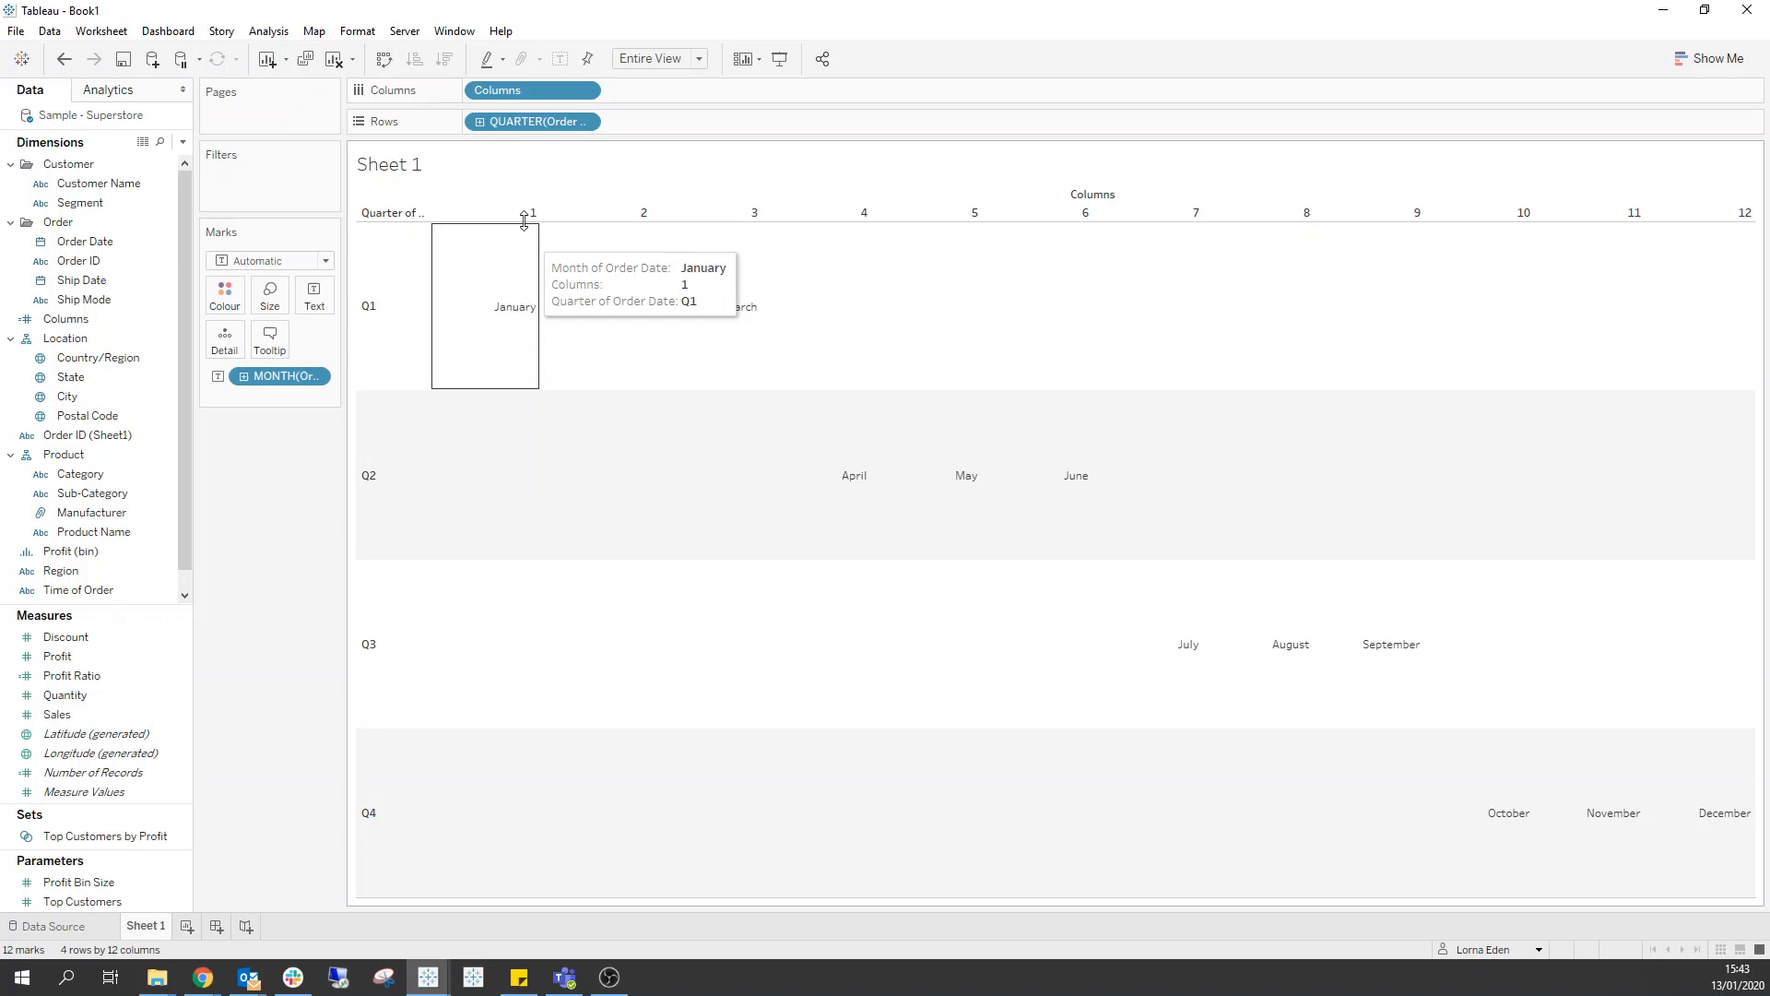
pyautogui.moveTo(1186, 645)
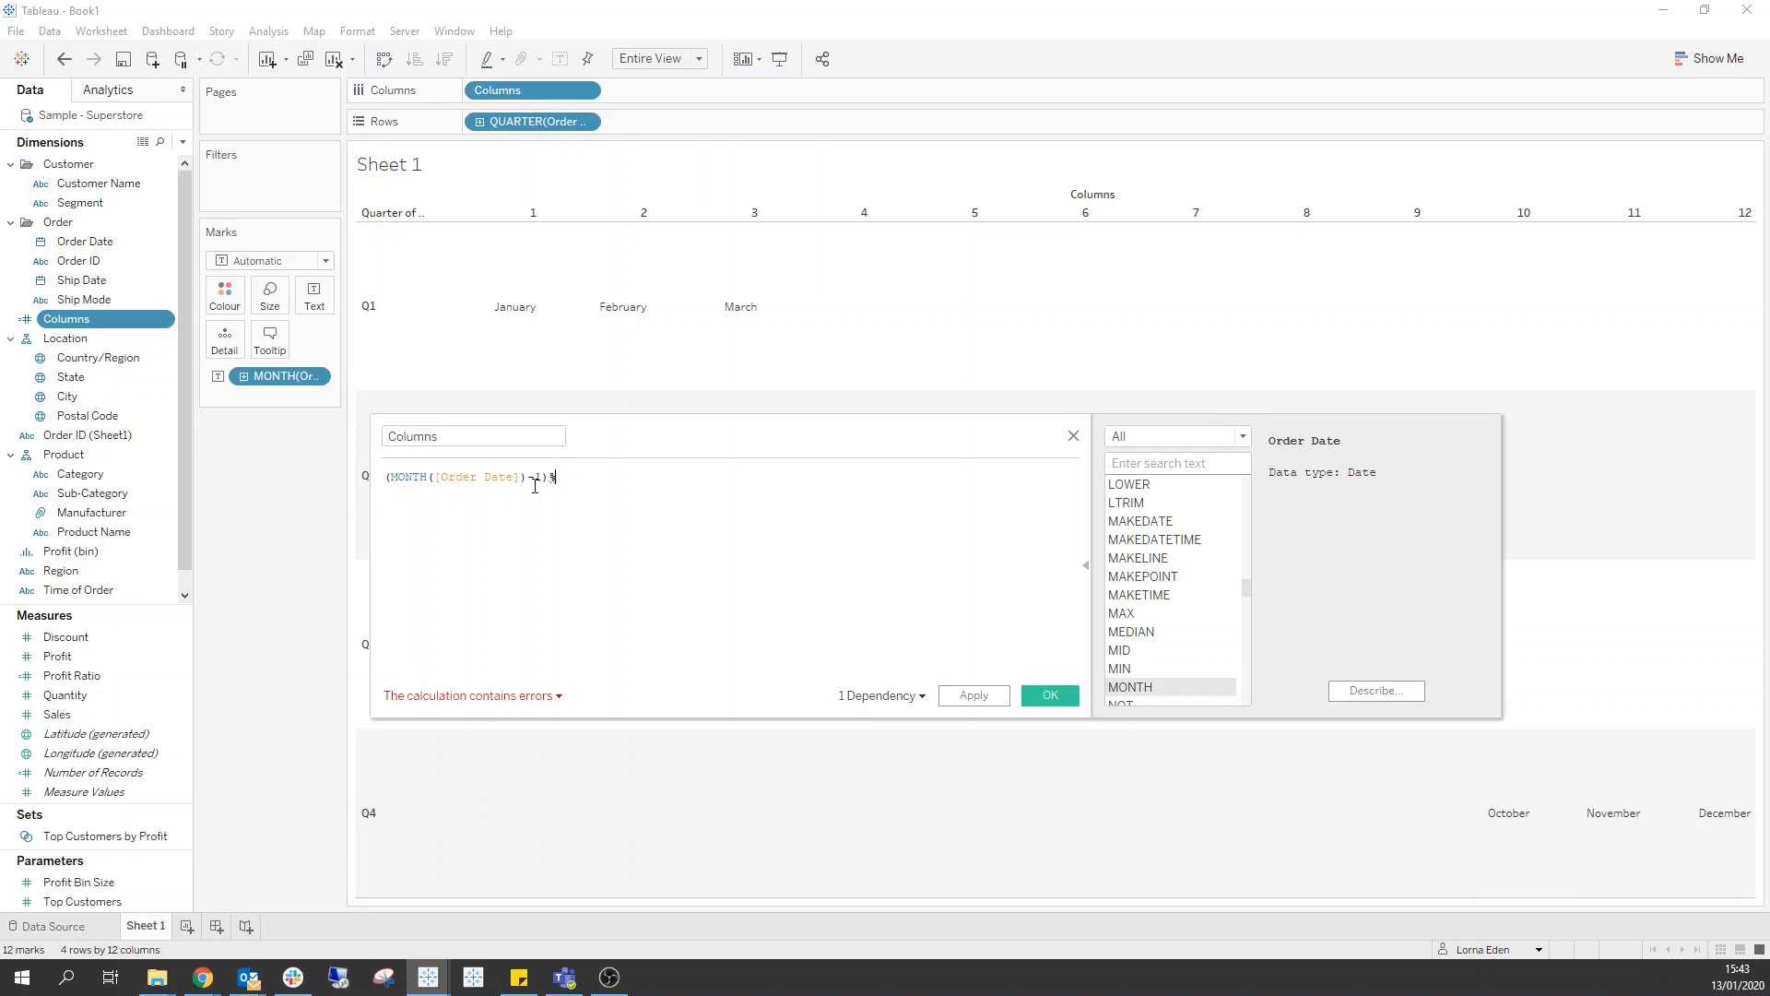
pyautogui.write('3')
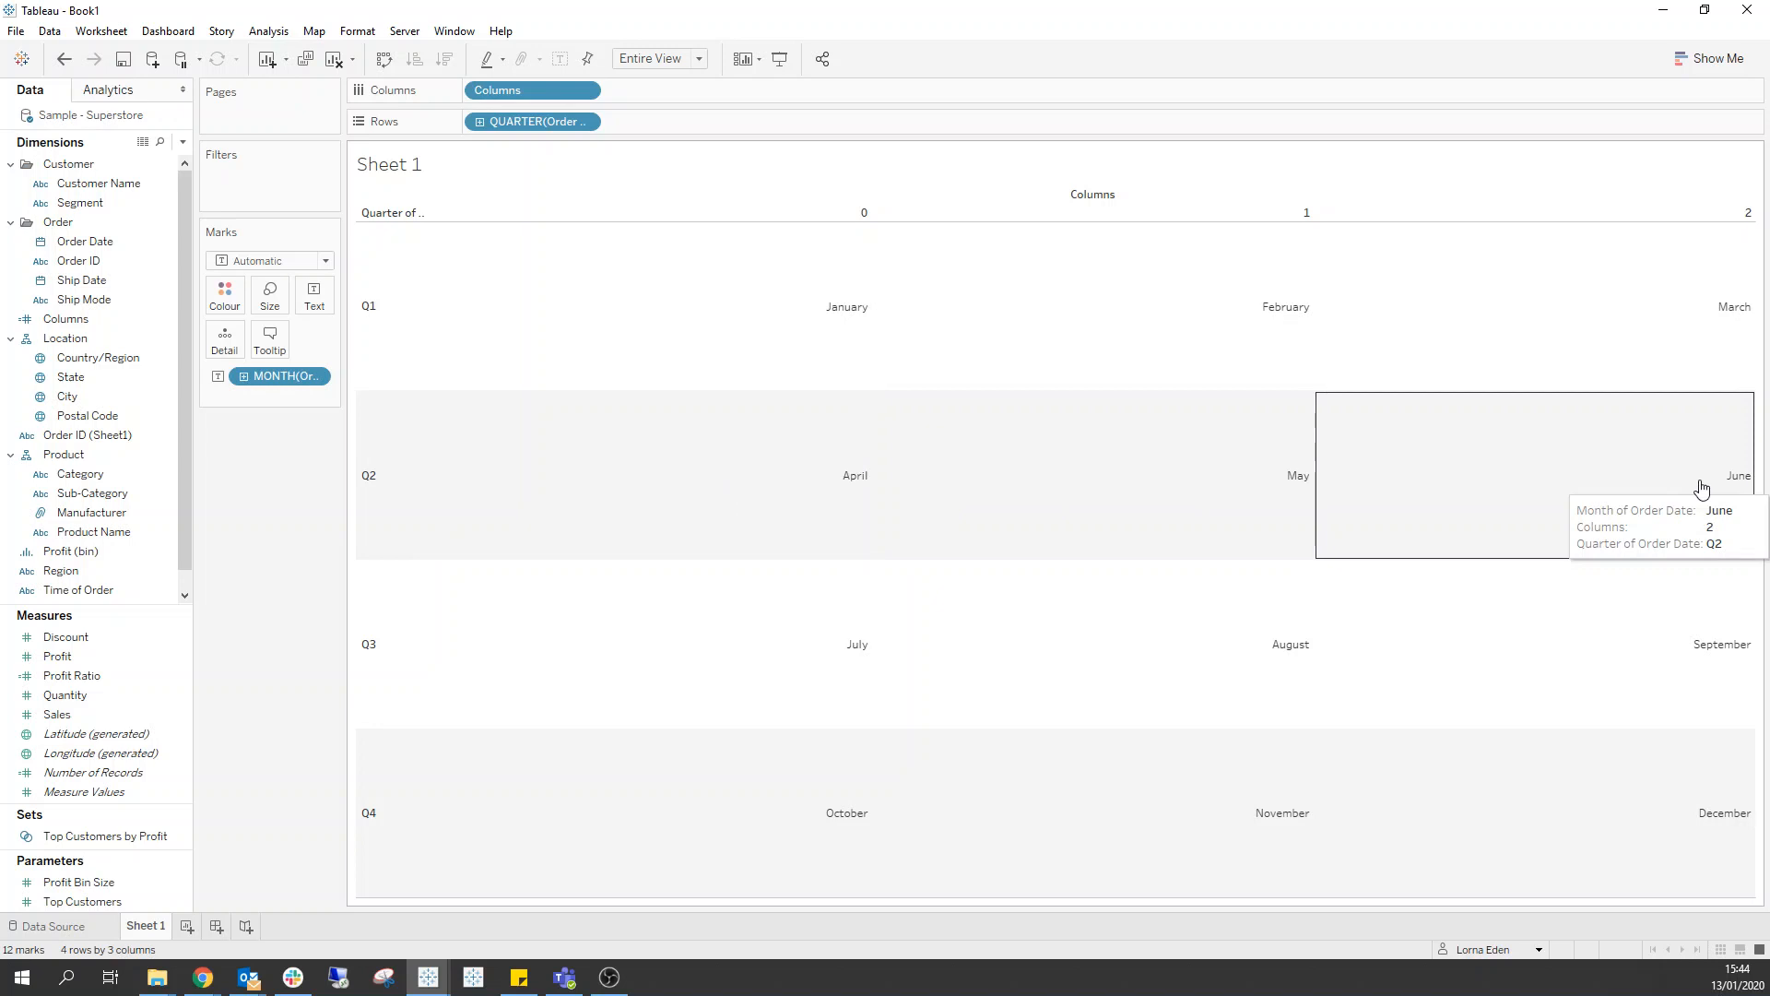
# Step: Add DAY(Order Date) to Columns after the Columns pill, giving one mark per day
pyautogui.click(278, 376)
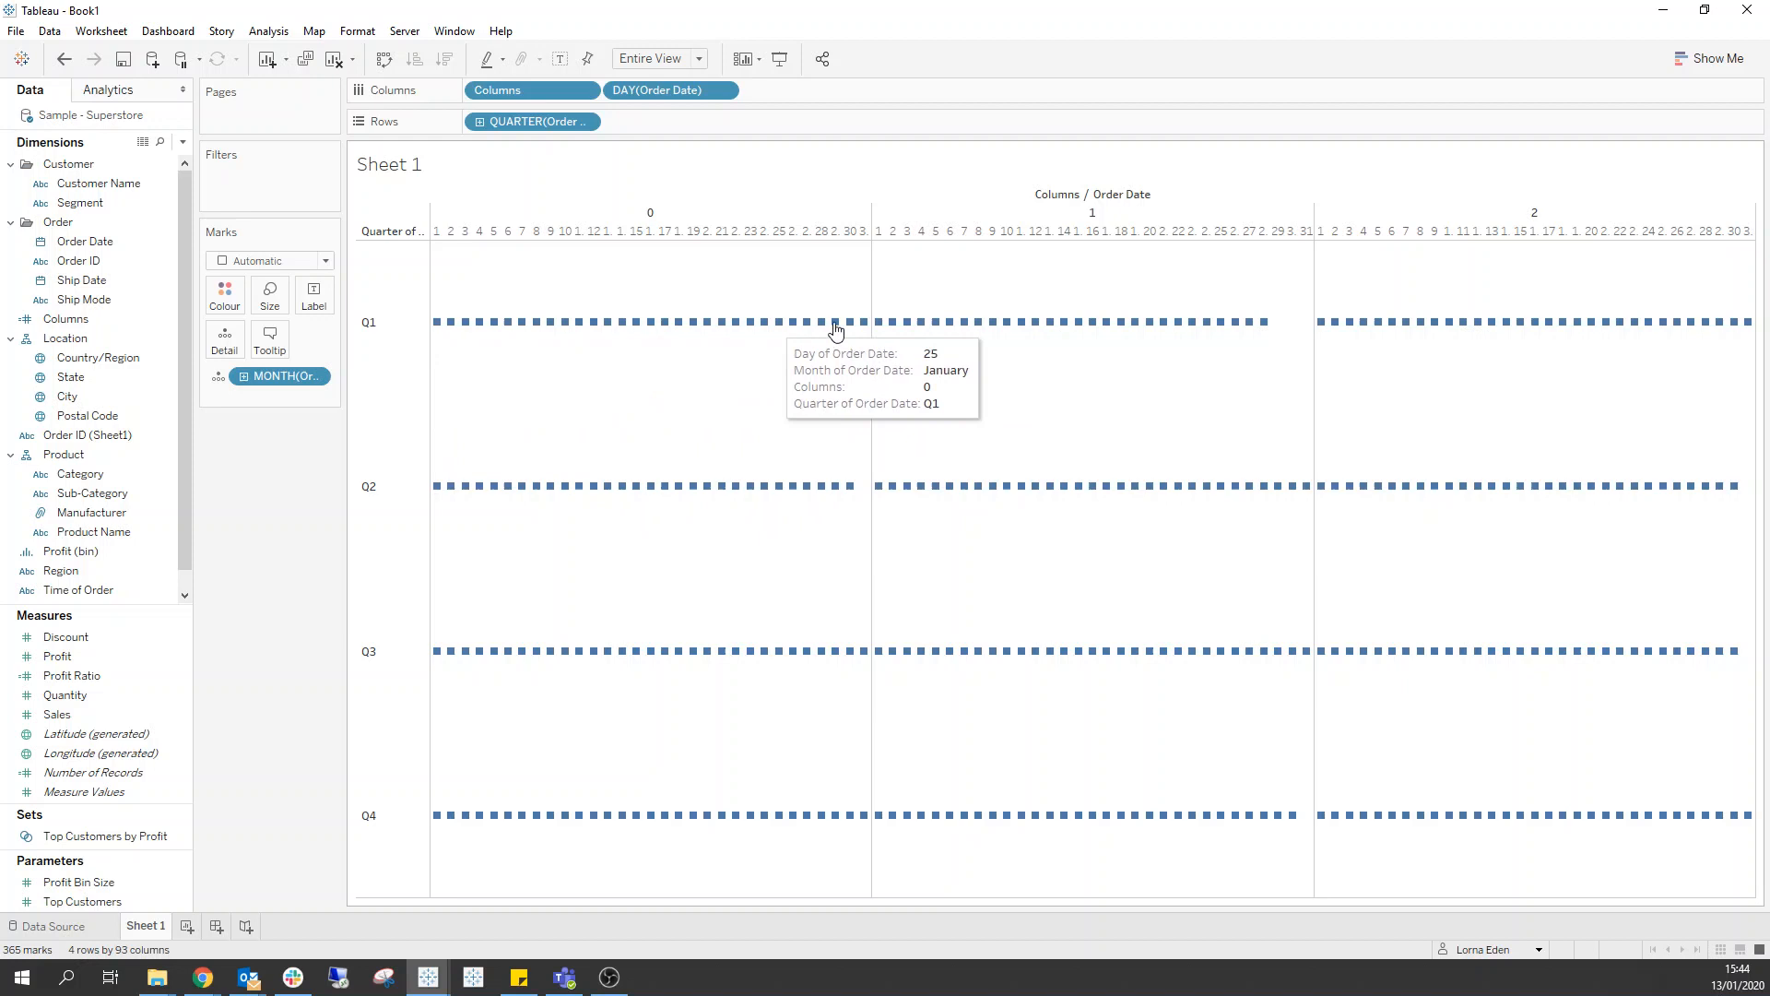
pyautogui.scroll(-3)
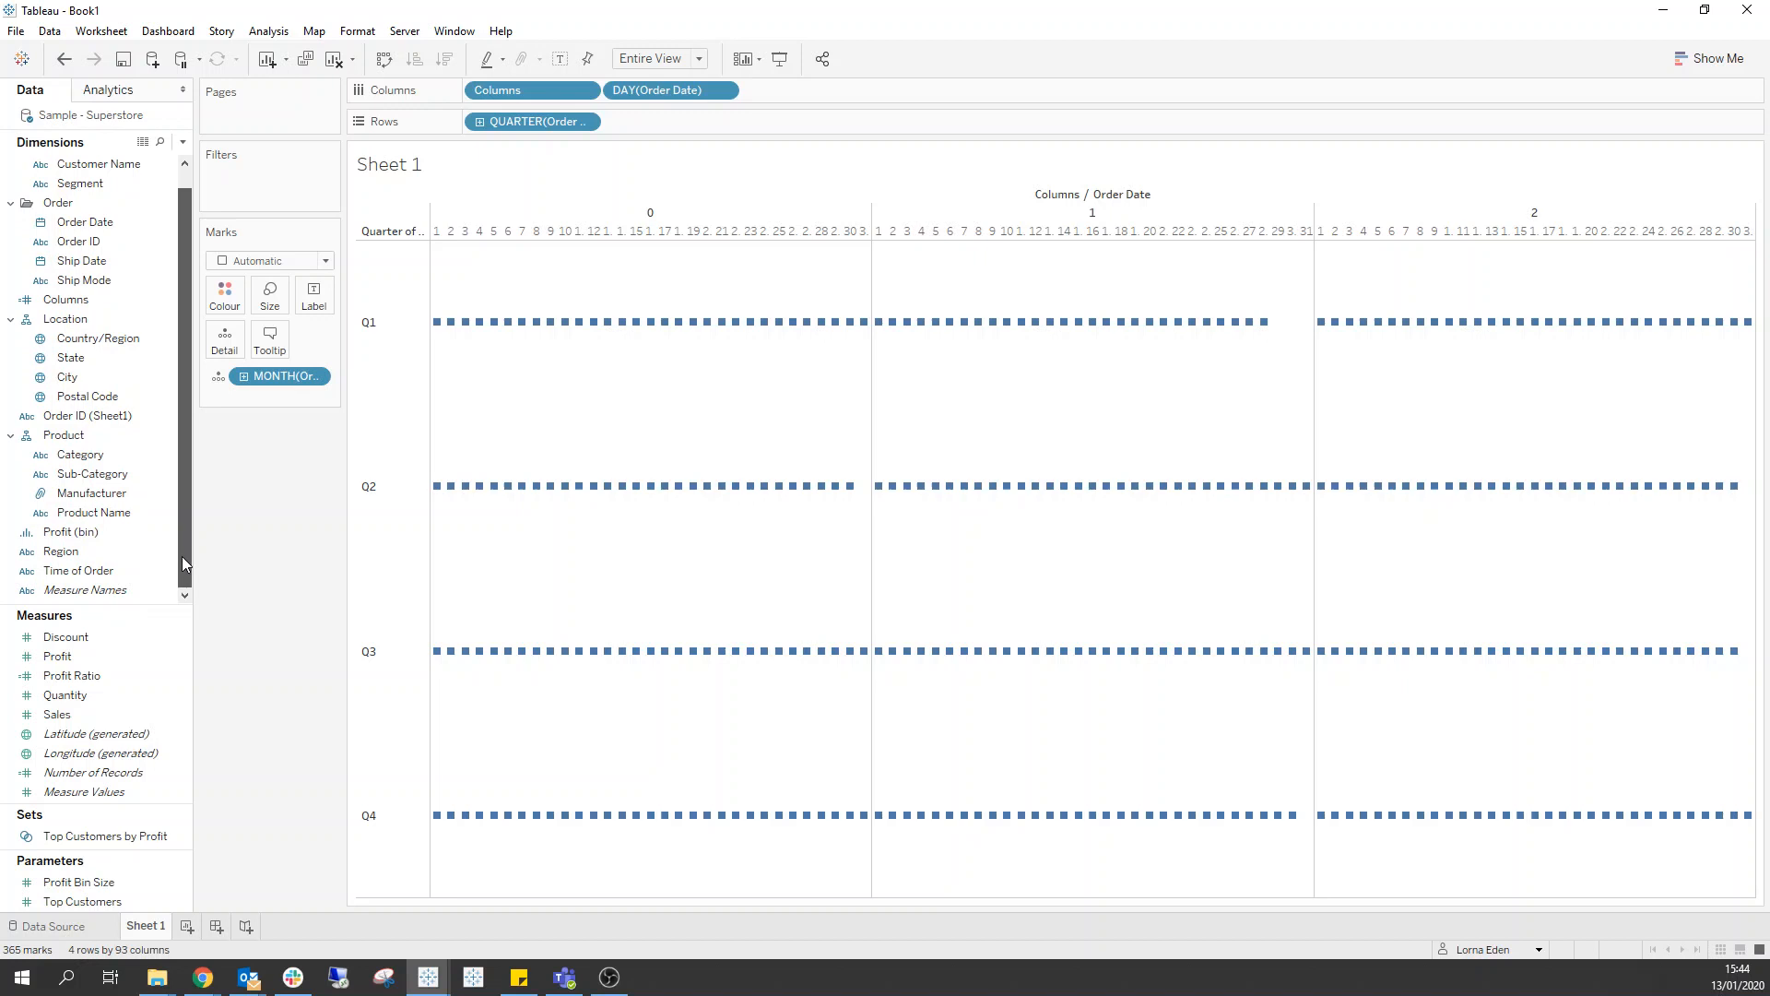
# Step: On a new worksheet, change Time of Order's data type and list it on Rows
pyautogui.click(78, 570)
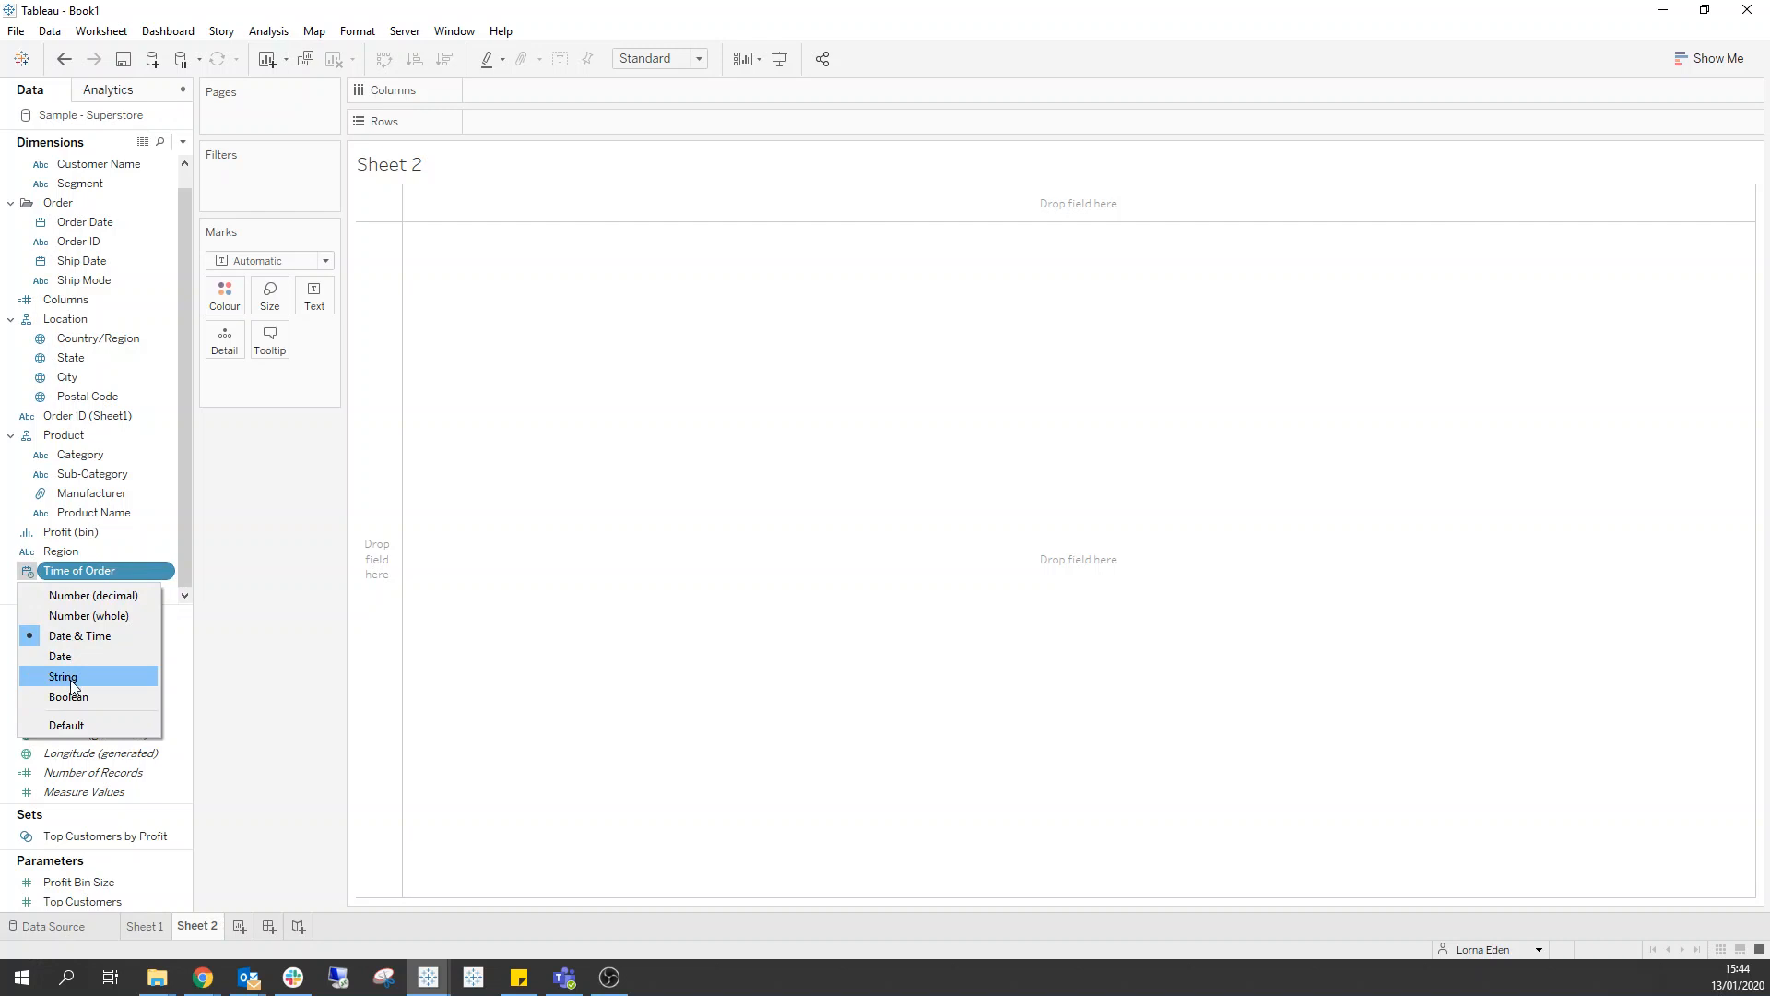
pyautogui.click(64, 676)
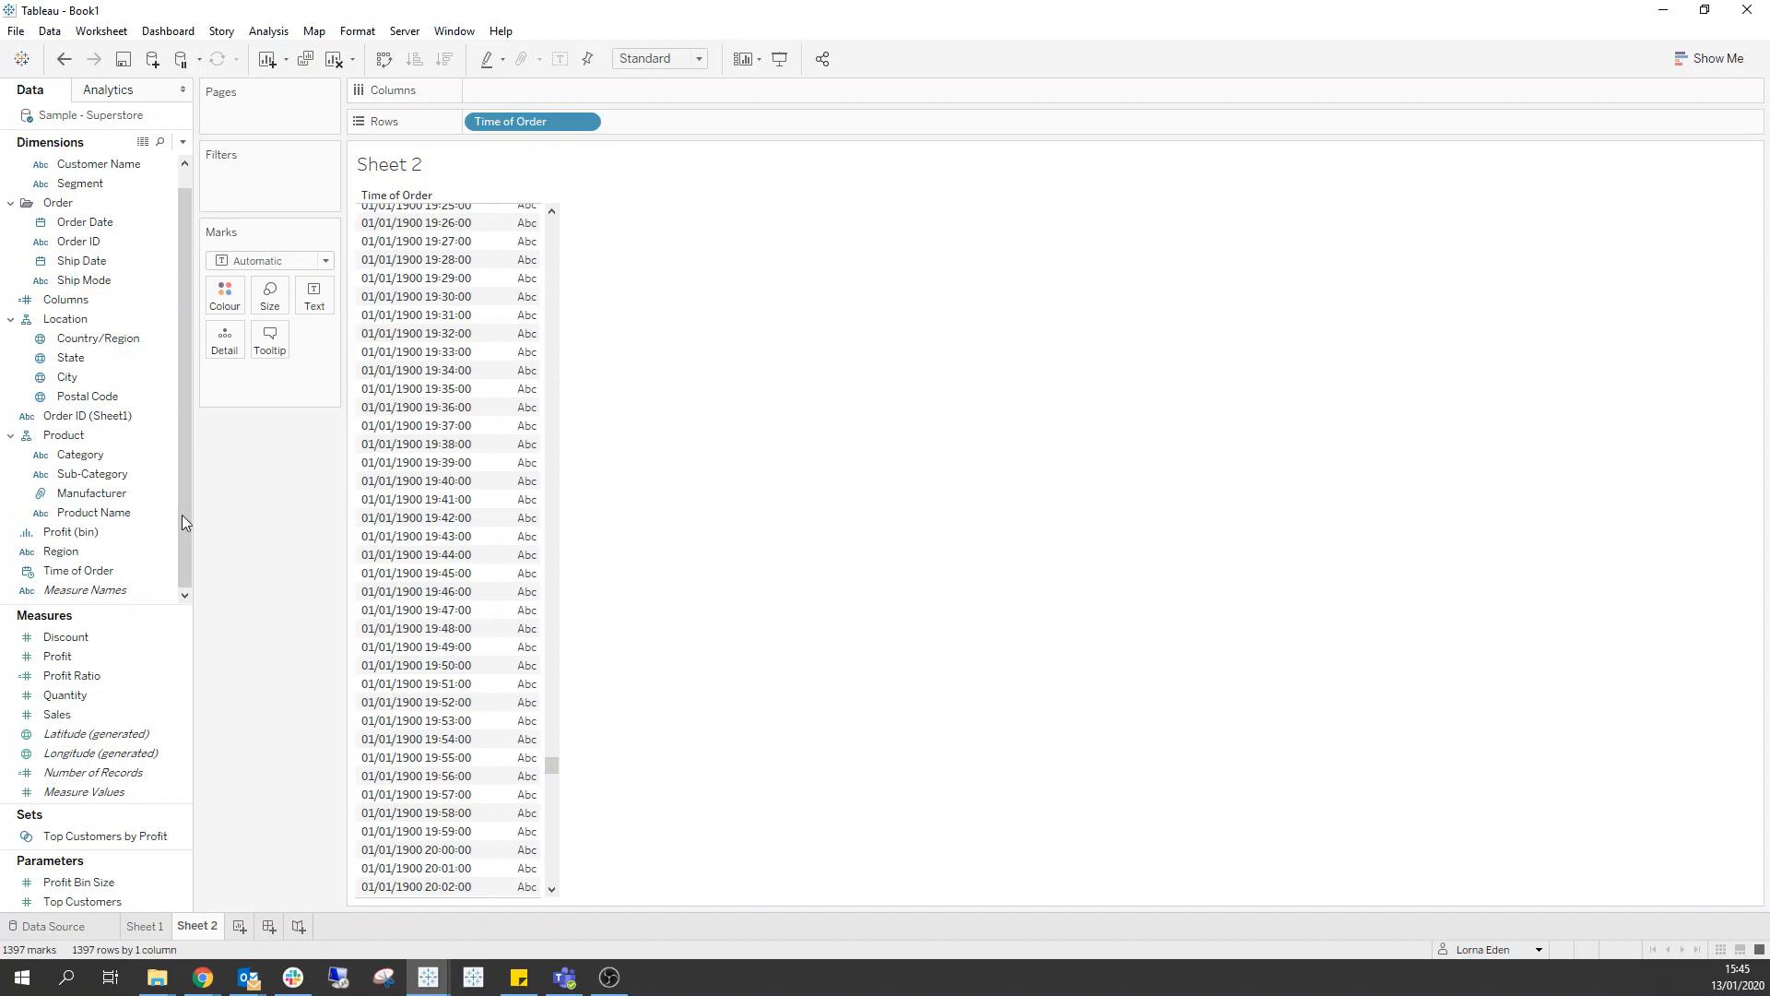
# Step: Create an 'Order Time' calculated field combining order date and time, and put it on Rows
pyautogui.click(78, 570)
pyautogui.write('Order Time')
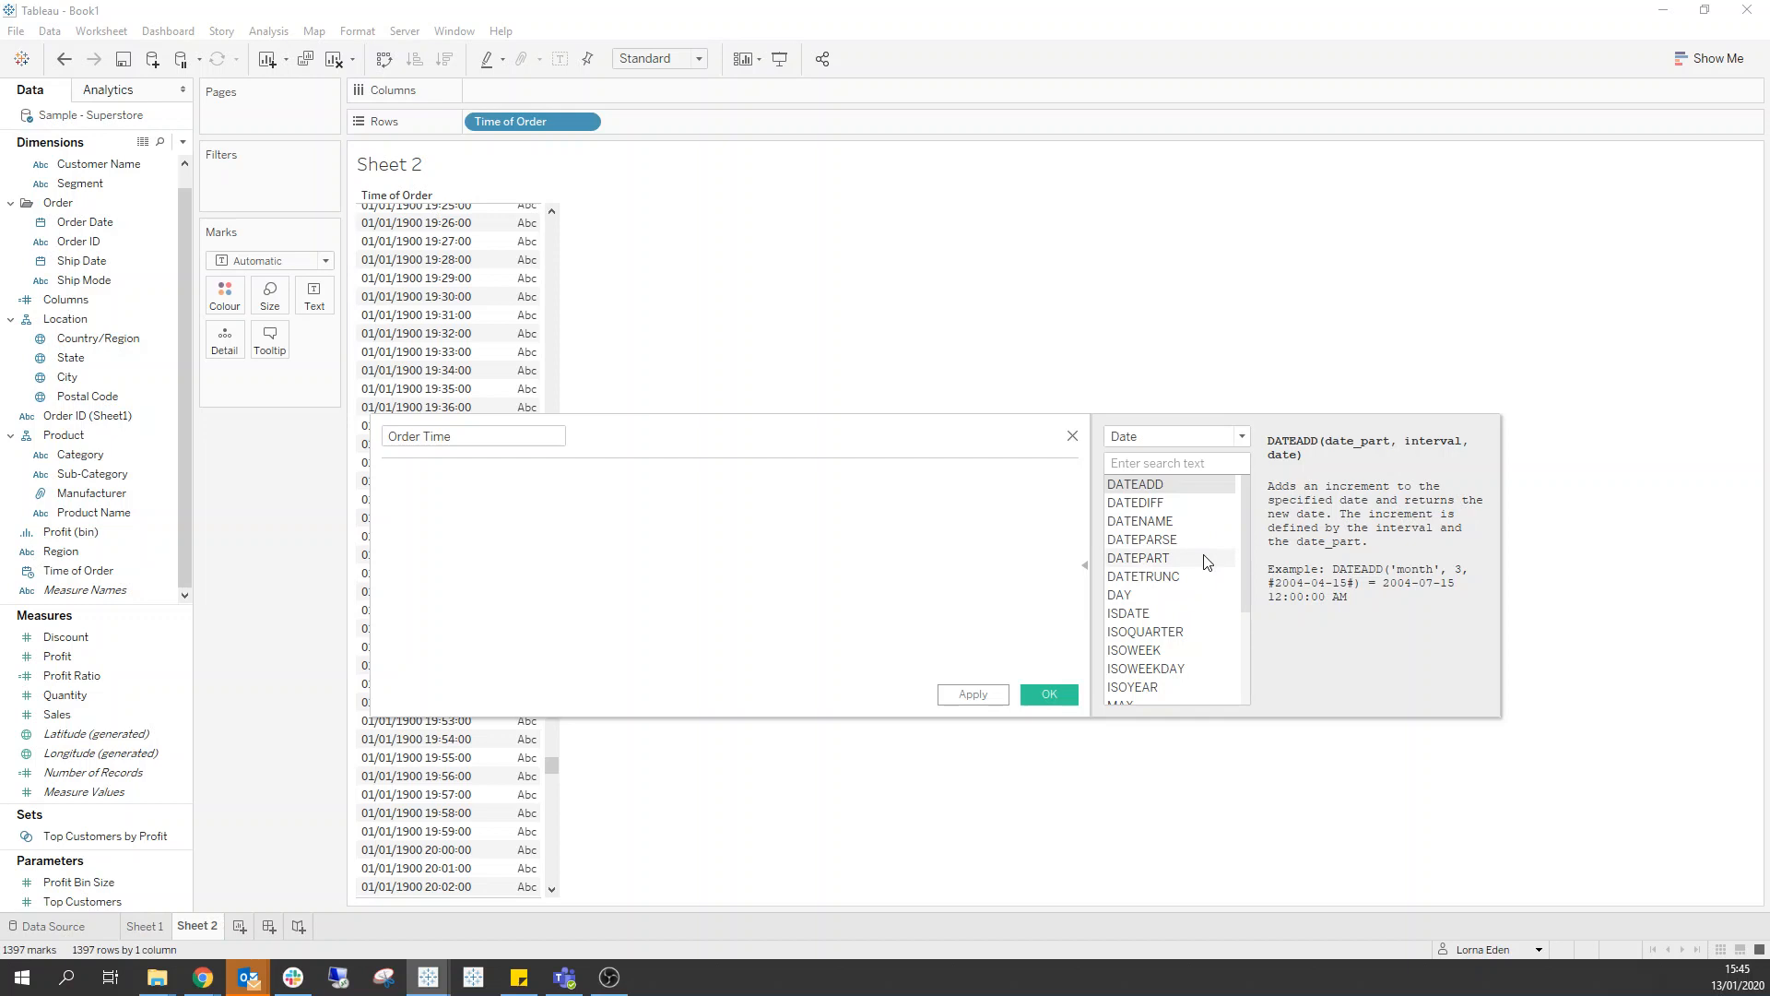
pyautogui.scroll(-3)
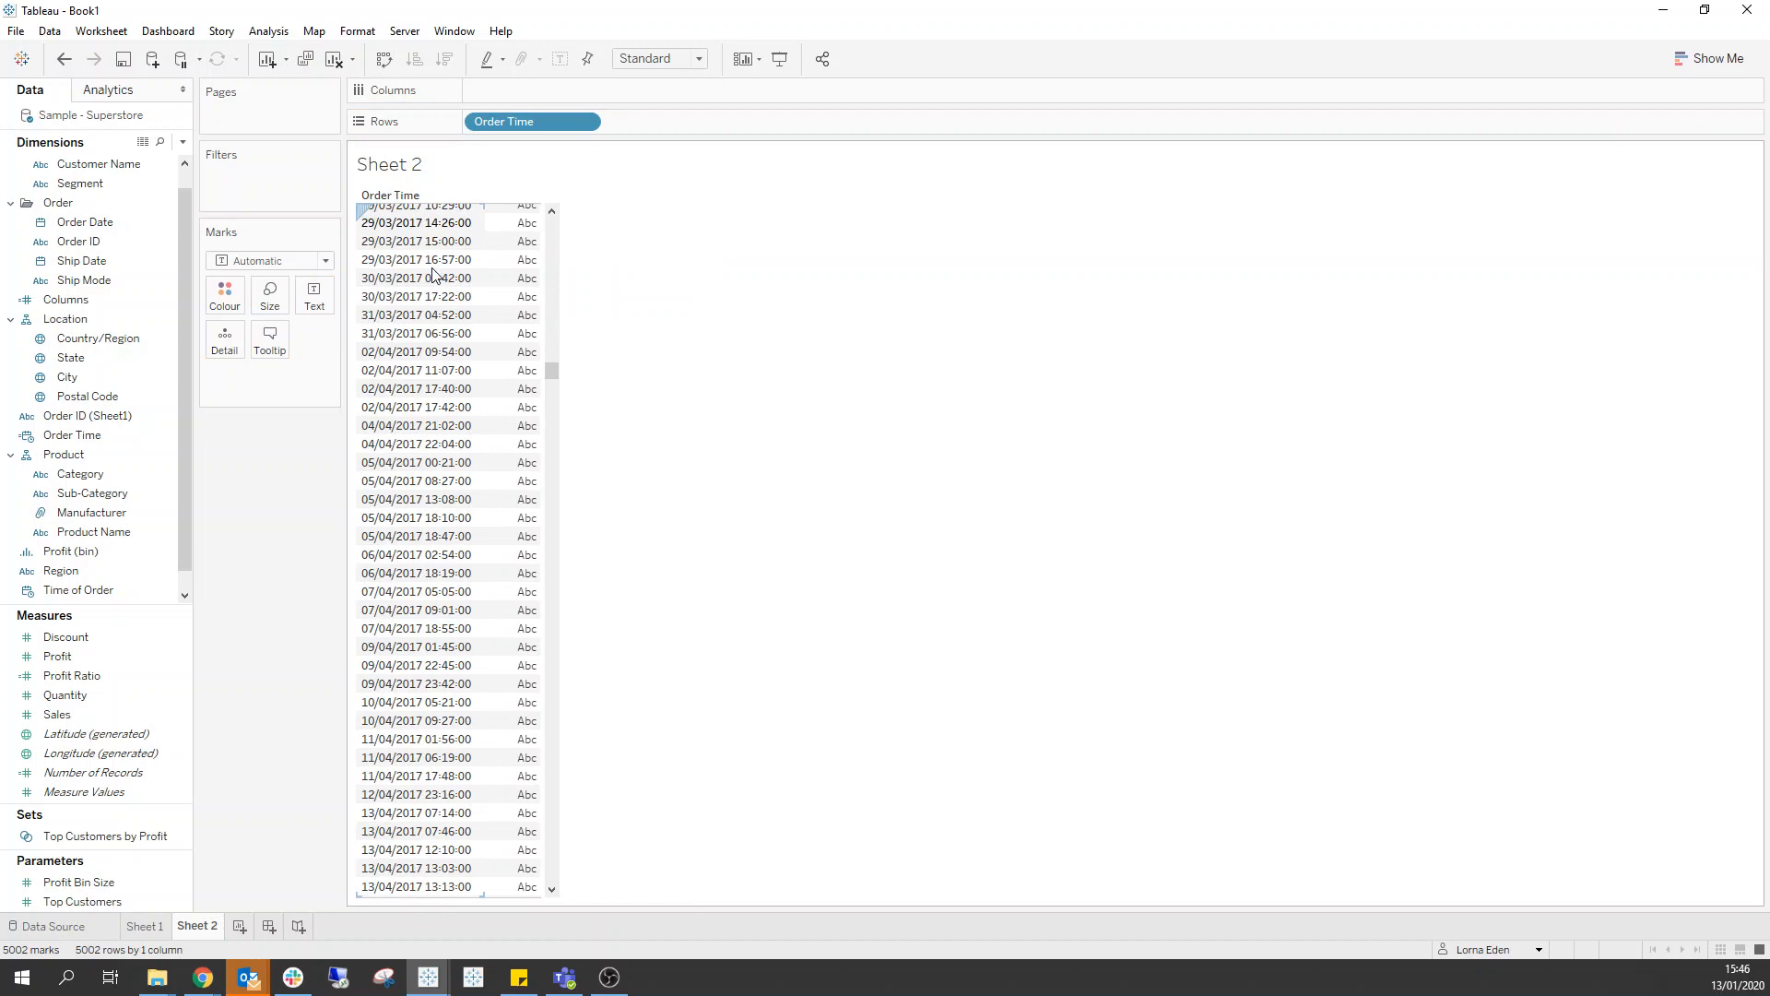
# Step: Create an Order Time (Hours) field from Order Time and open empty Sheet 3
pyautogui.rightClick(72, 435)
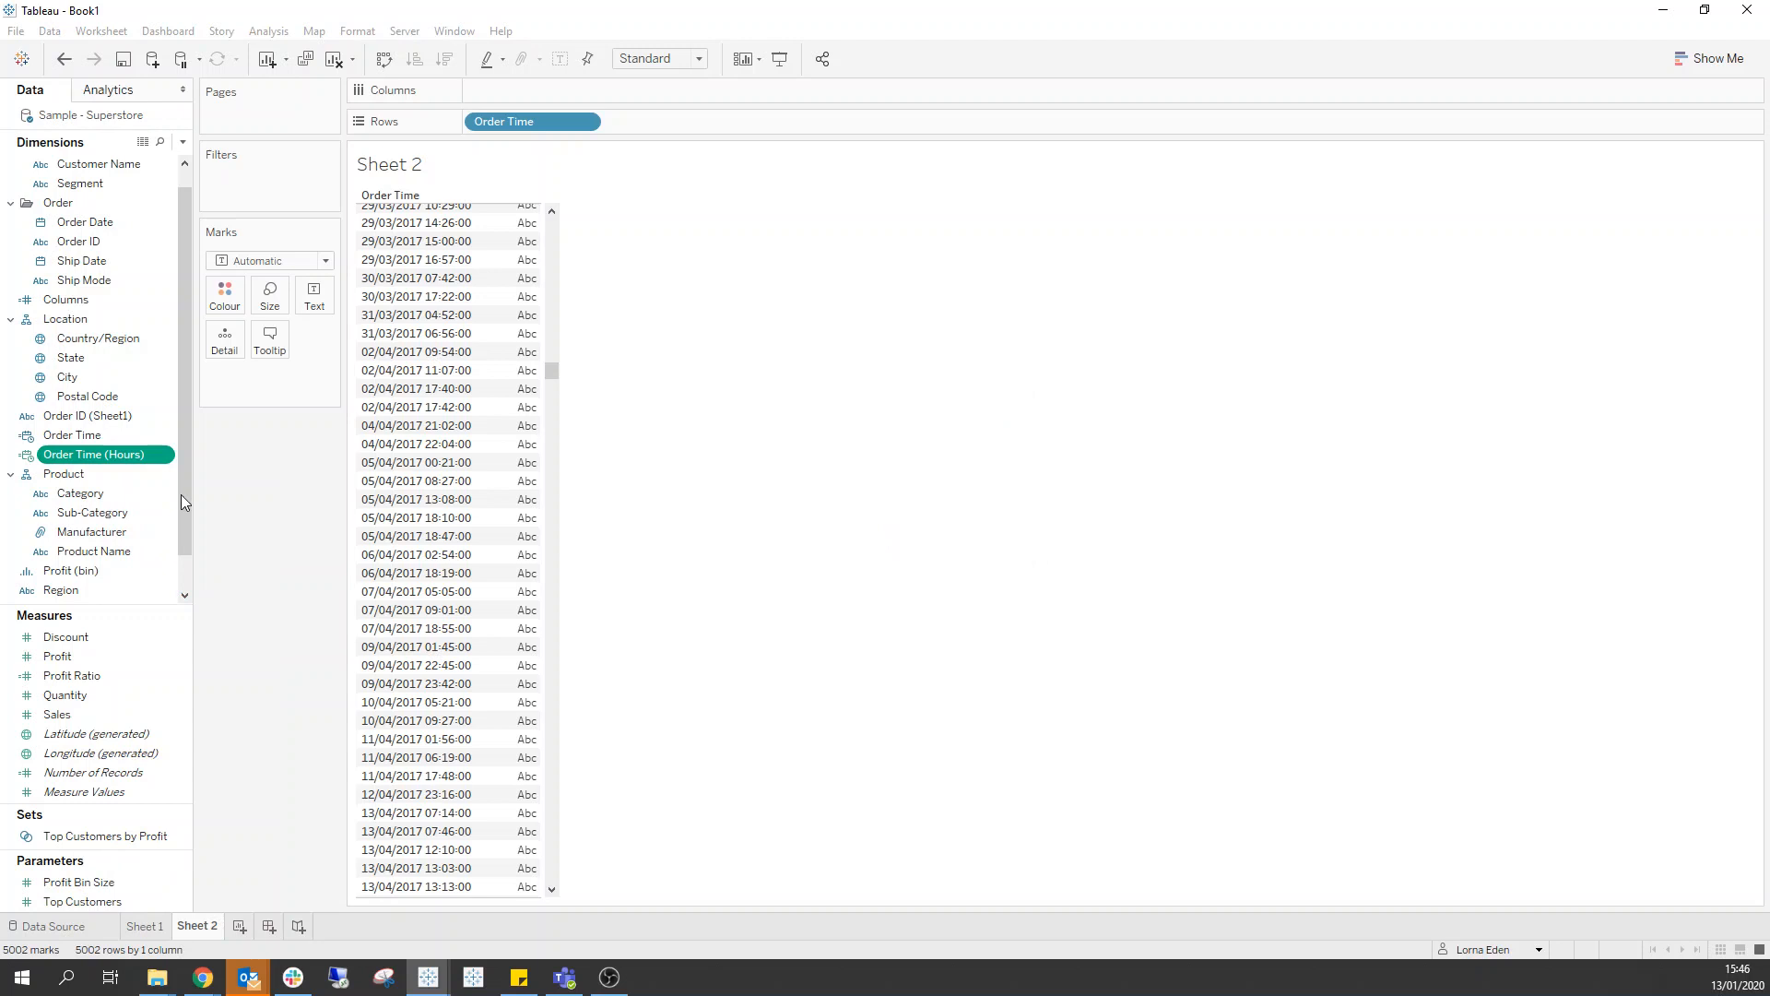
pyautogui.click(292, 926)
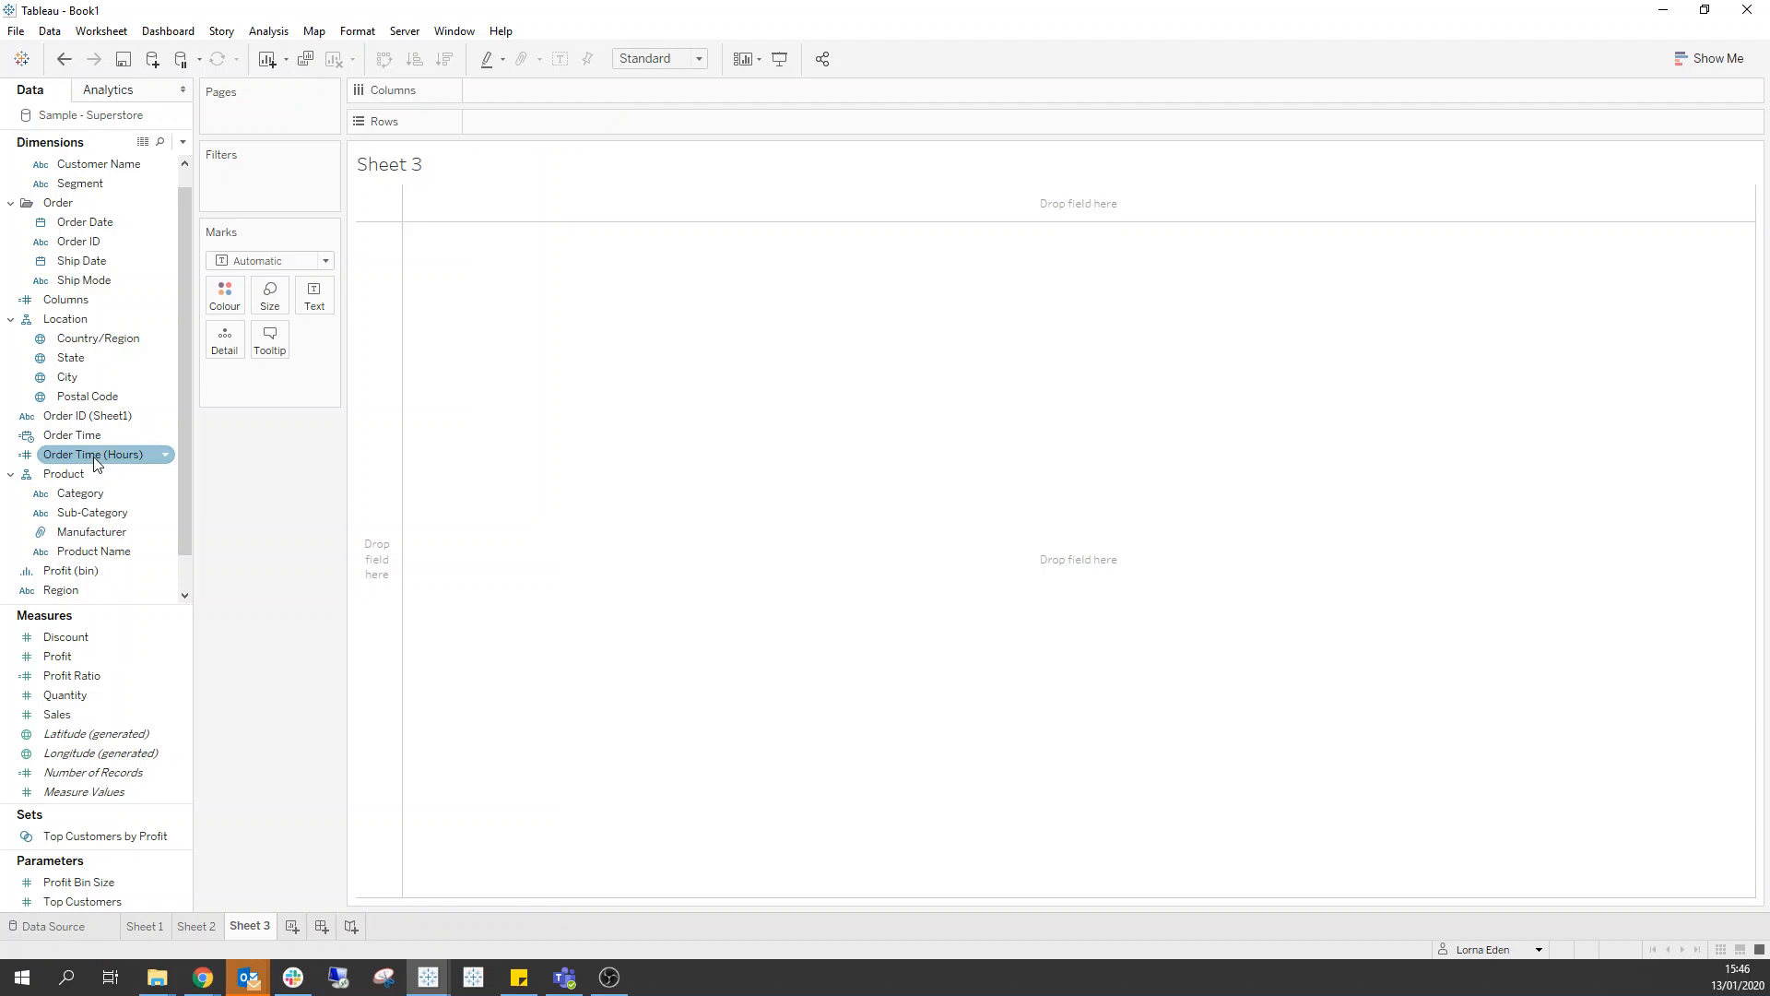
# Step: Put Order Time (Hours) on Sheet 3's Rows as a 0–24 axis, then return to Sheet 1
pyautogui.moveTo(92, 454); pyautogui.dragTo(531, 121)
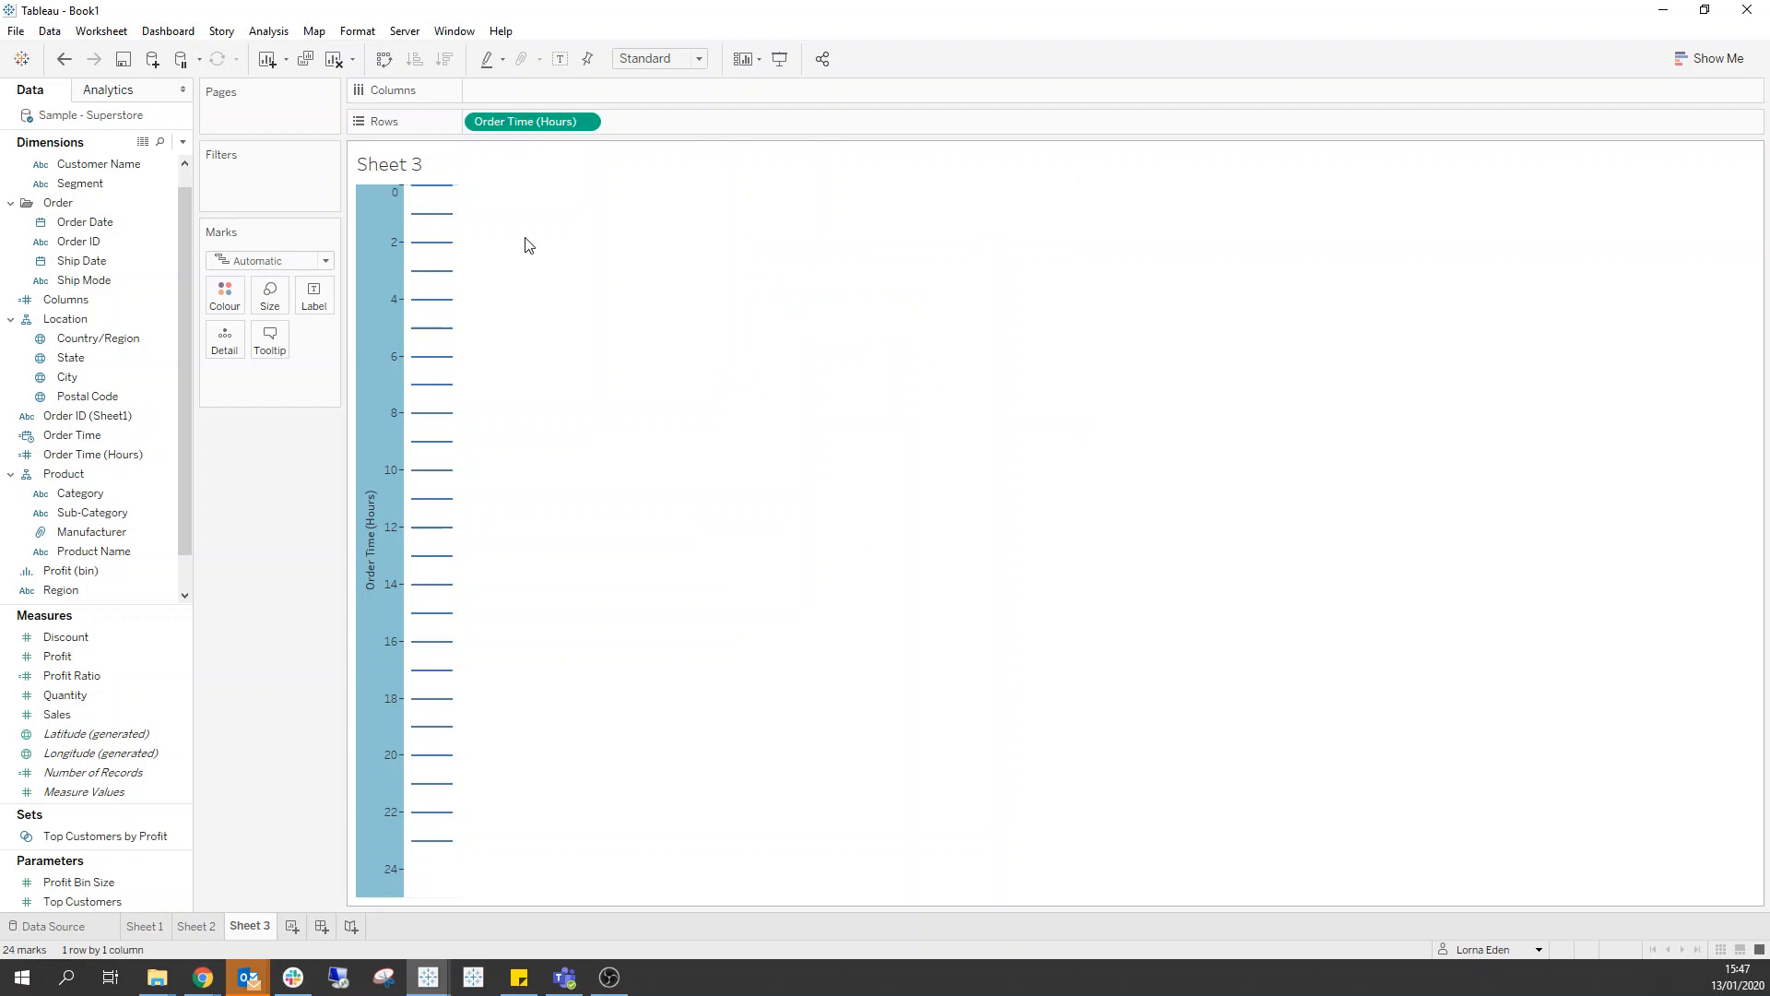
pyautogui.click(144, 925)
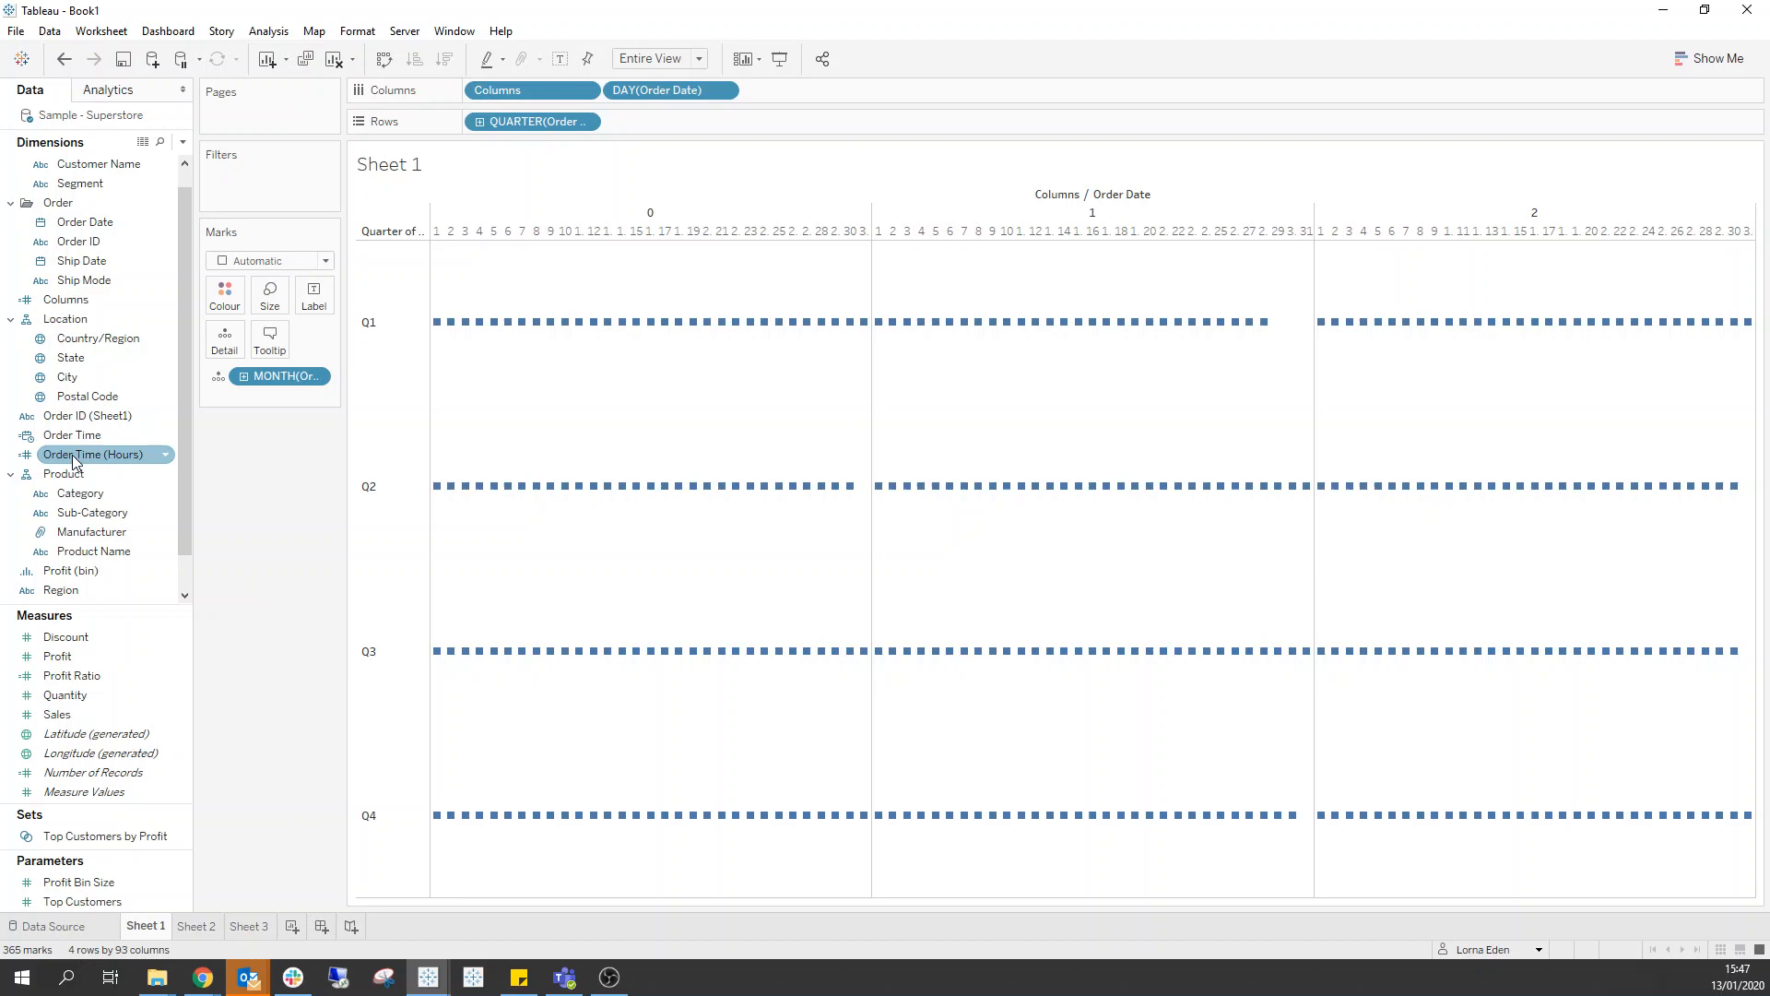
# Step: Add Order Time (Hours) to Sheet 1's Rows and reverse its axis so 0 is on top
pyautogui.moveTo(95, 454); pyautogui.dragTo(660, 123)
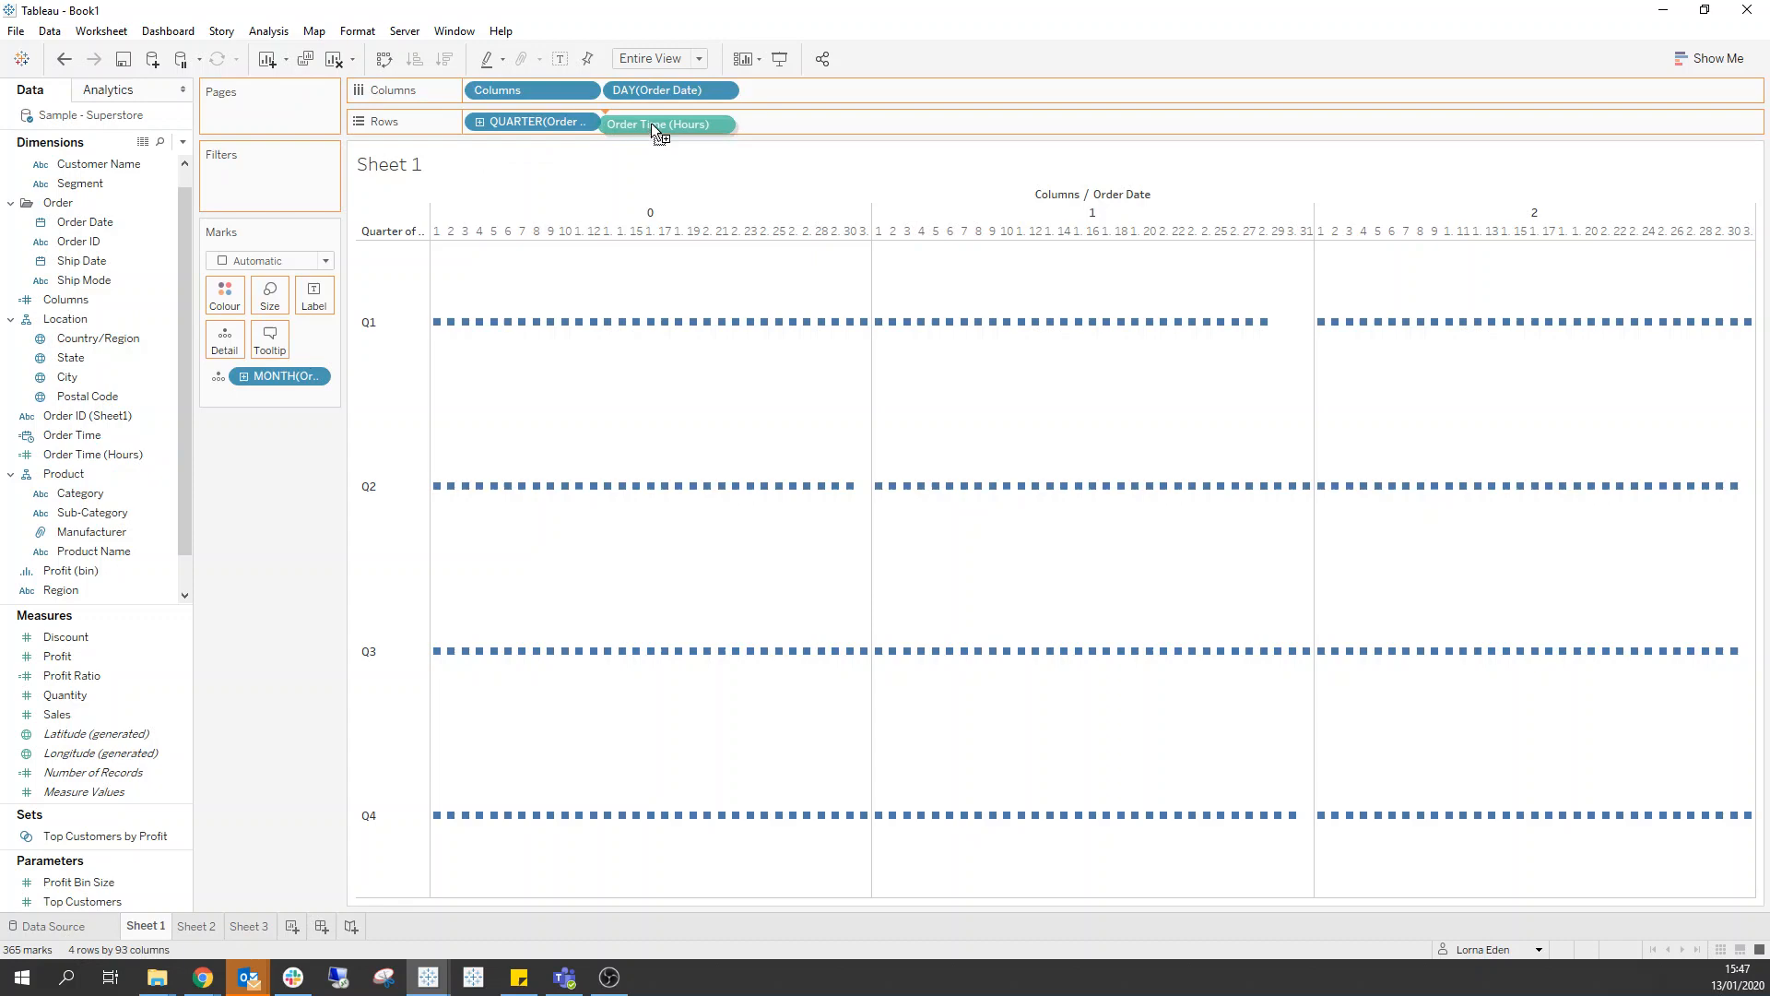
pyautogui.rightClick(452, 306)
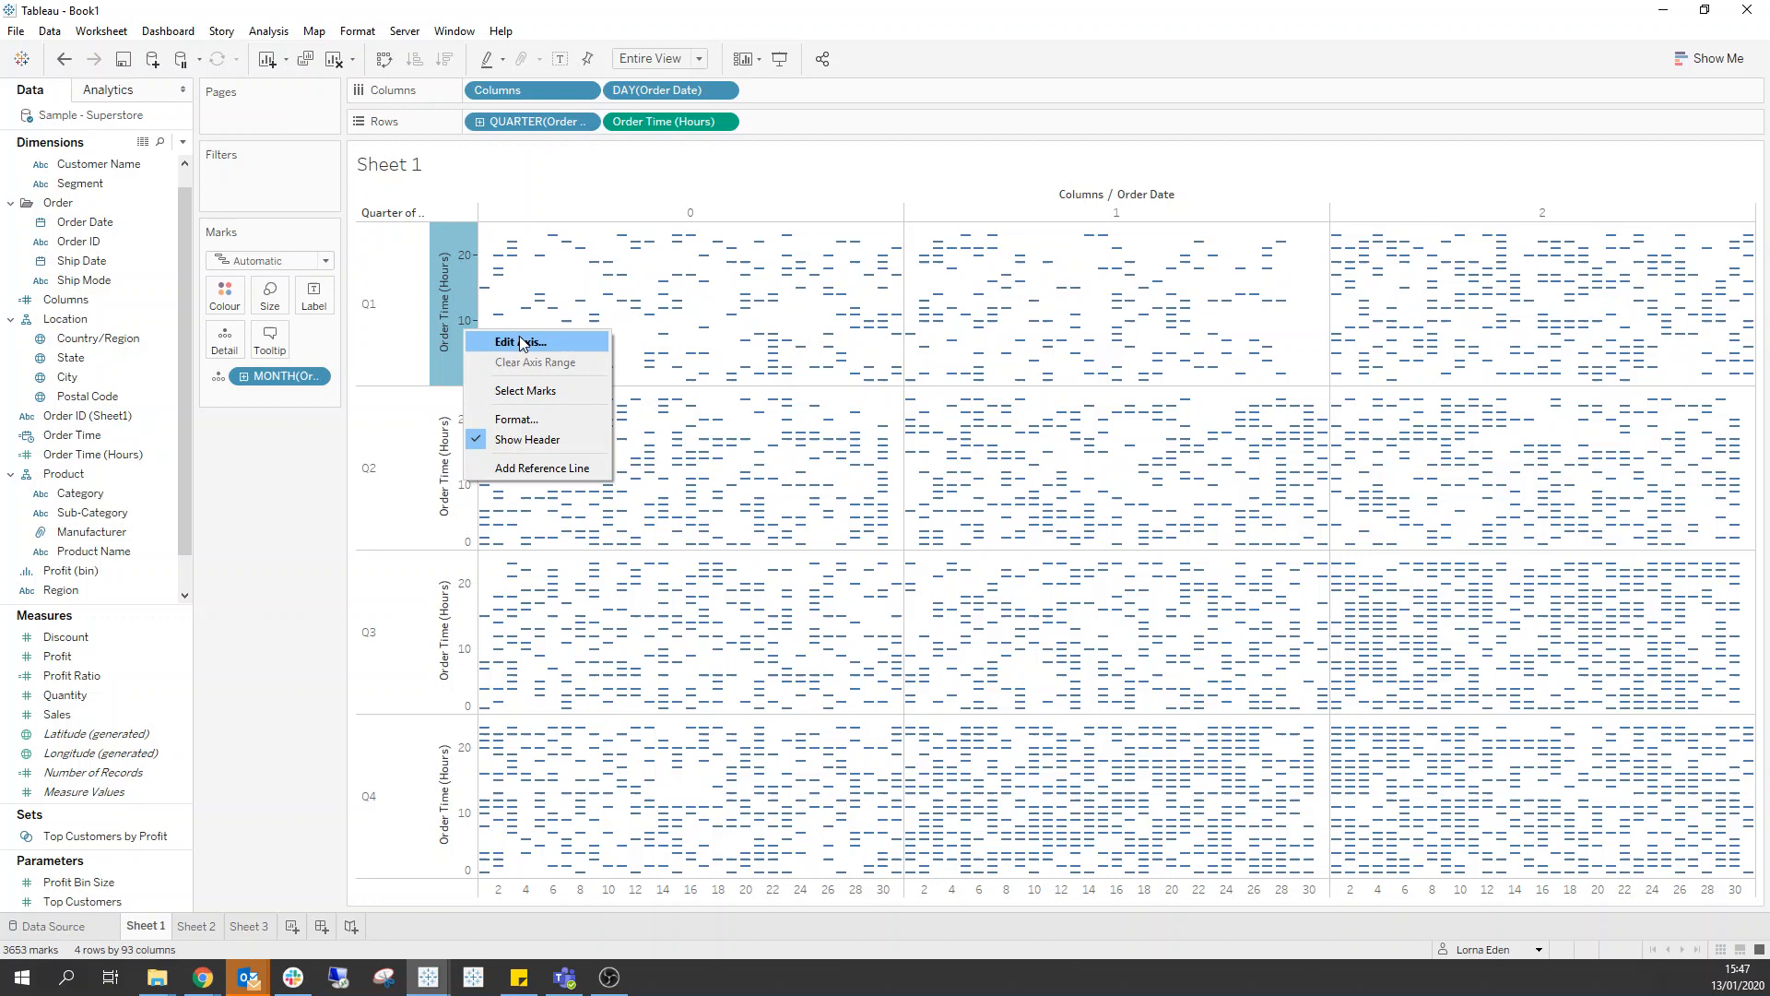
pyautogui.click(517, 341)
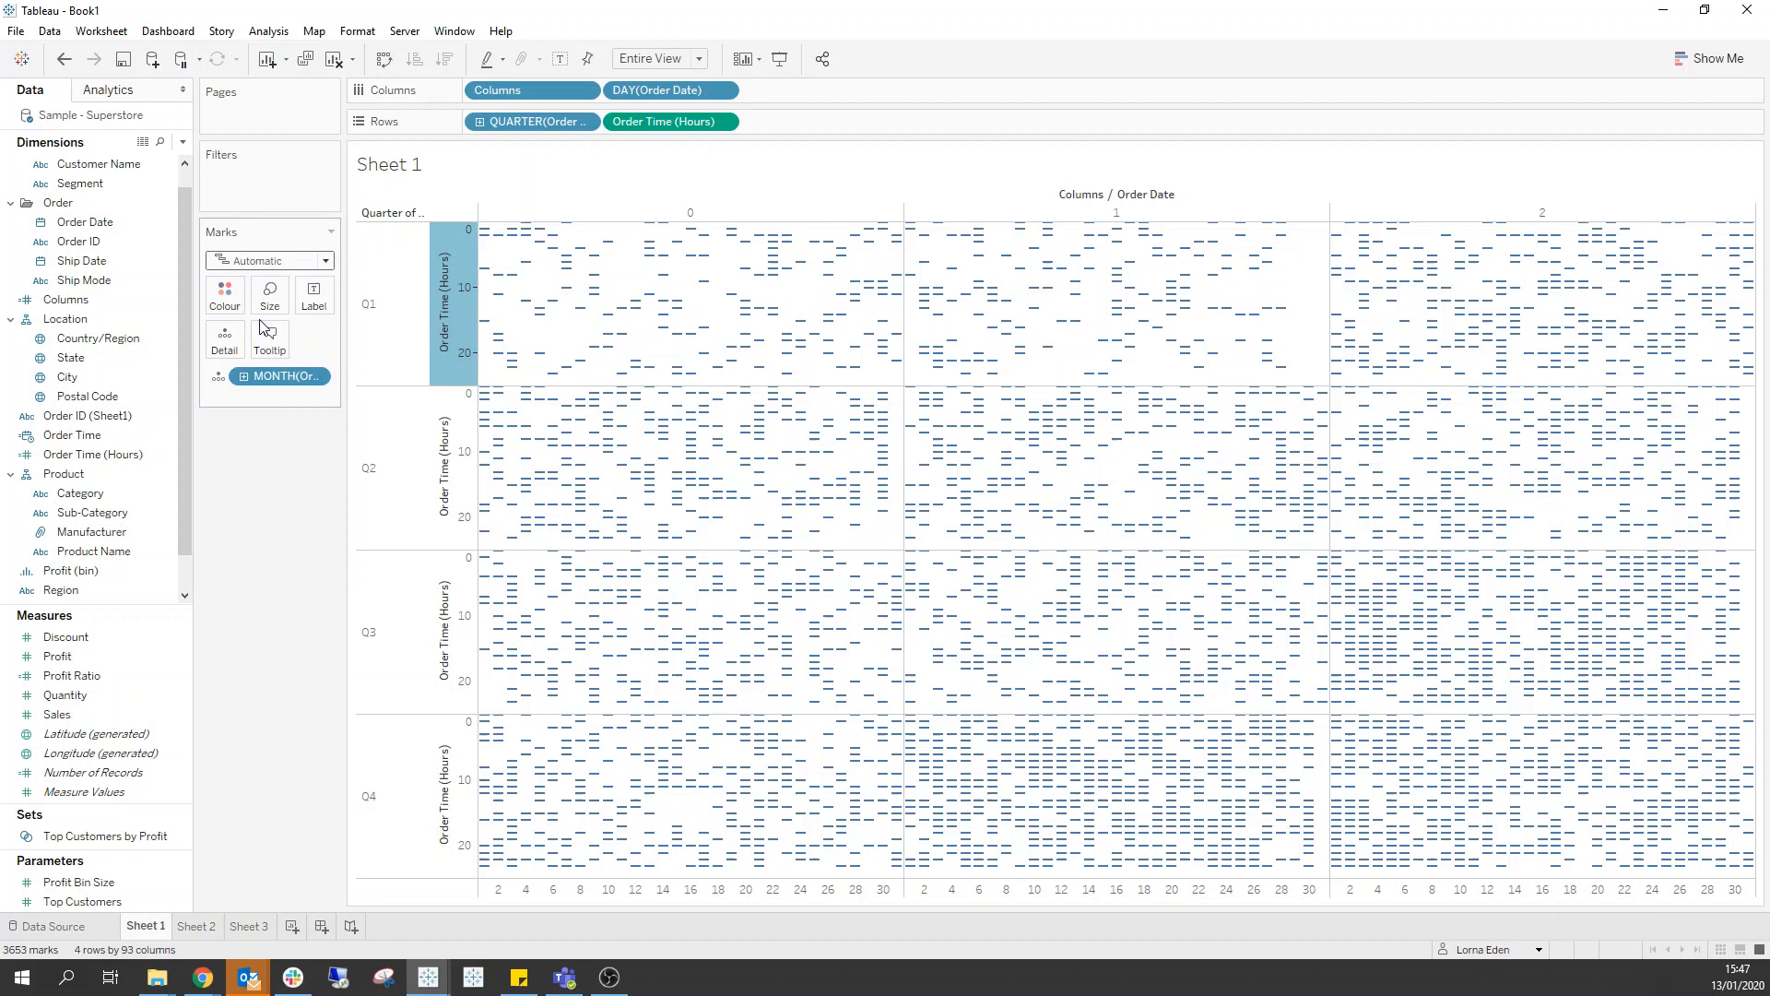
# Step: Draw day marks as vertical lines across order hours and add a Year of Order Date filter
pyautogui.click(269, 261)
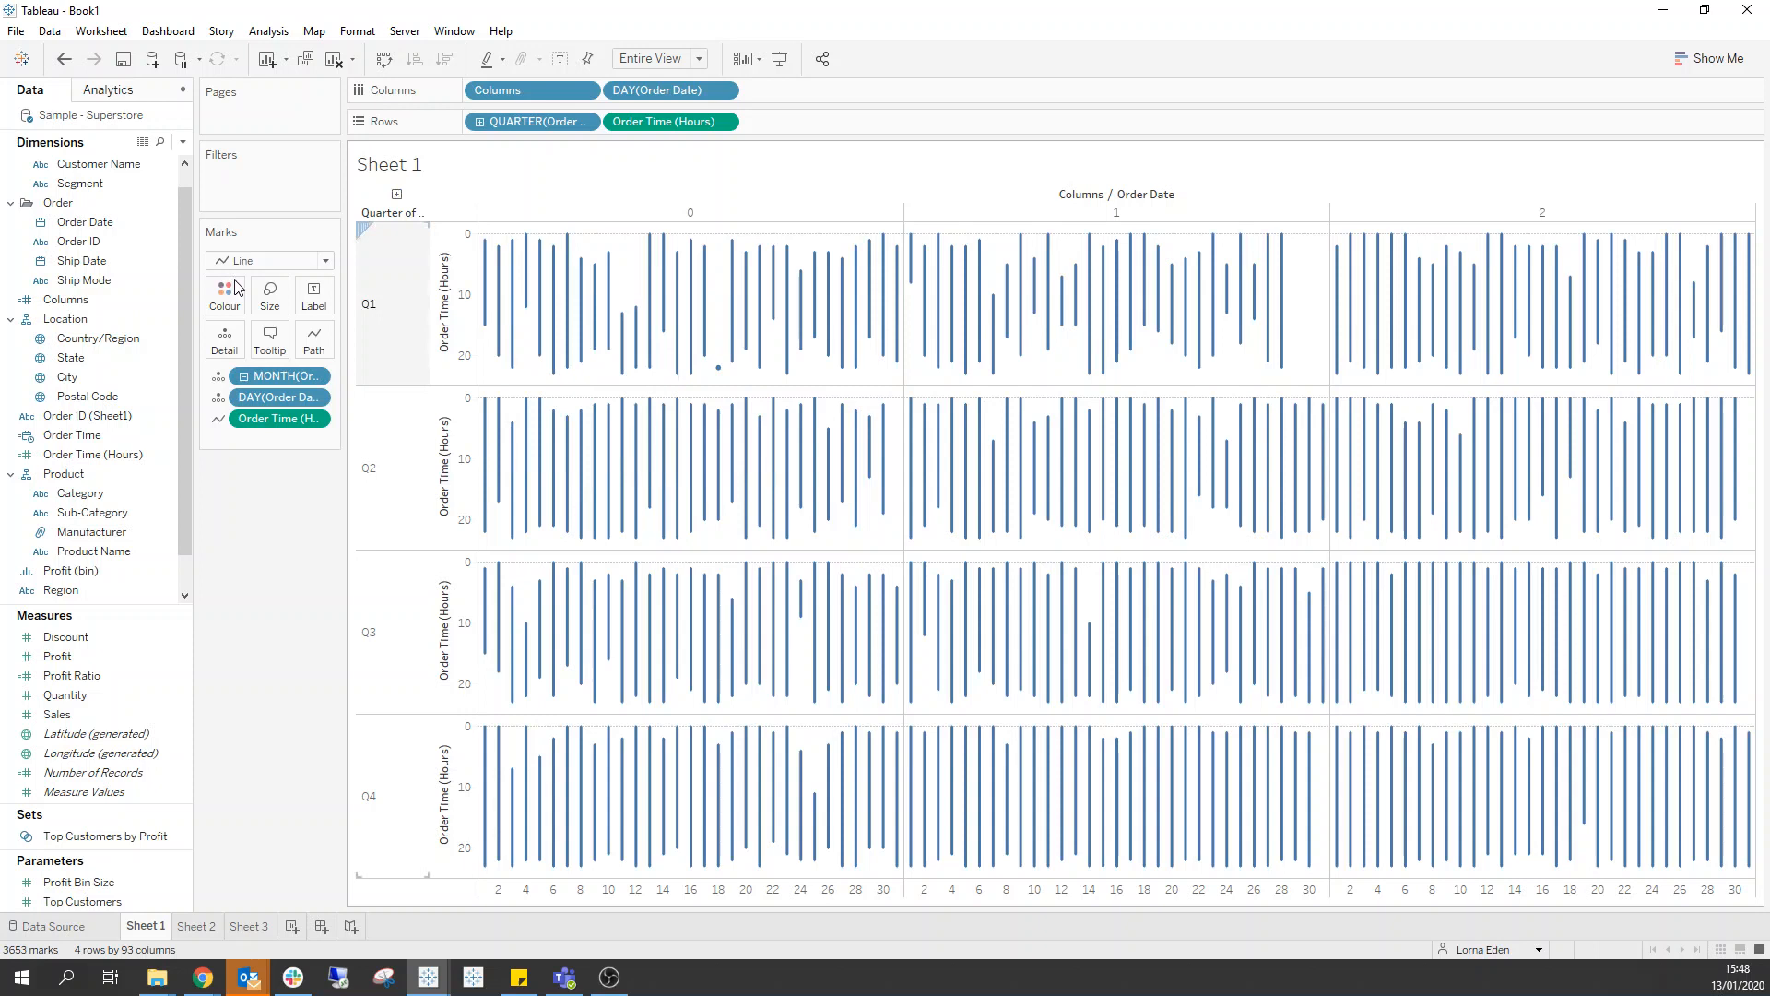
pyautogui.click(314, 338)
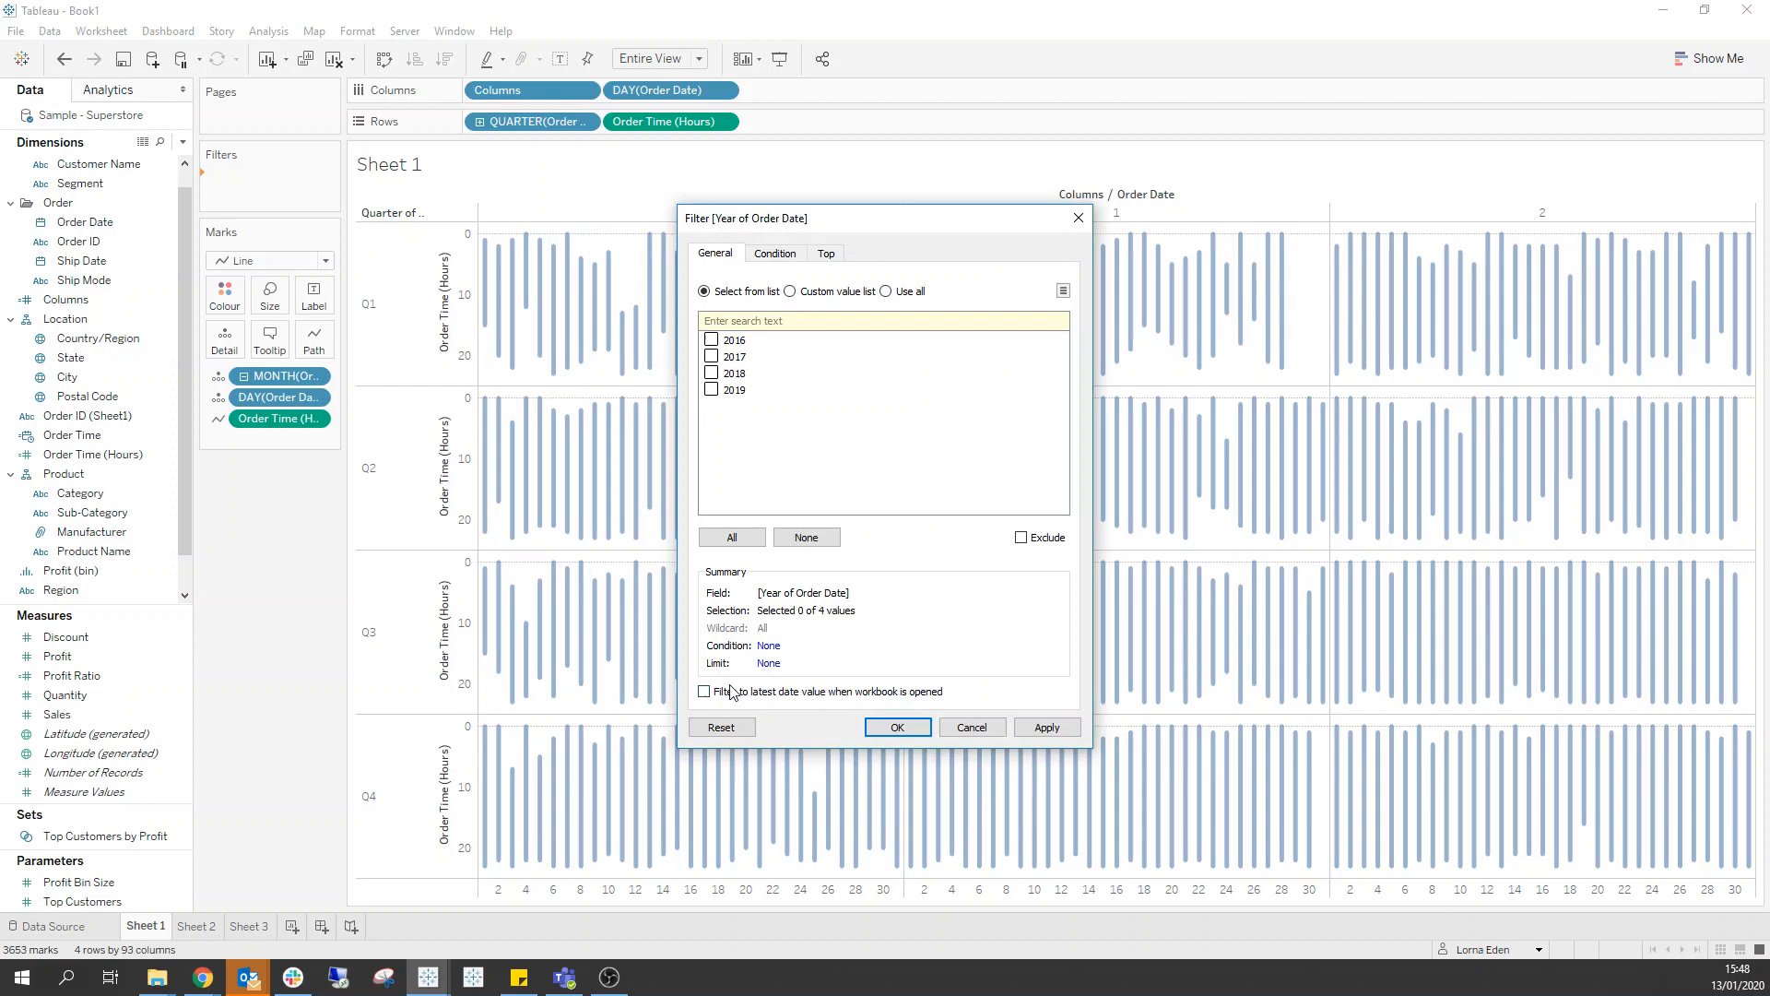
# Step: Filter orders to a single year and add a second Order Time (Hours) row
pyautogui.click(896, 726)
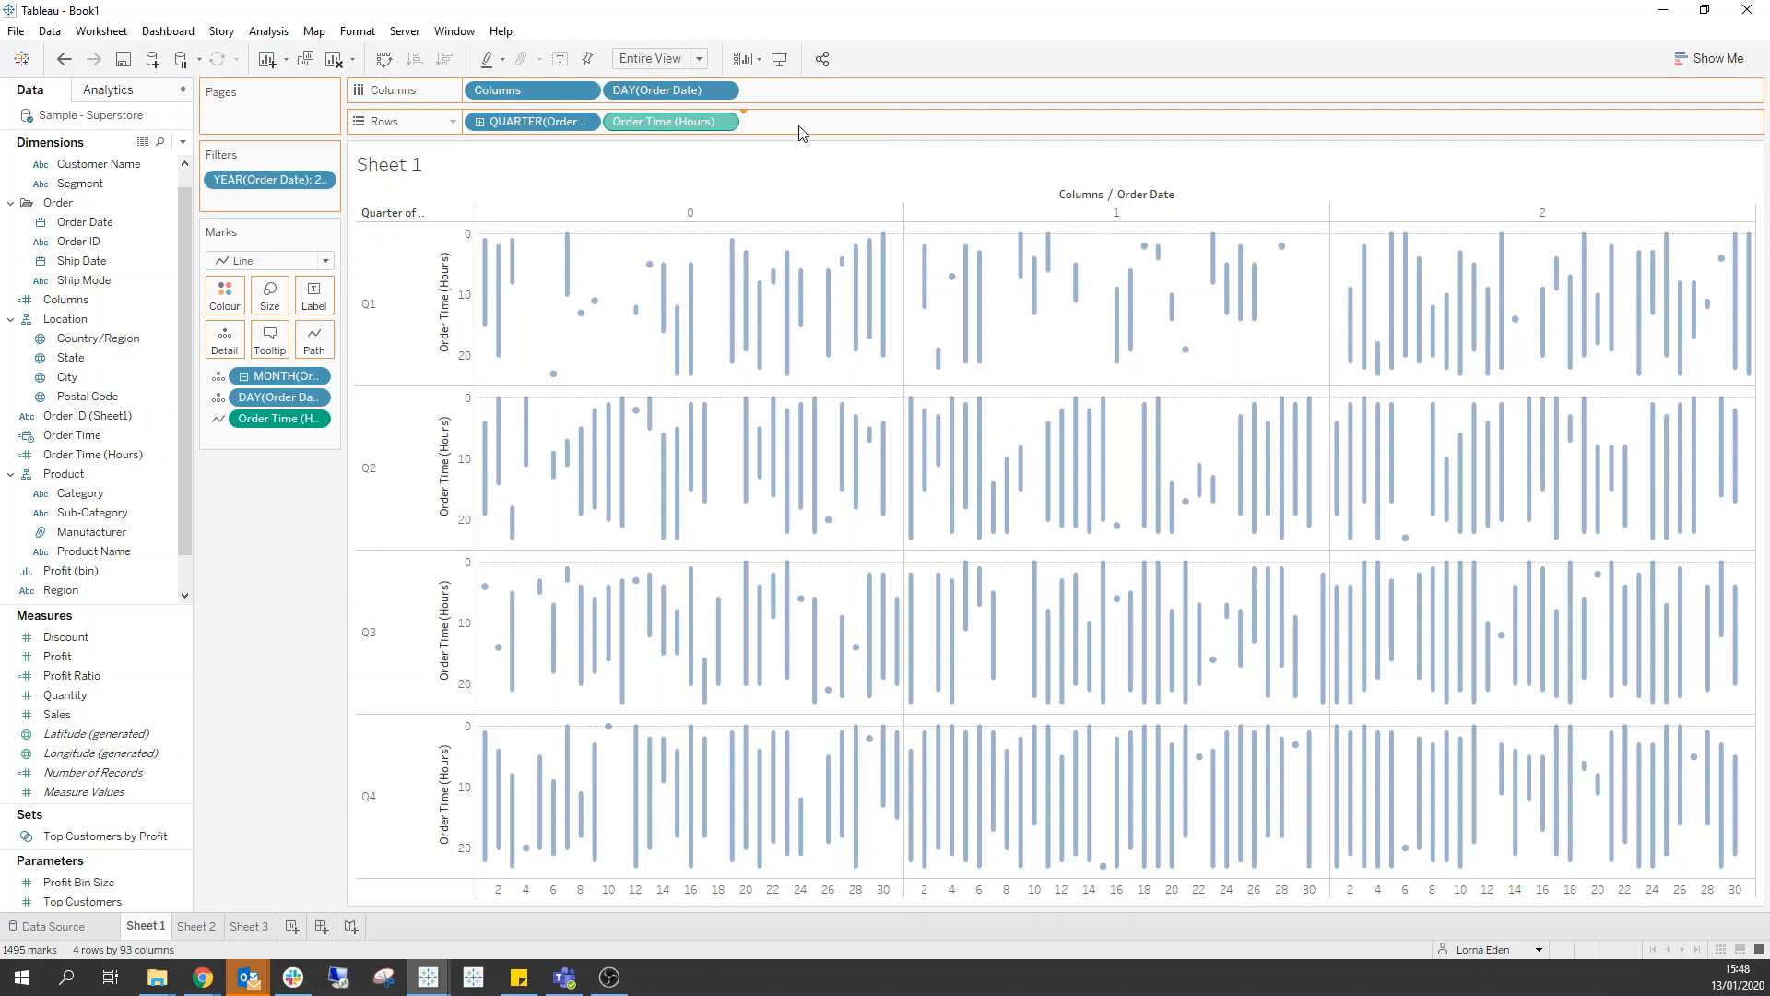
pyautogui.moveTo(666, 121); pyautogui.dragTo(808, 121)
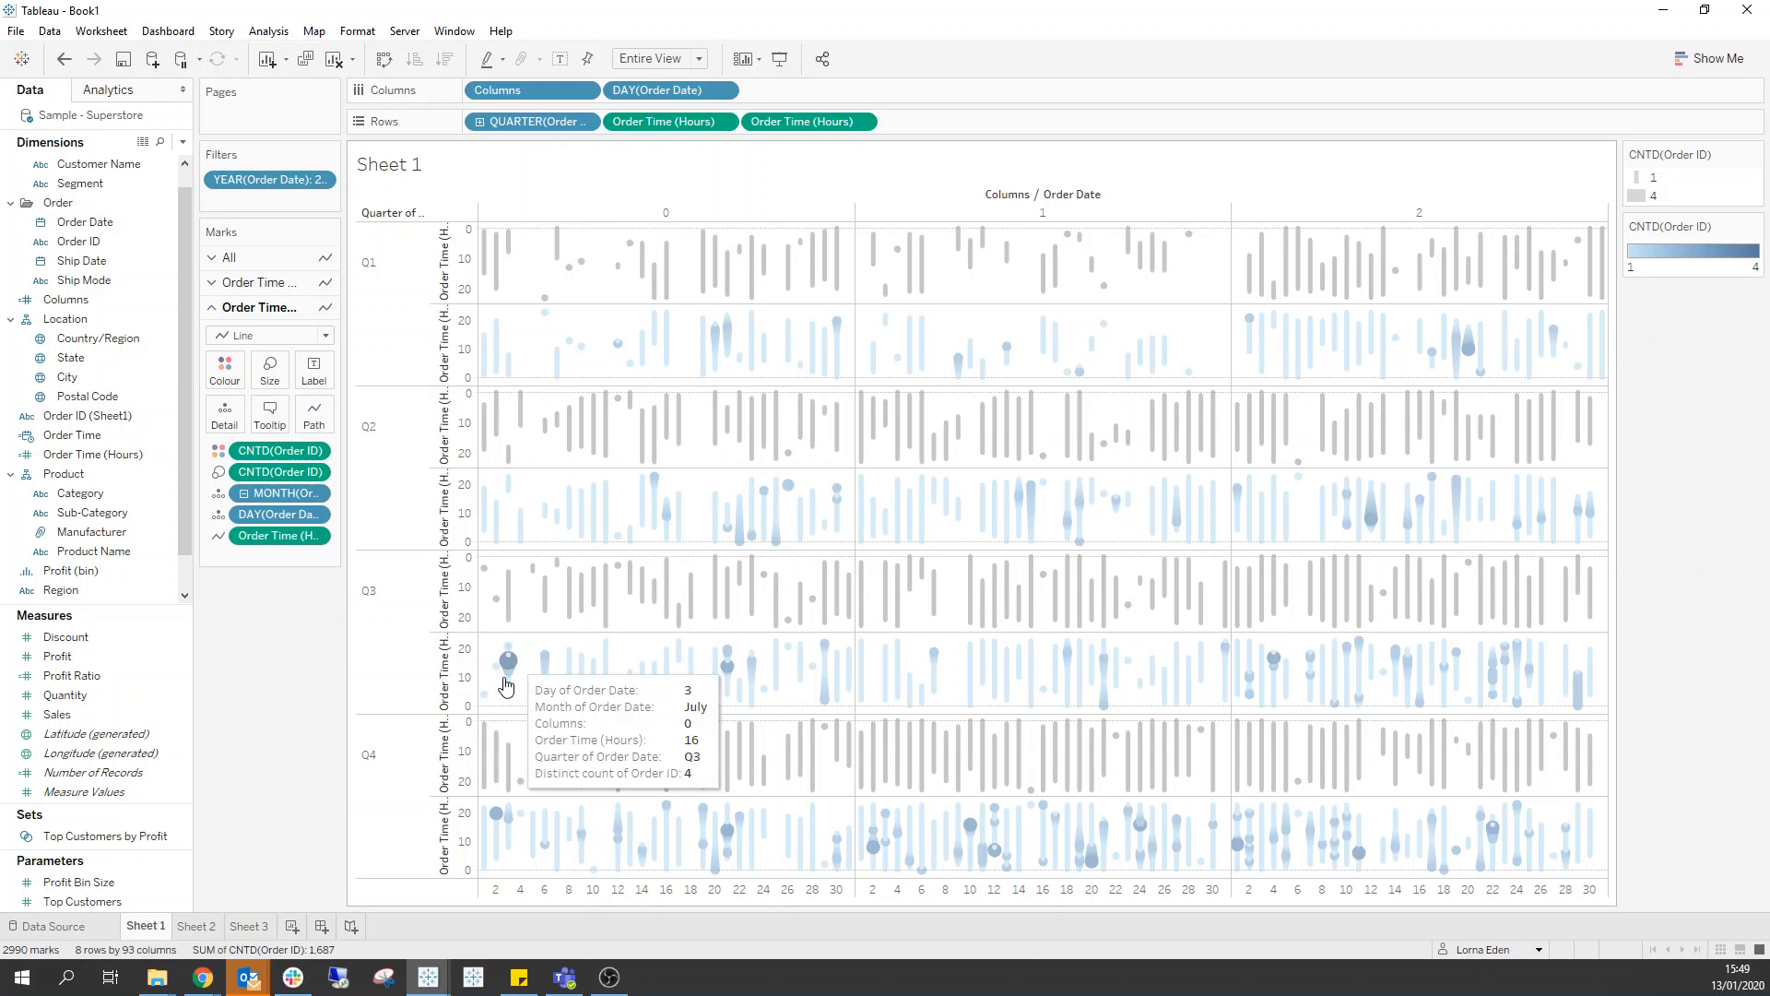
# Step: Make the two hours rows a dual axis, with orange circle marks for order counts
pyautogui.click(223, 362)
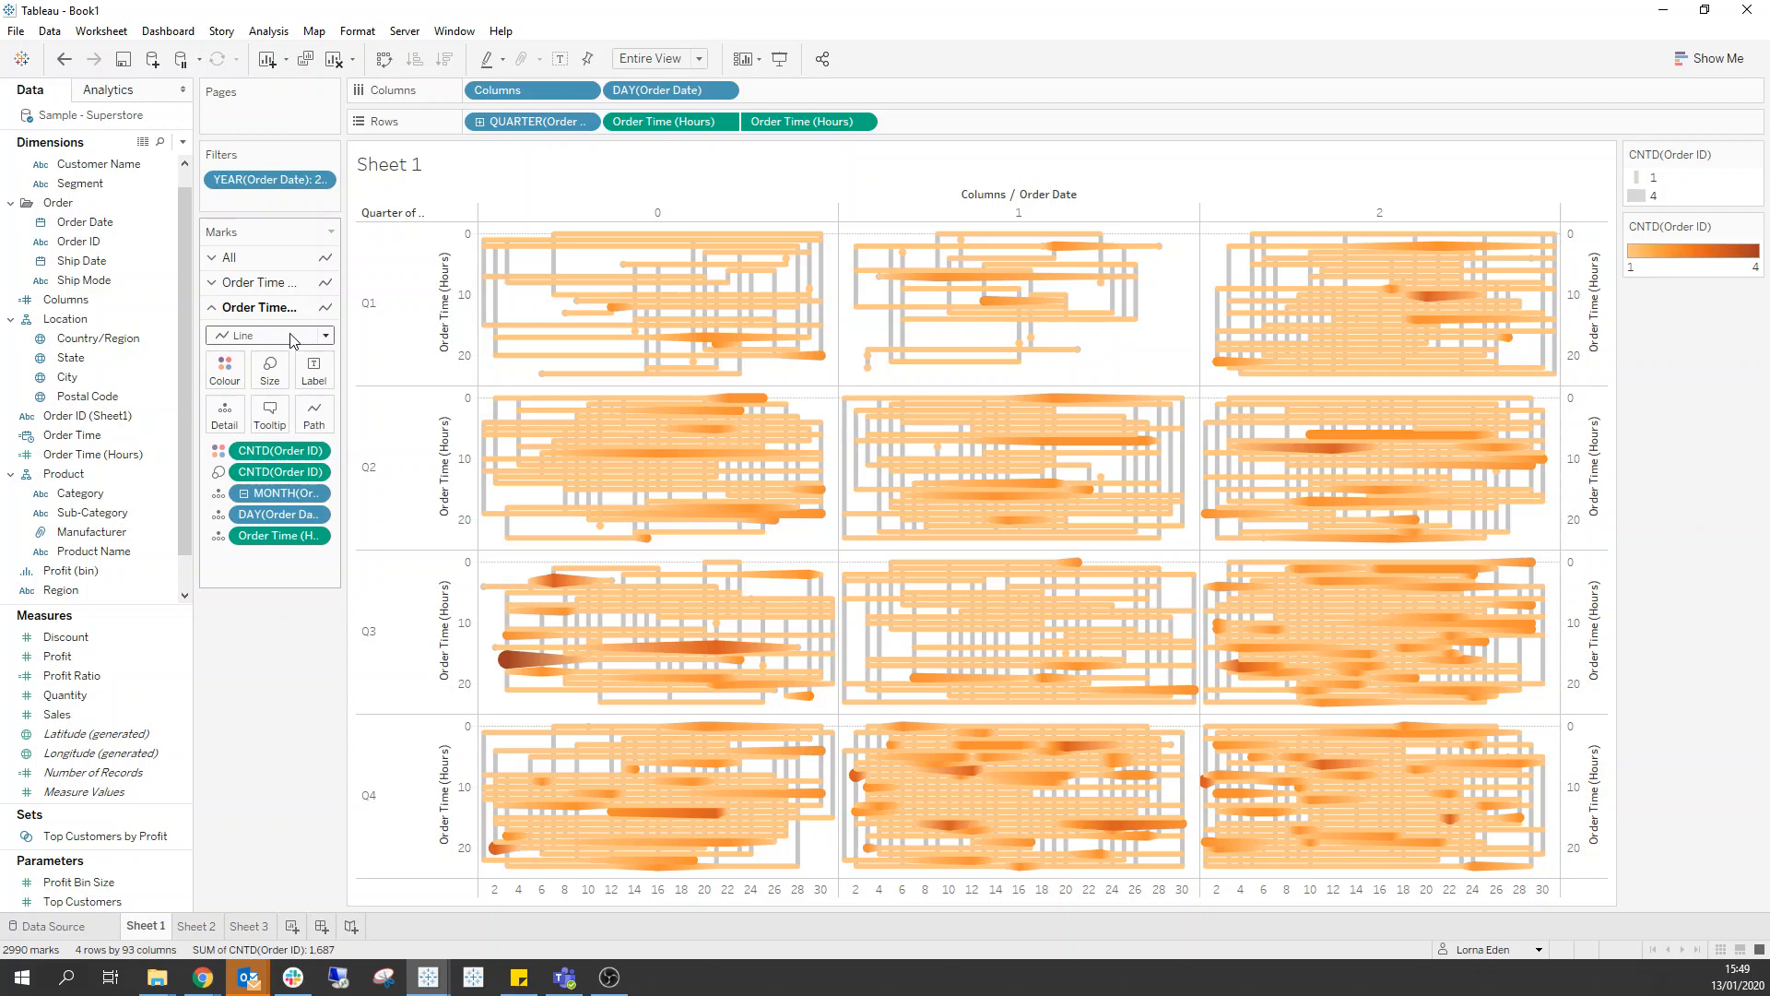
pyautogui.click(269, 334)
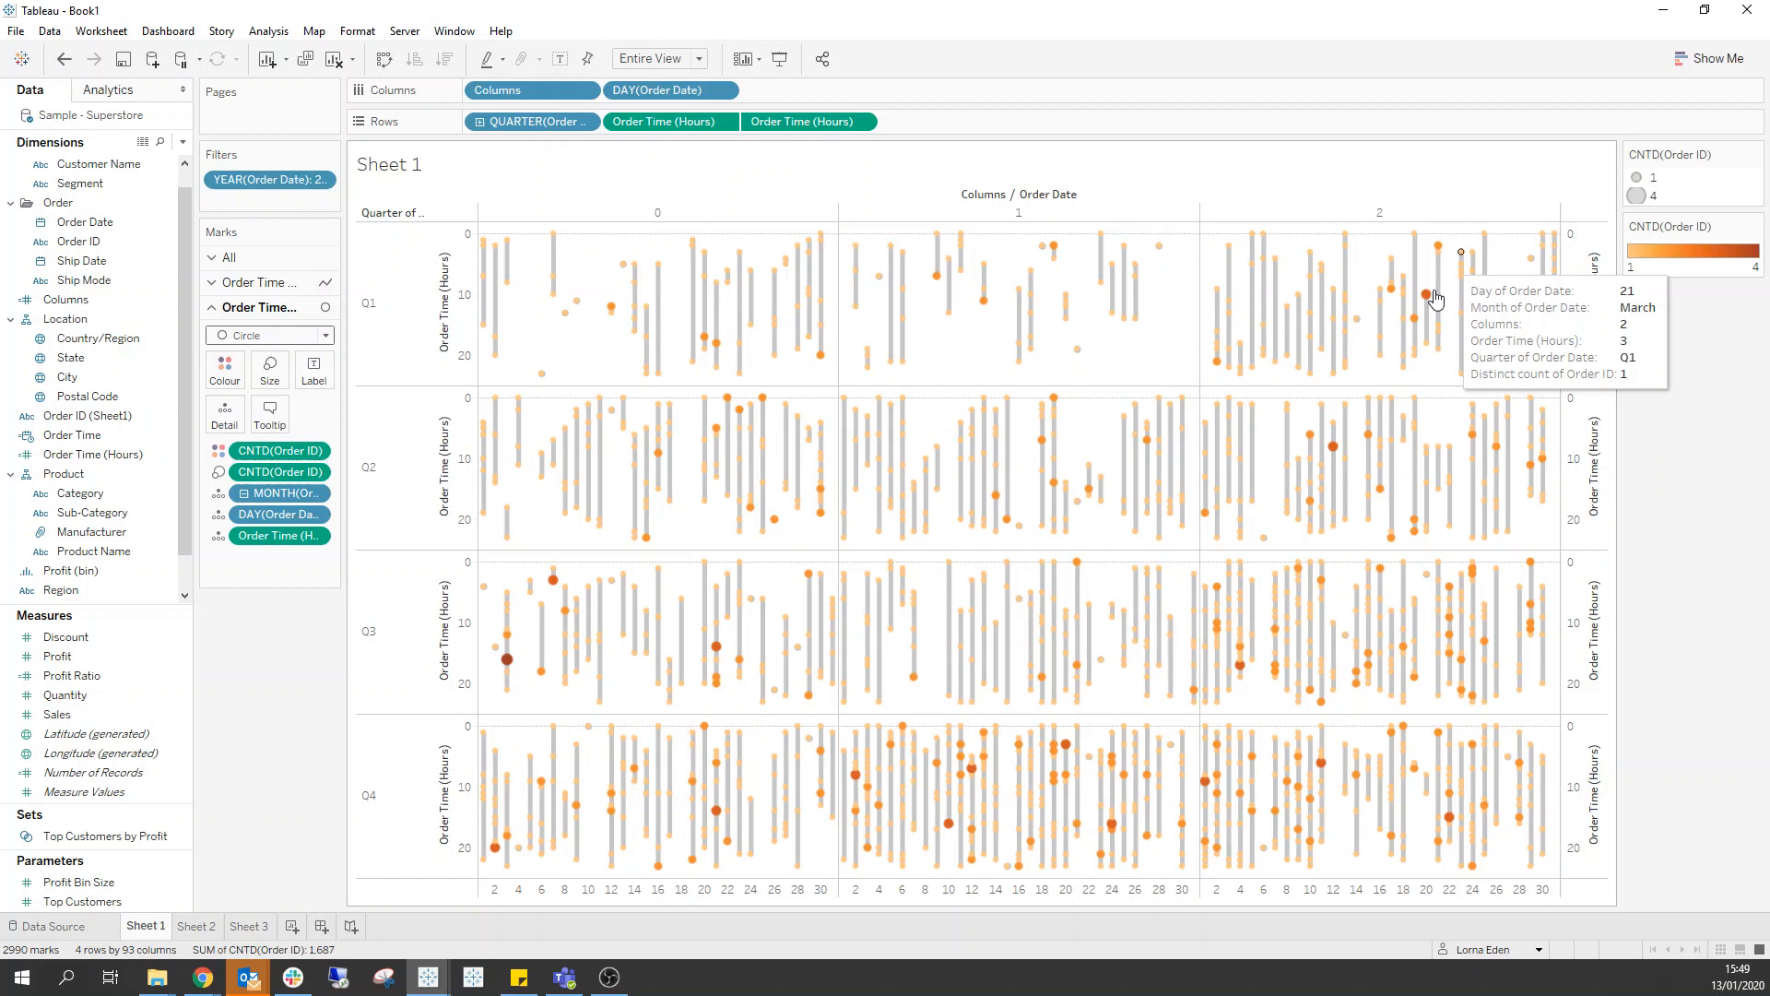
pyautogui.click(269, 334)
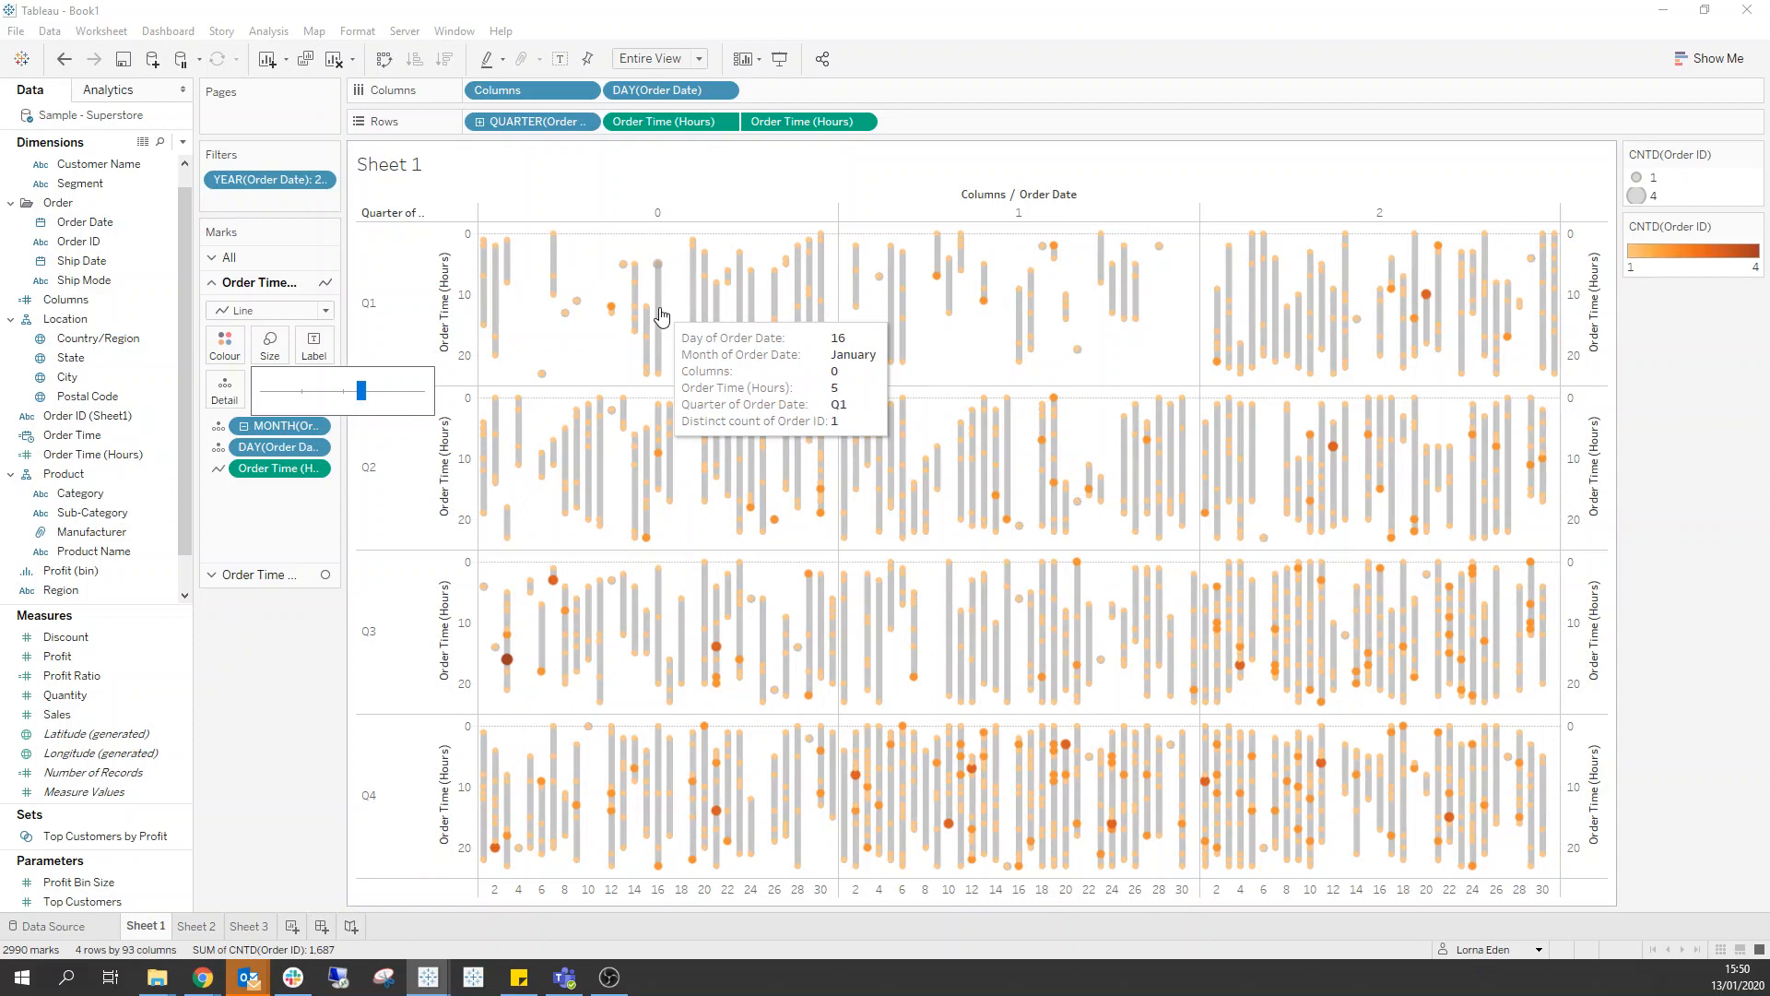
pyautogui.click(662, 90)
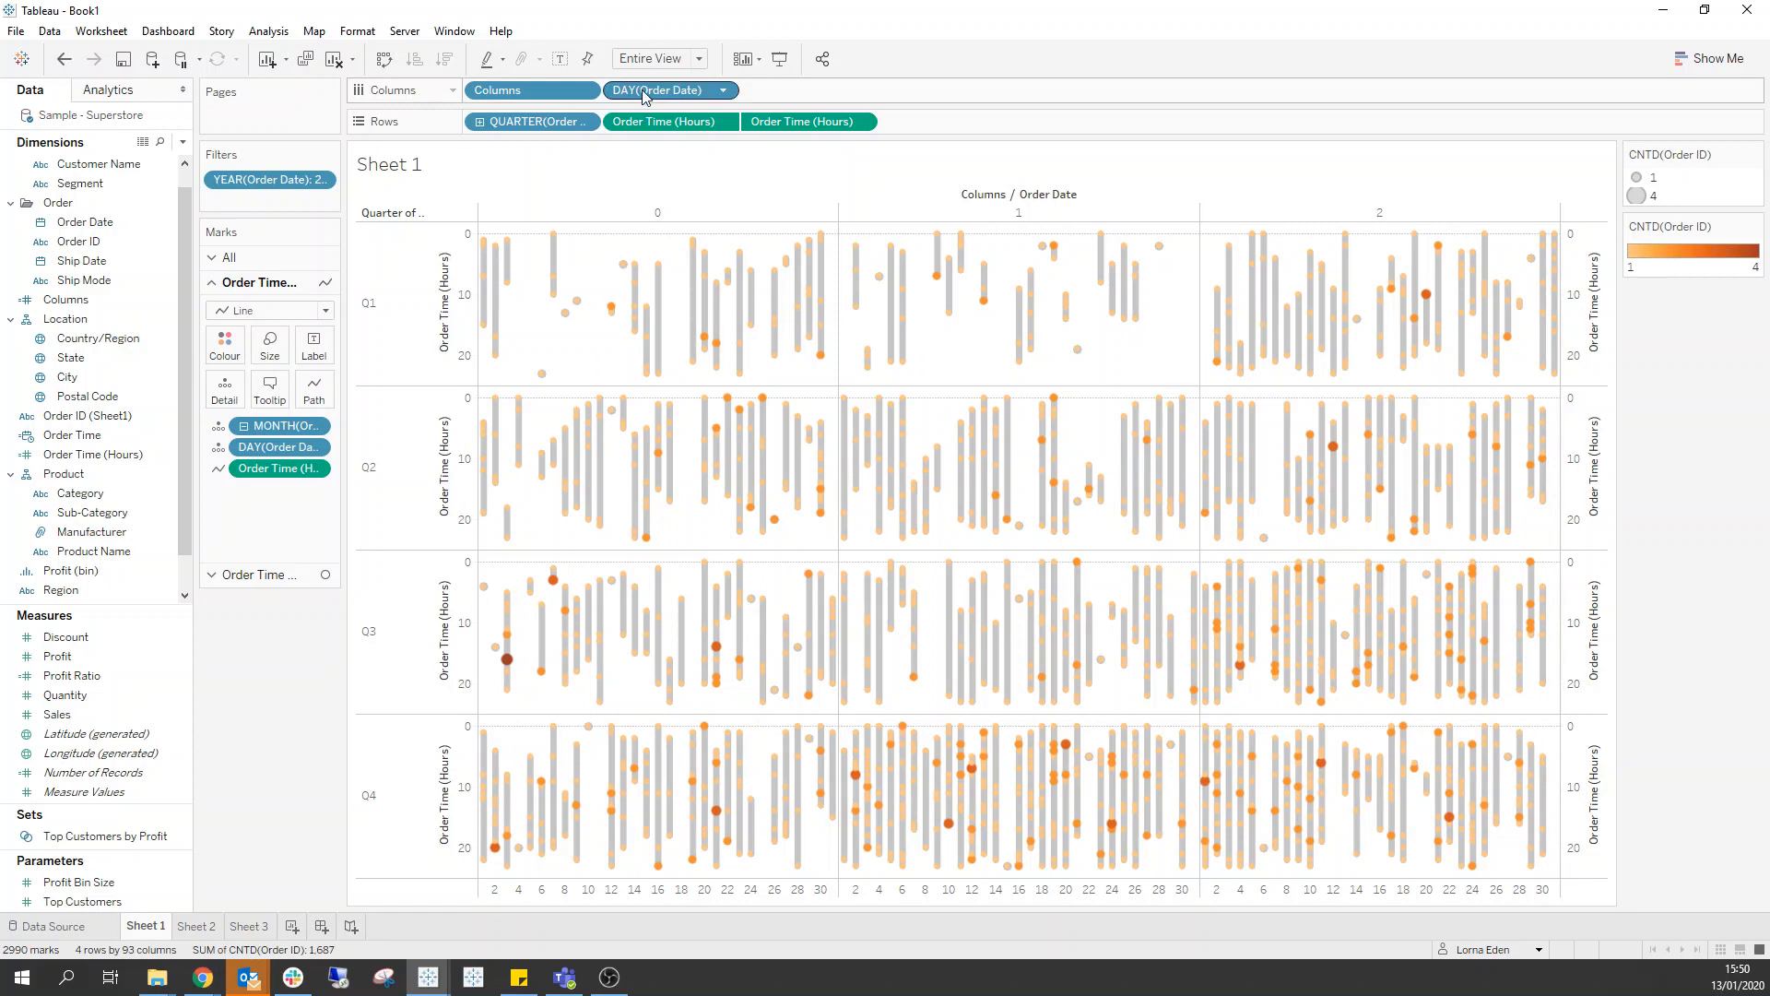
pyautogui.click(719, 91)
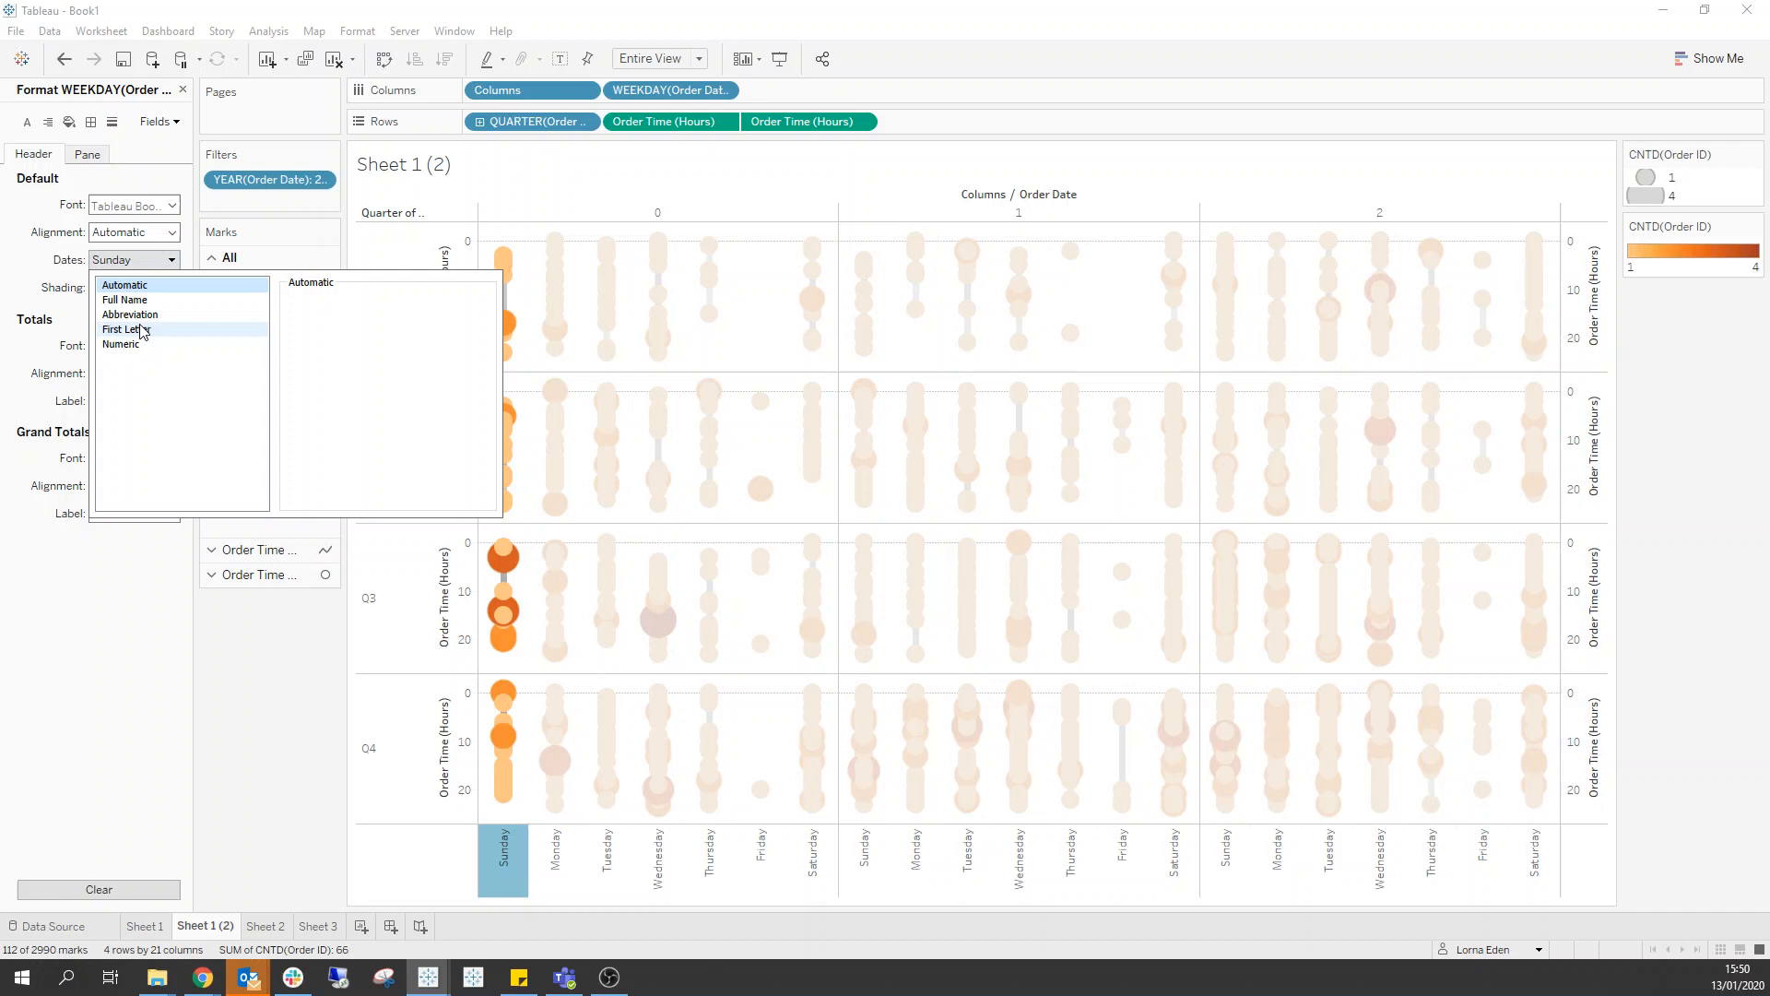
# Step: Set the weekday header labels to Abbreviation on the duplicated sheet
pyautogui.click(130, 314)
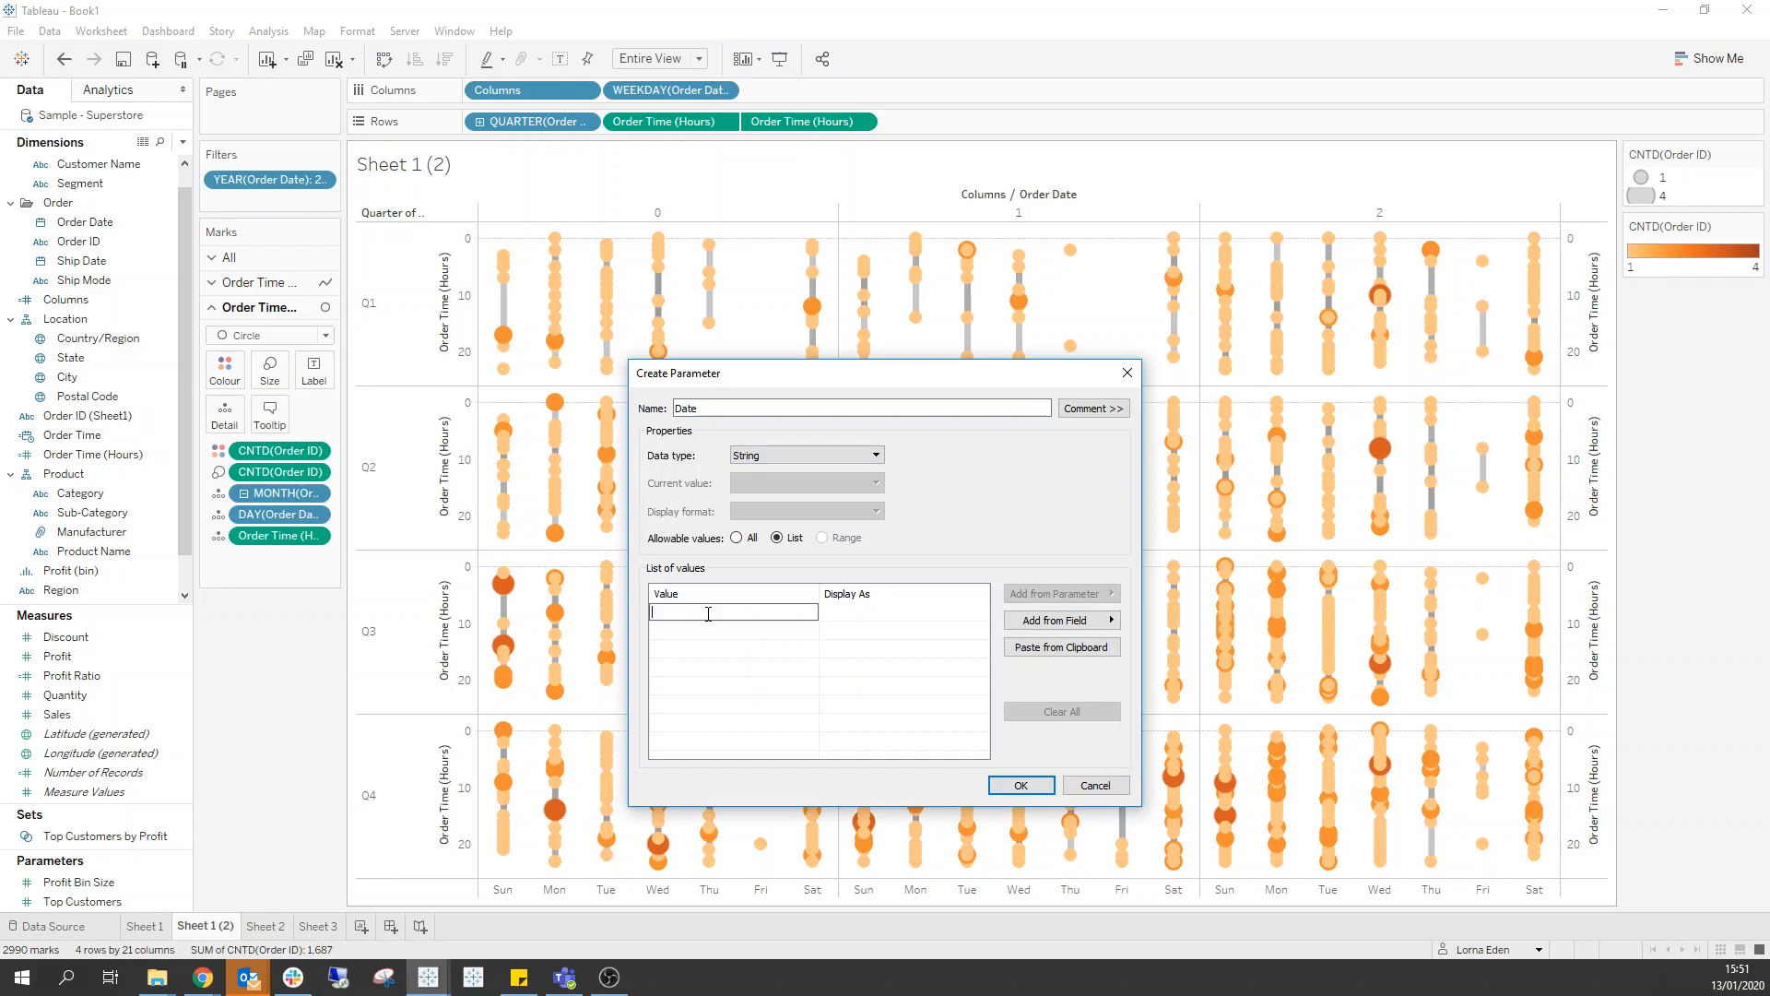
# Step: Add Weekdays as the second list value and confirm the Date parameter
pyautogui.write('Weekdays')
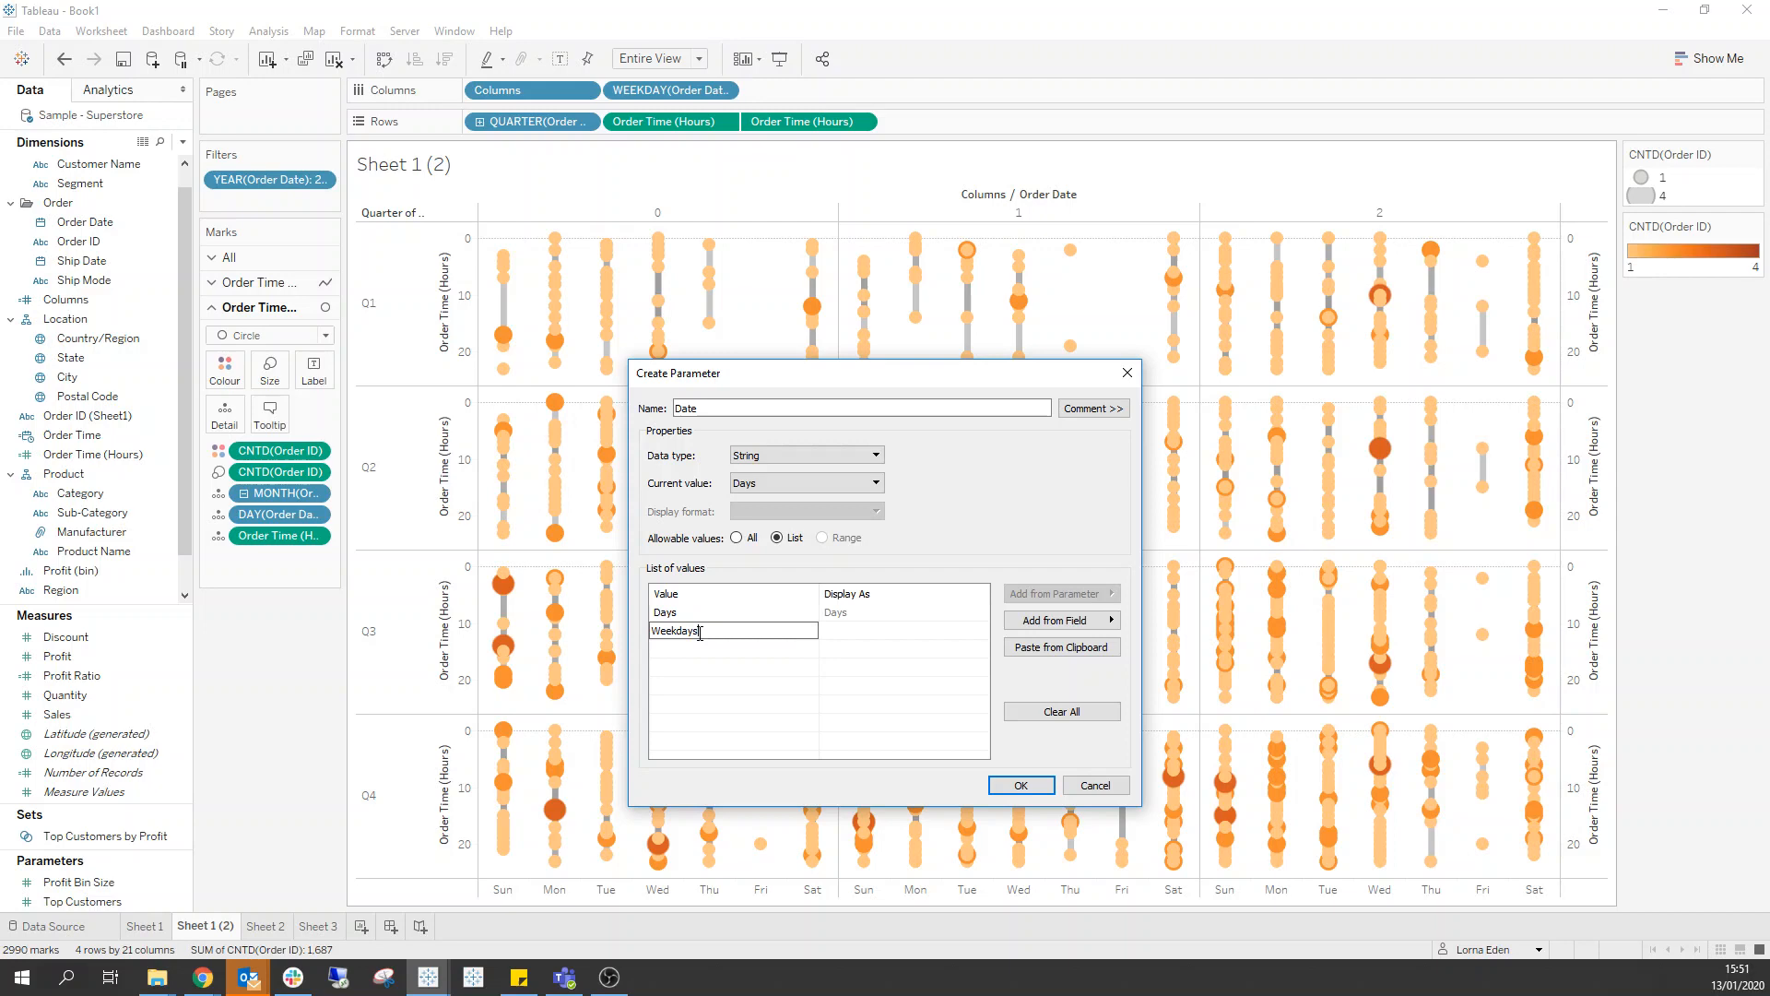
pyautogui.click(1018, 785)
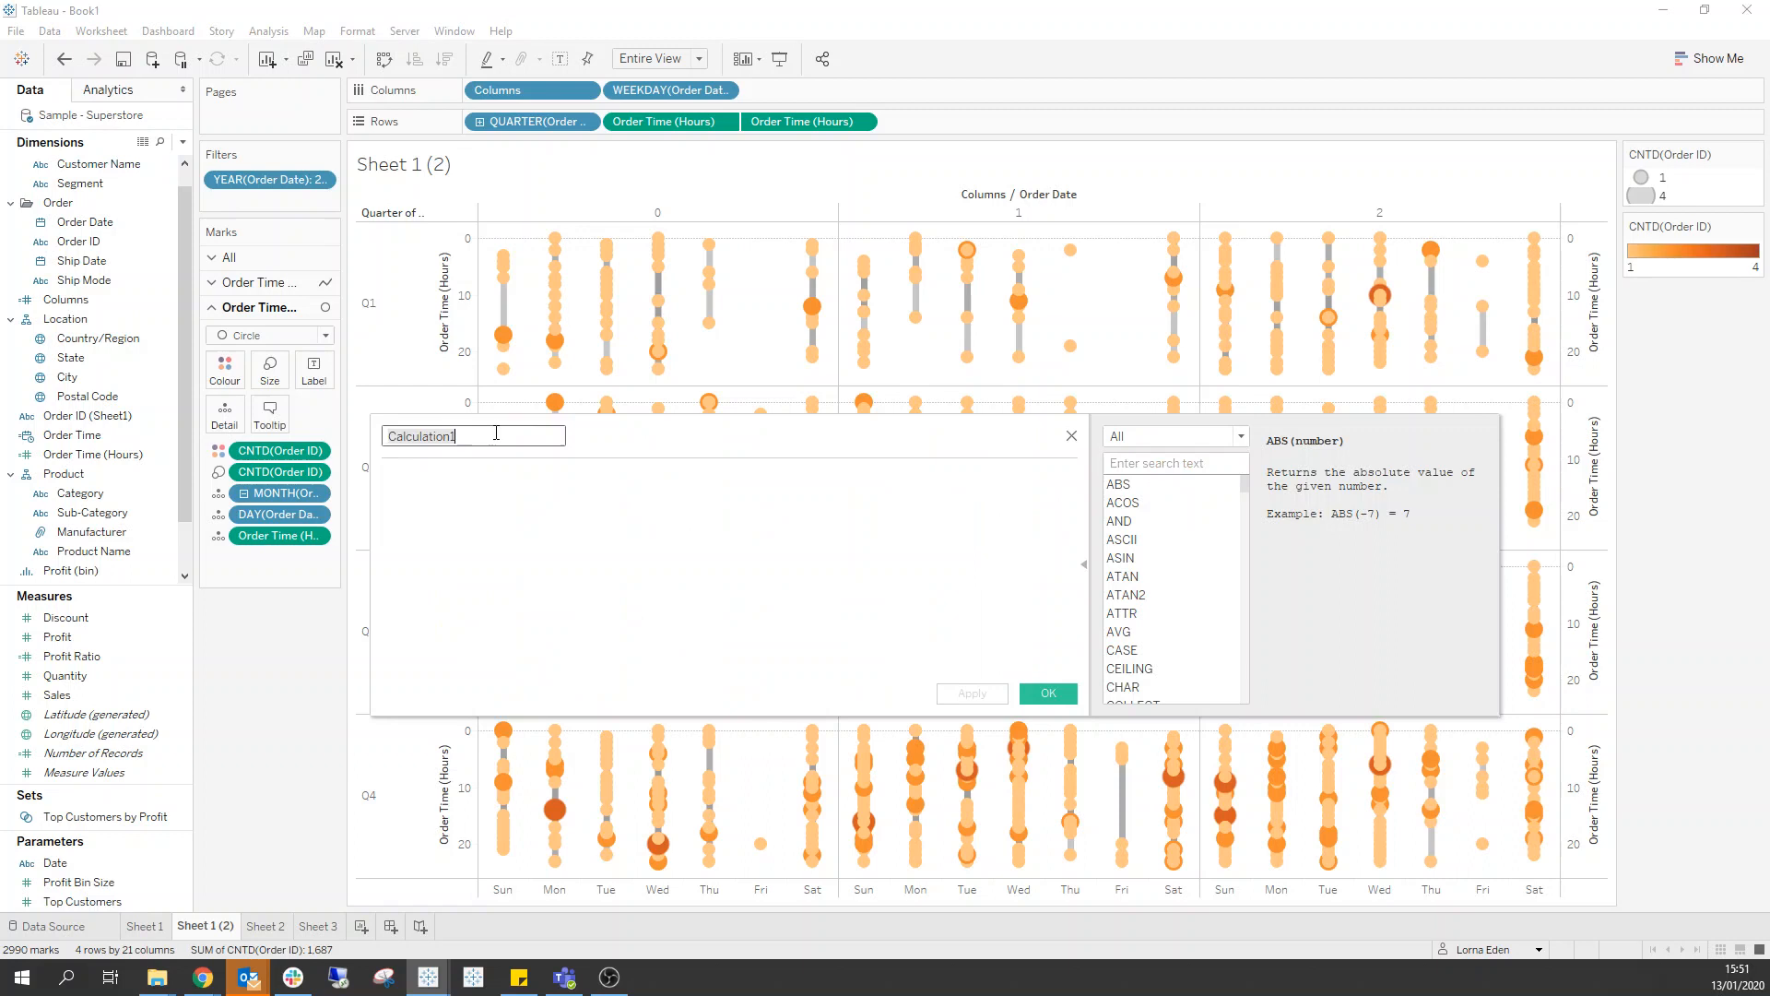
# Step: Name the calculated field Sheet Swap and enter the IF [Date] formula
pyautogui.write('Sheet Swap')
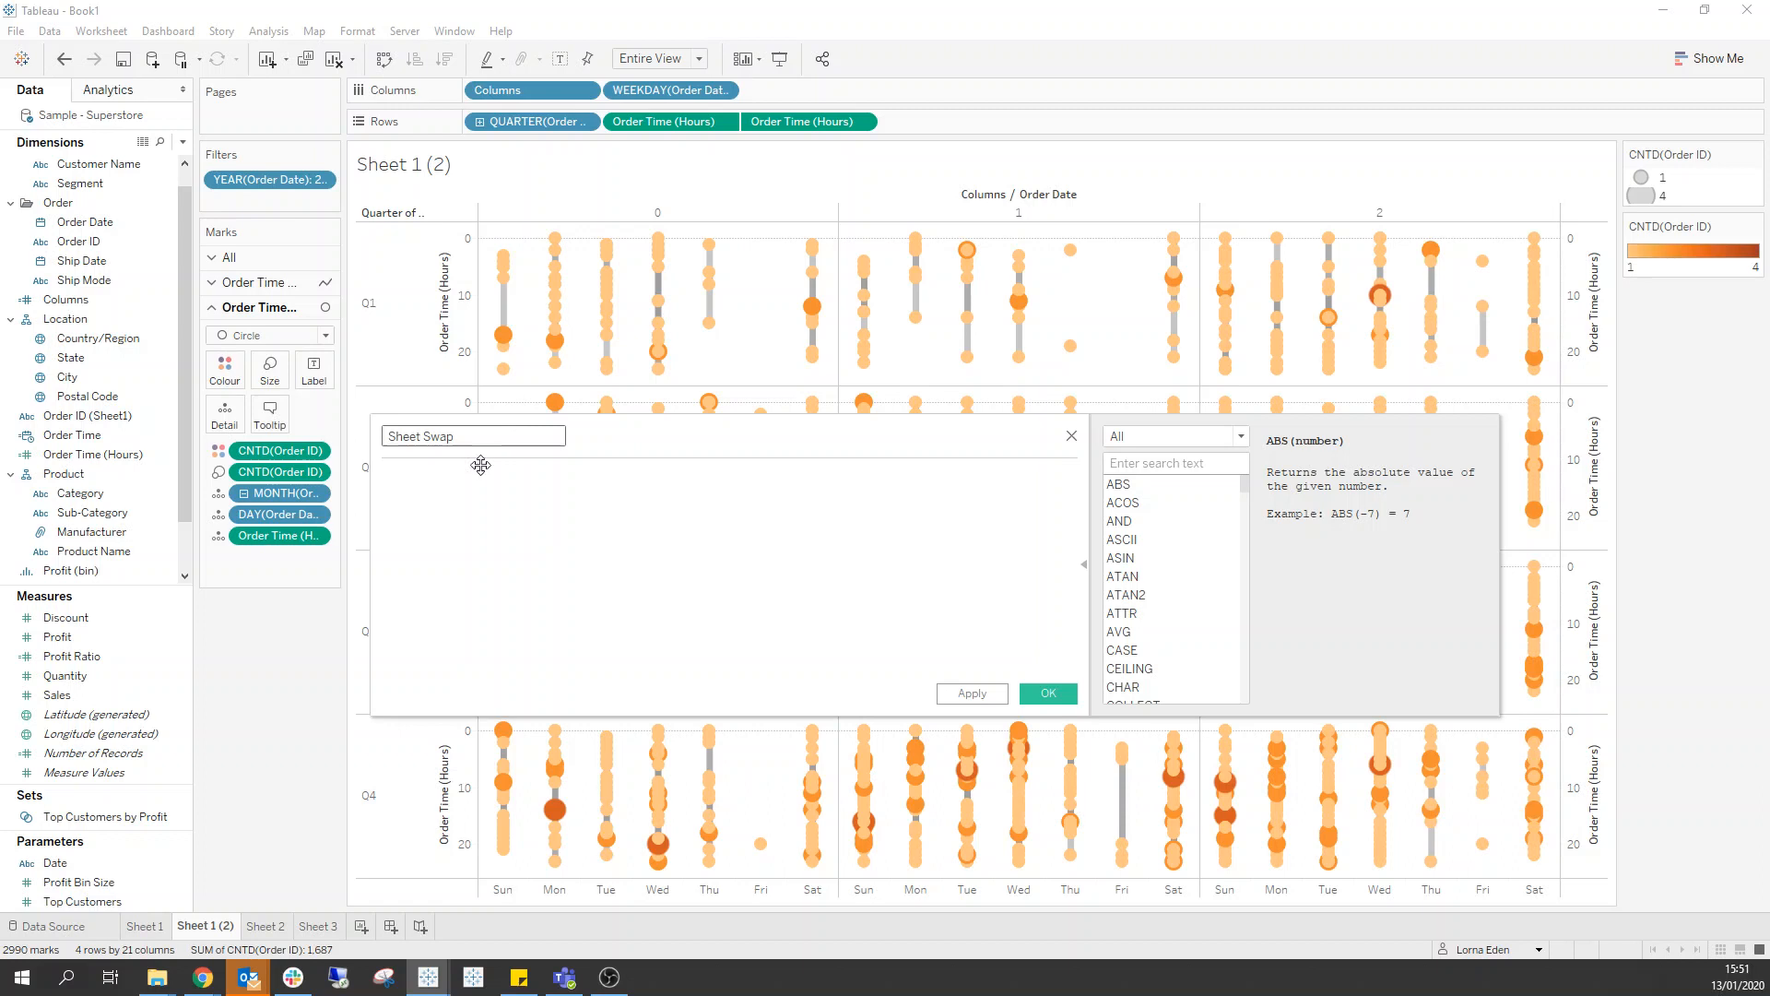
pyautogui.write('IF [Date]')
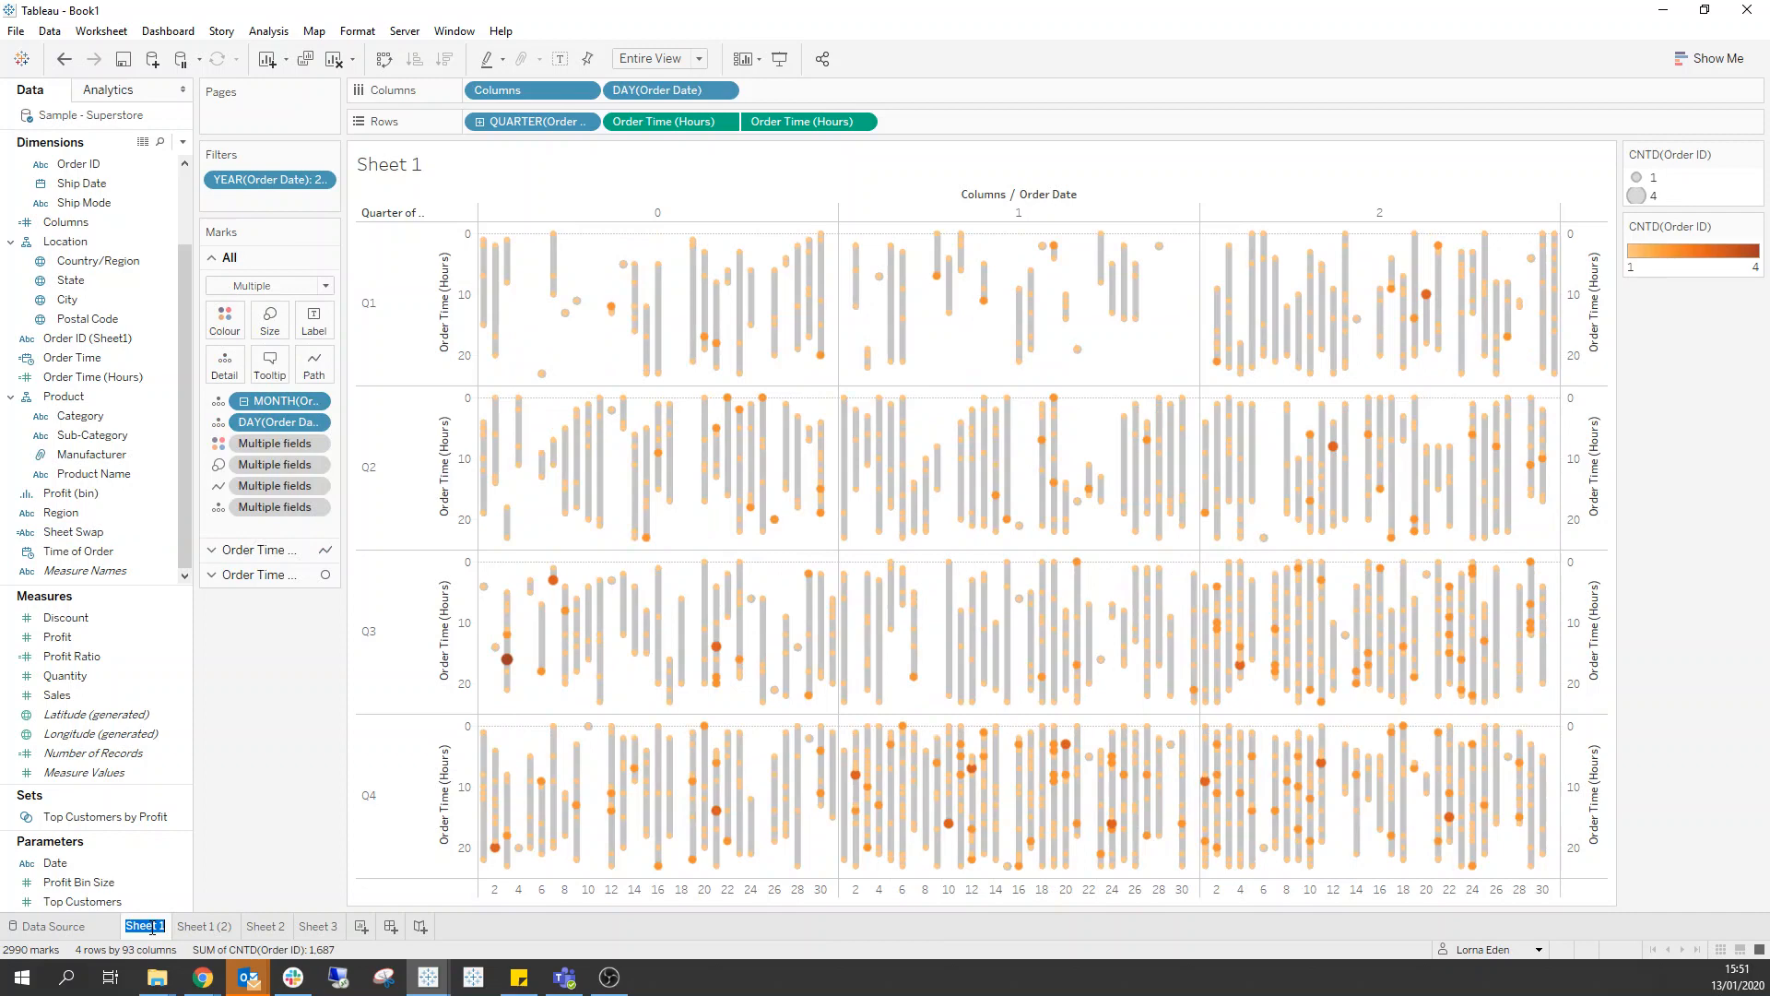
# Step: Rename the first sheet Days, keep only Sheet Swap value D, and rename the second sheet
pyautogui.click(188, 926)
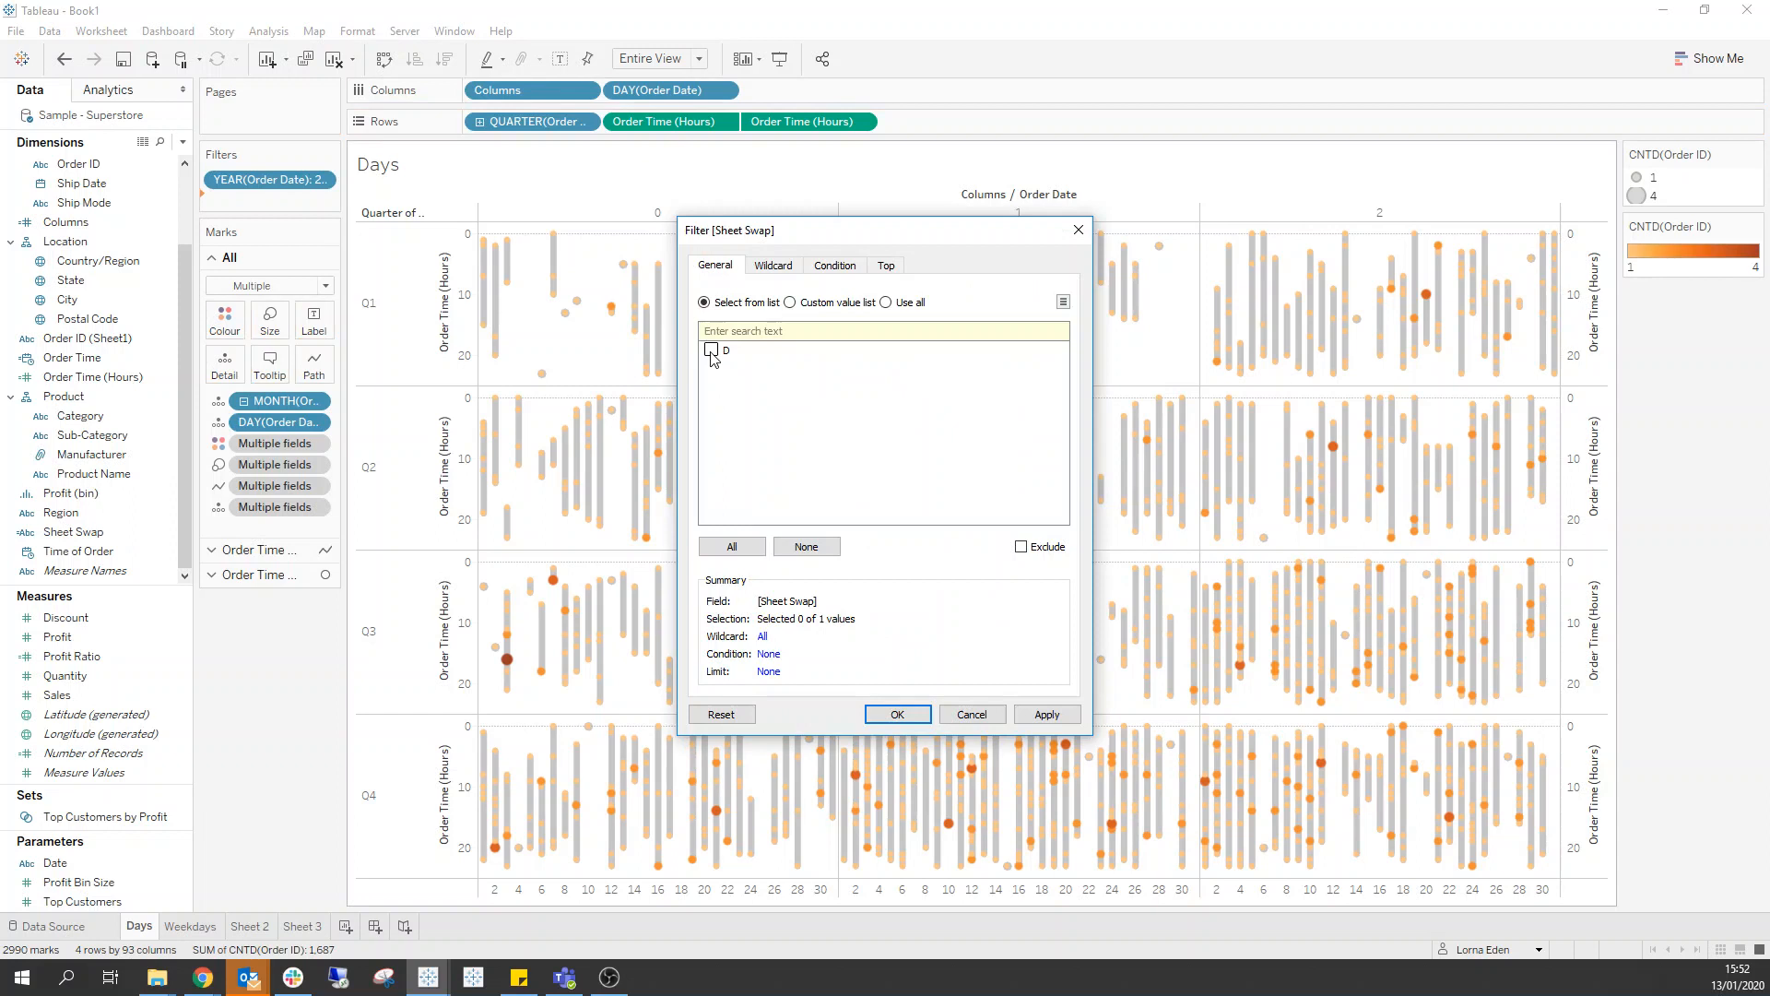
pyautogui.click(896, 713)
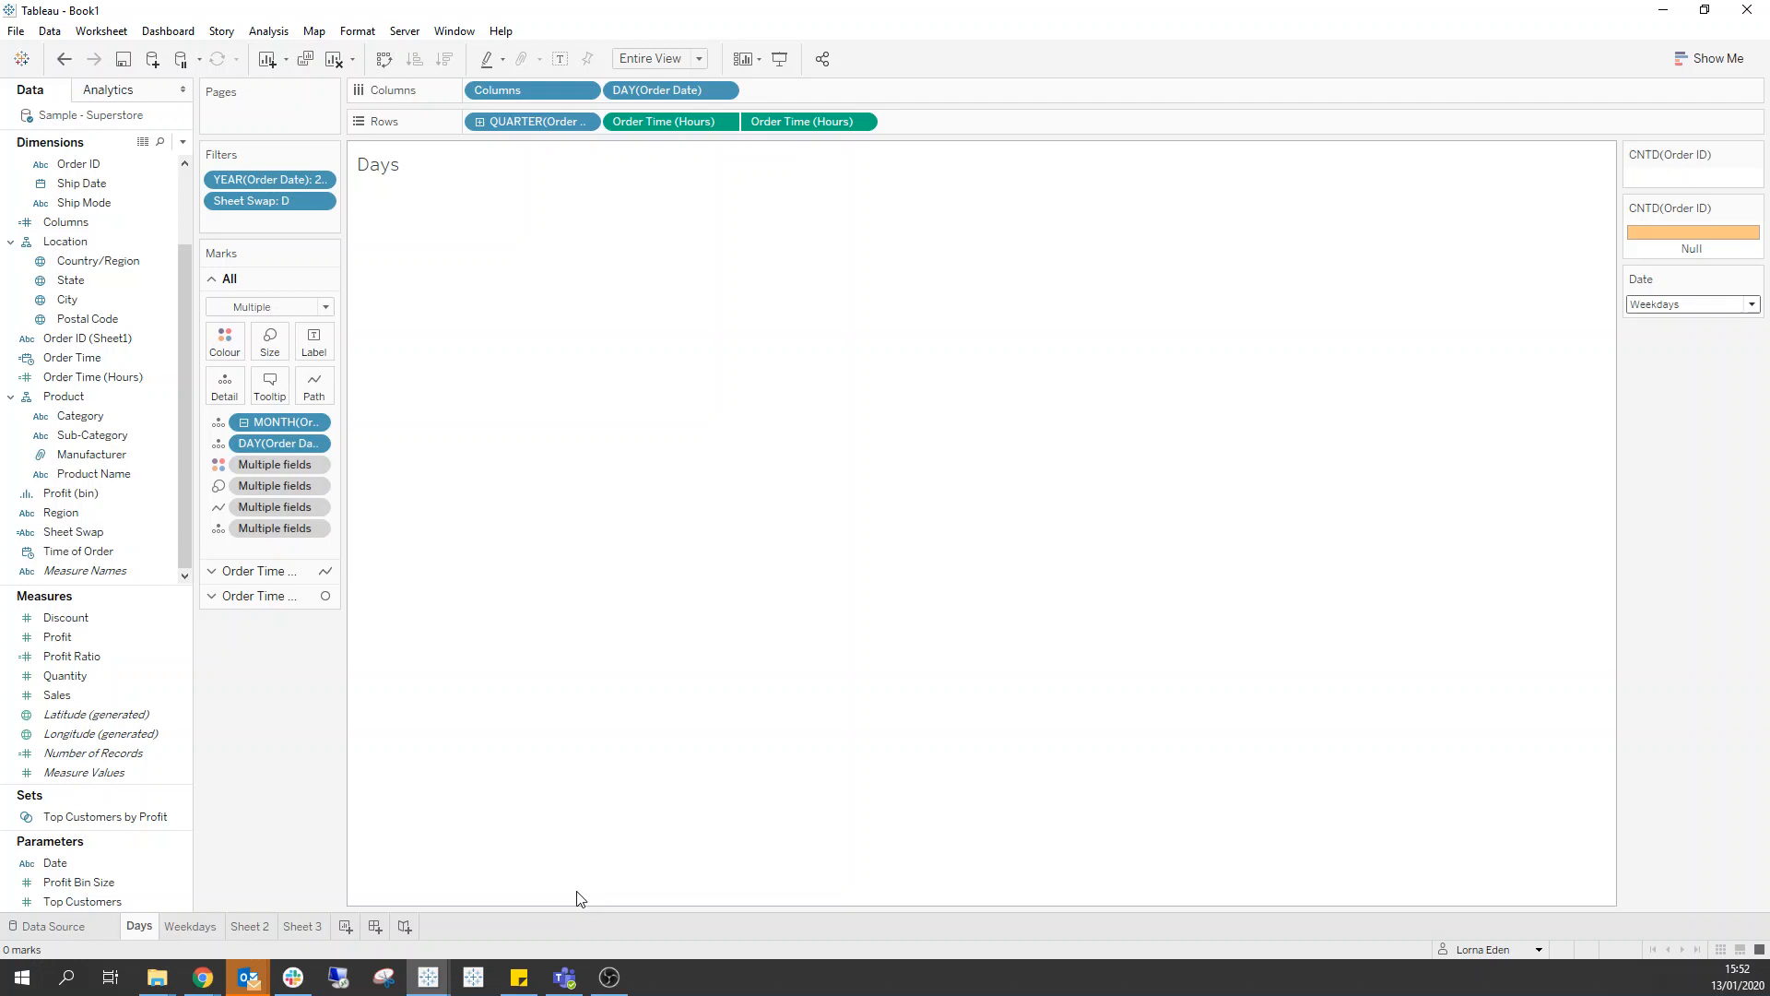
pyautogui.click(188, 926)
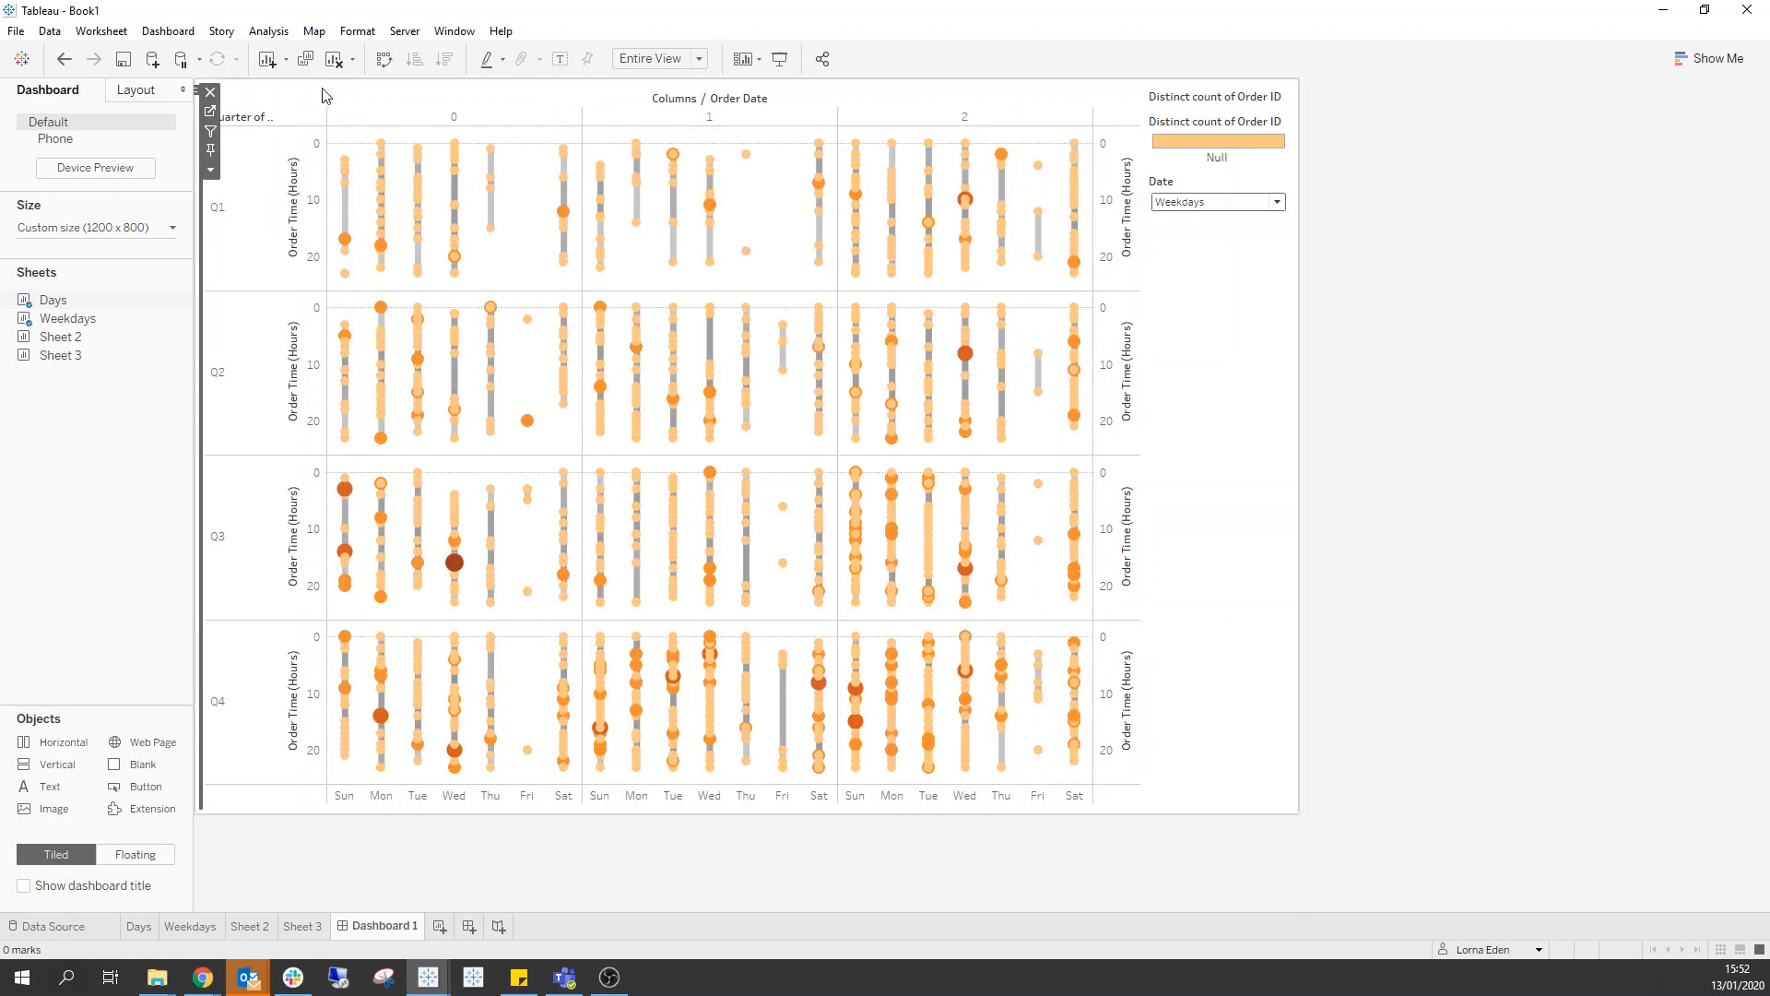
# Step: Hide the column-number header above the weekdays chart on the dashboard
pyautogui.rightClick(246, 116)
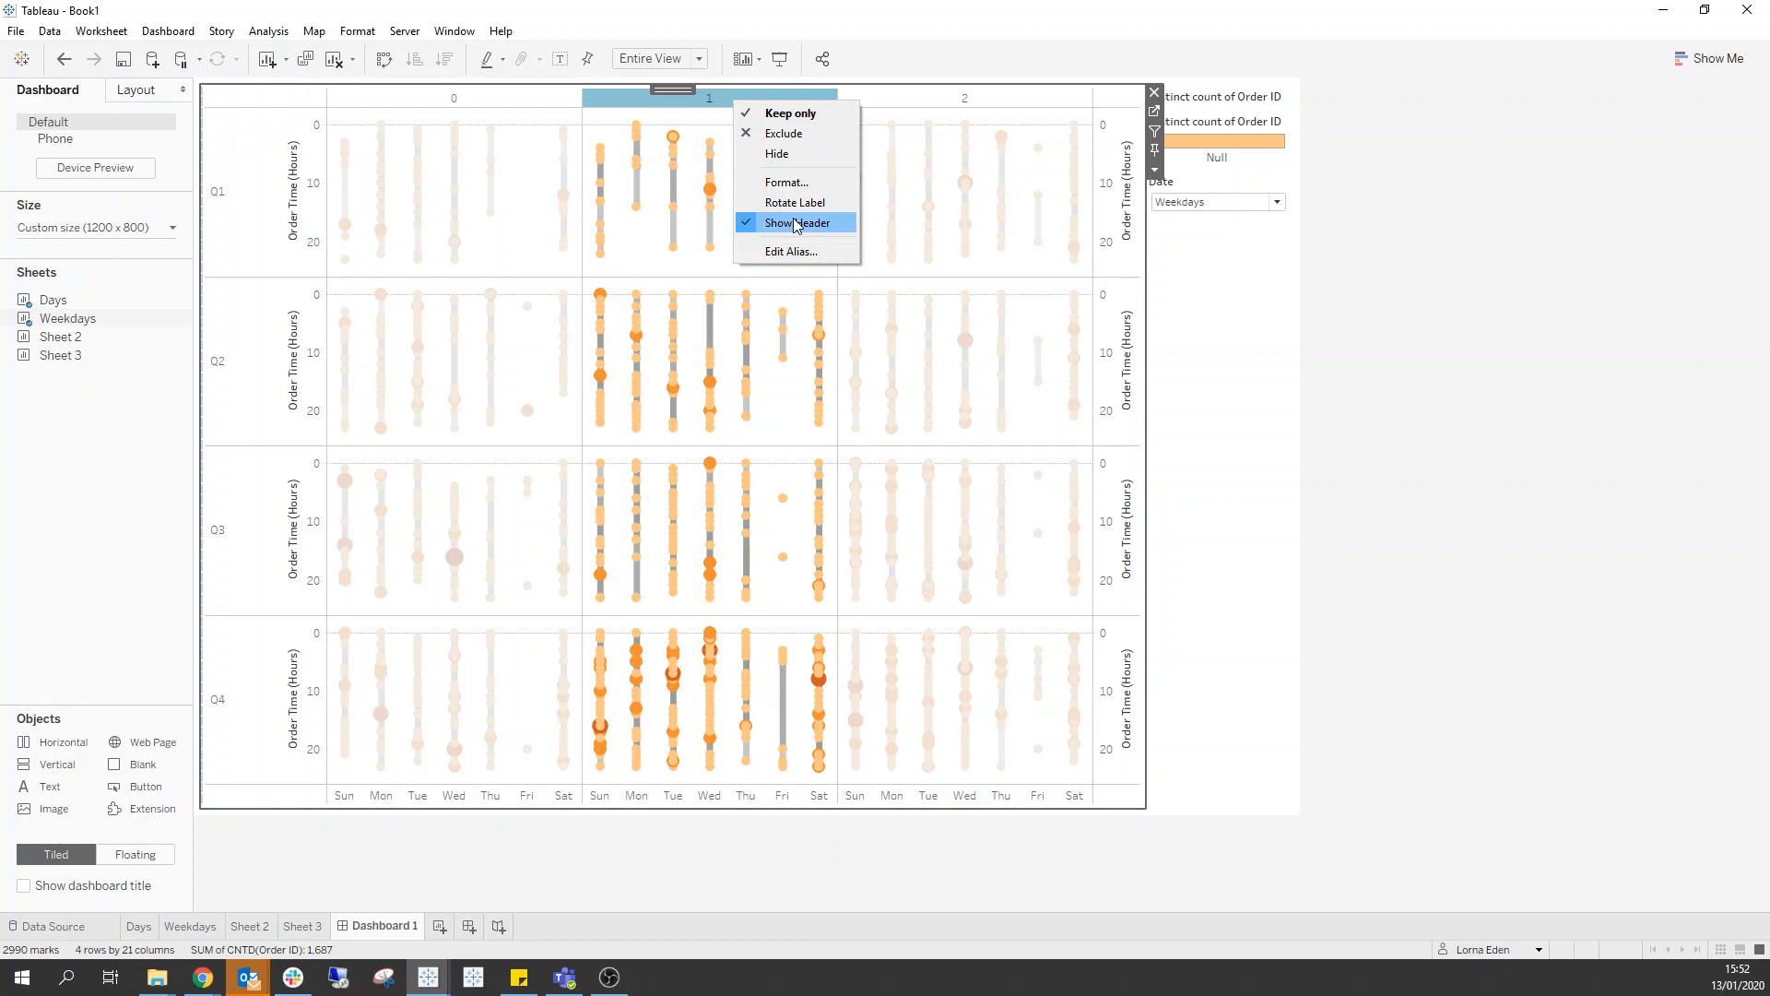
pyautogui.click(794, 222)
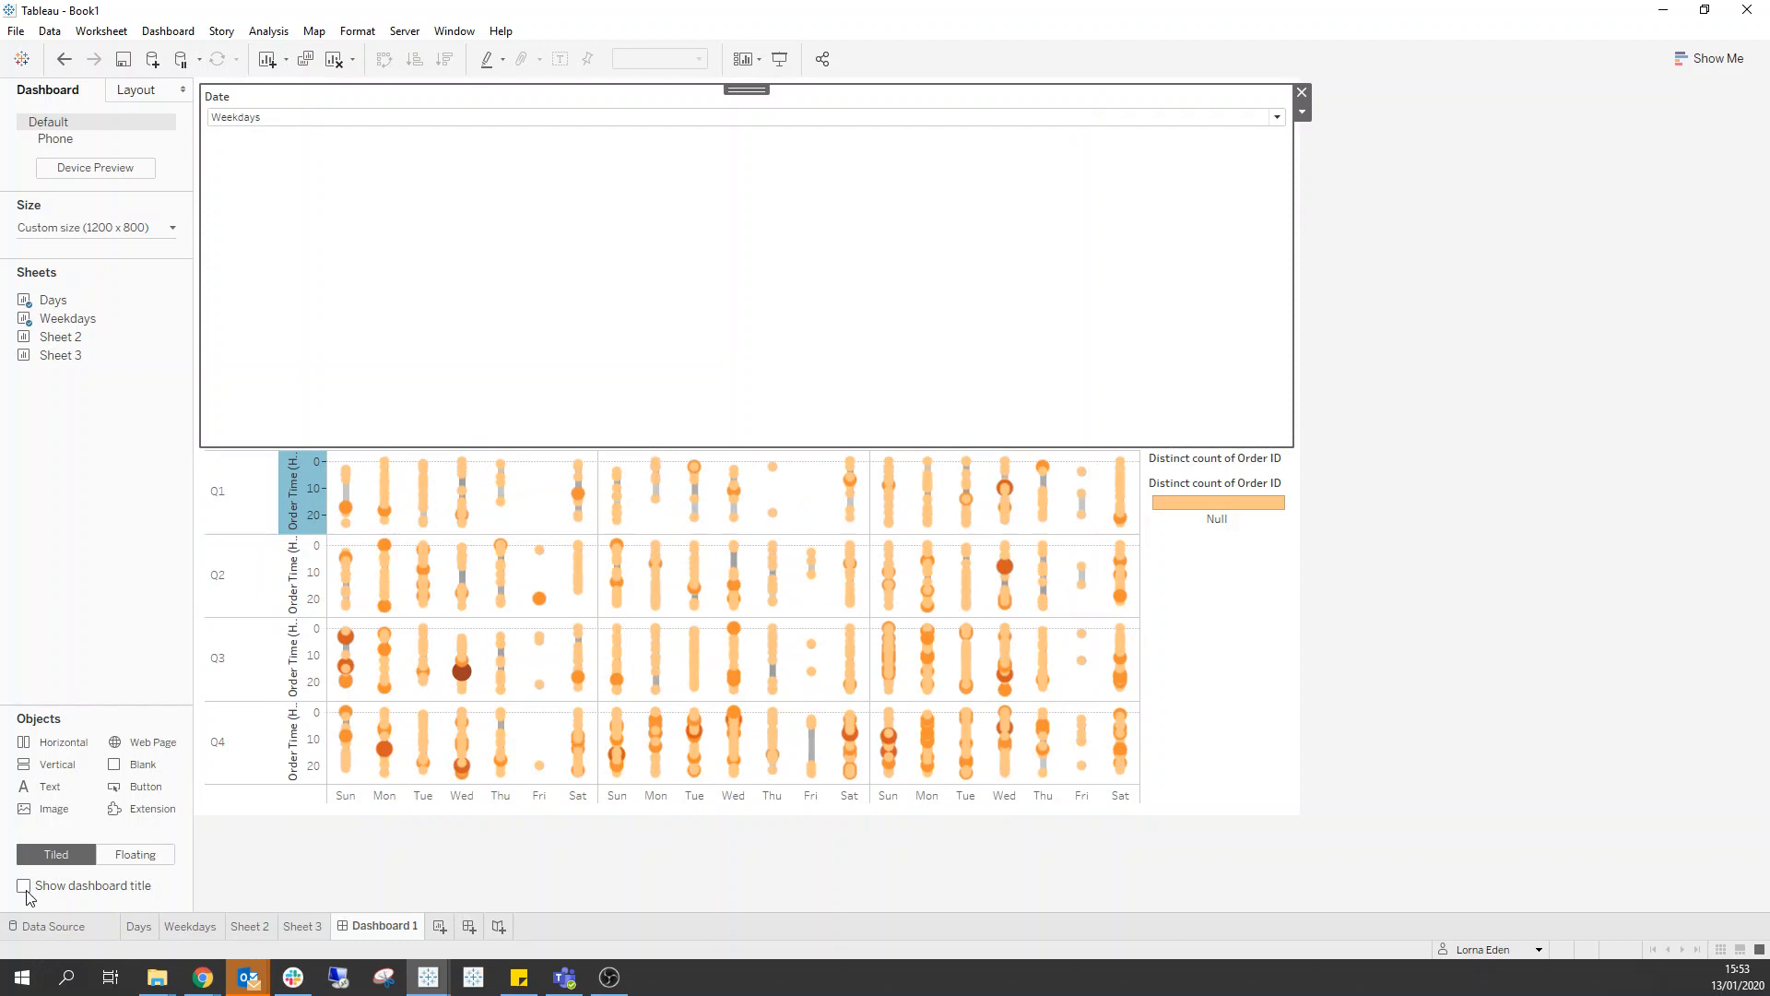
# Step: Show the dashboard title, move the Date control right, and set it to Days
pyautogui.click(22, 885)
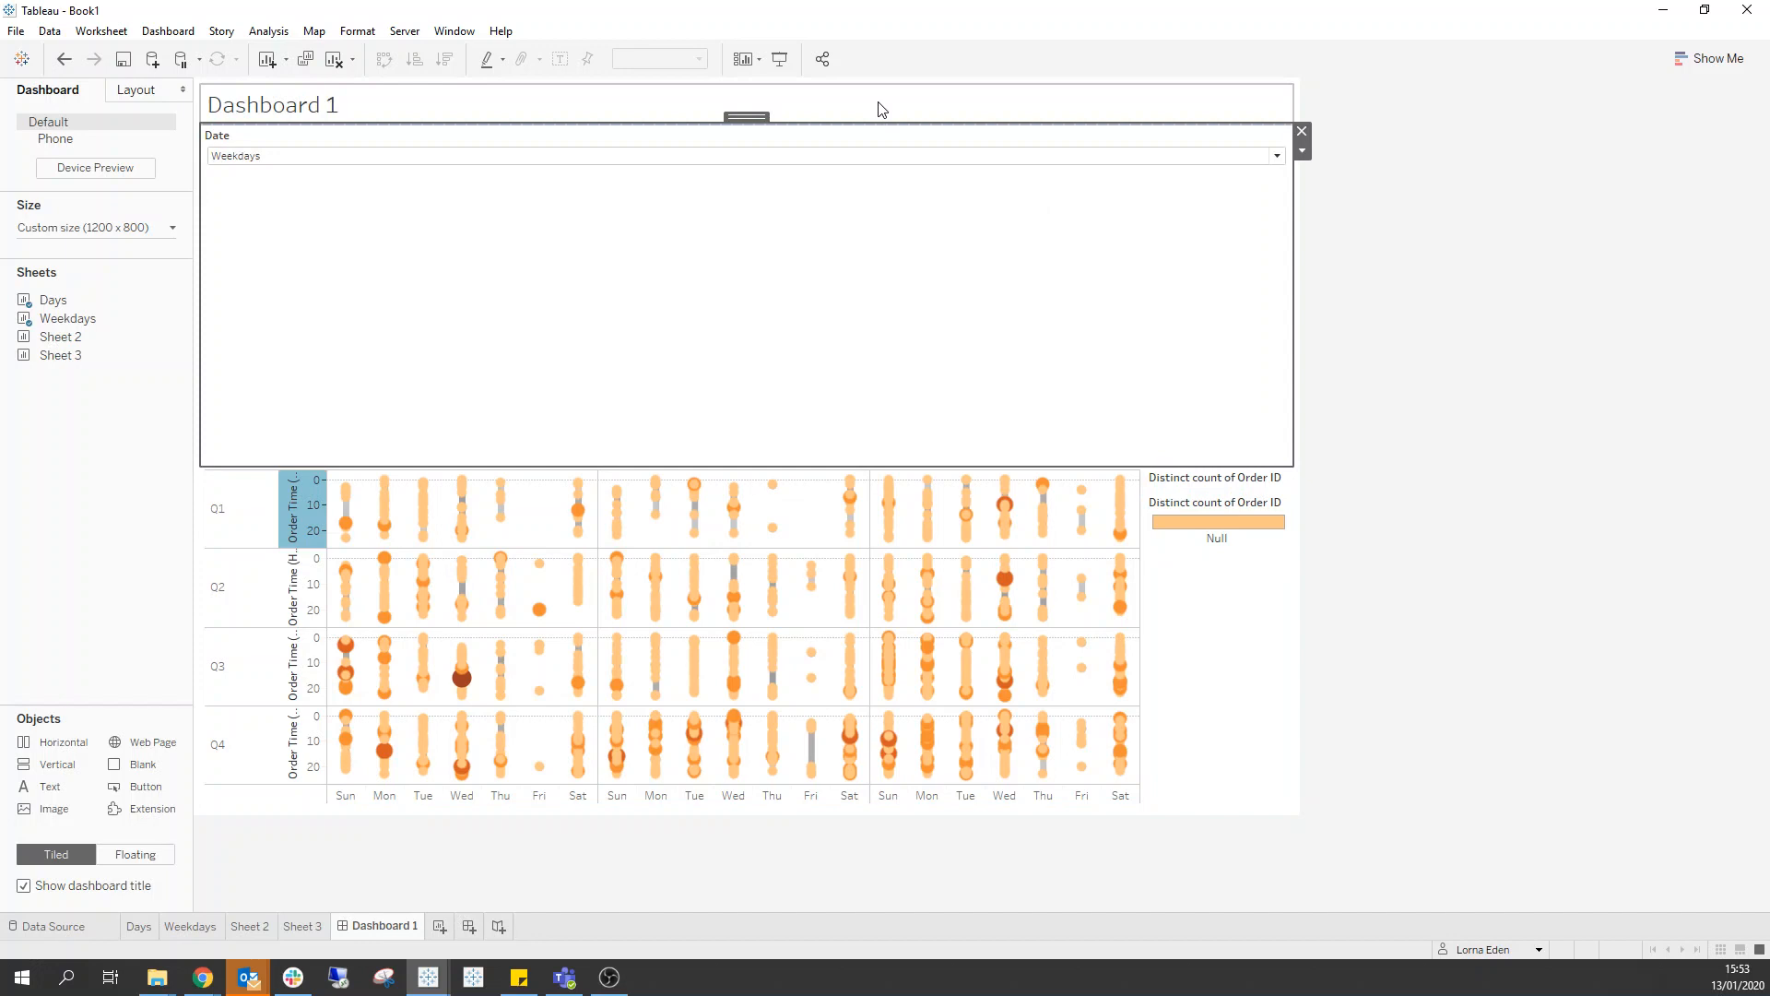
pyautogui.moveTo(745, 116); pyautogui.dragTo(1217, 92)
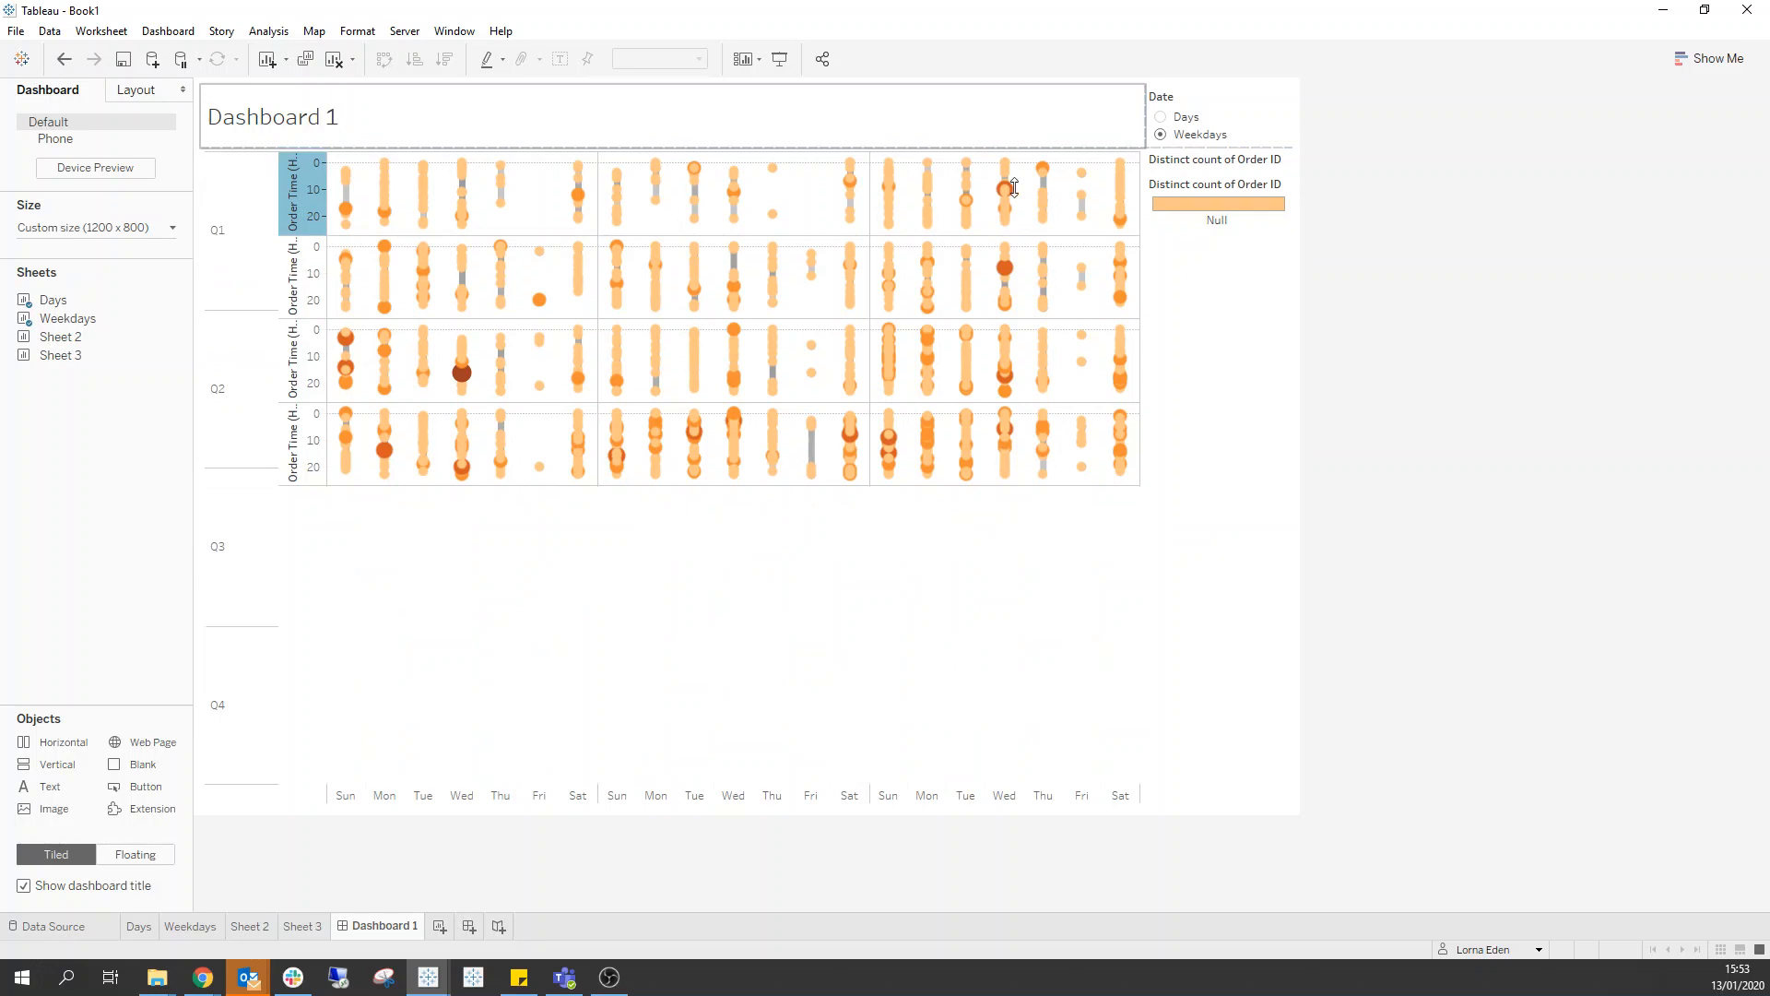
pyautogui.click(1160, 117)
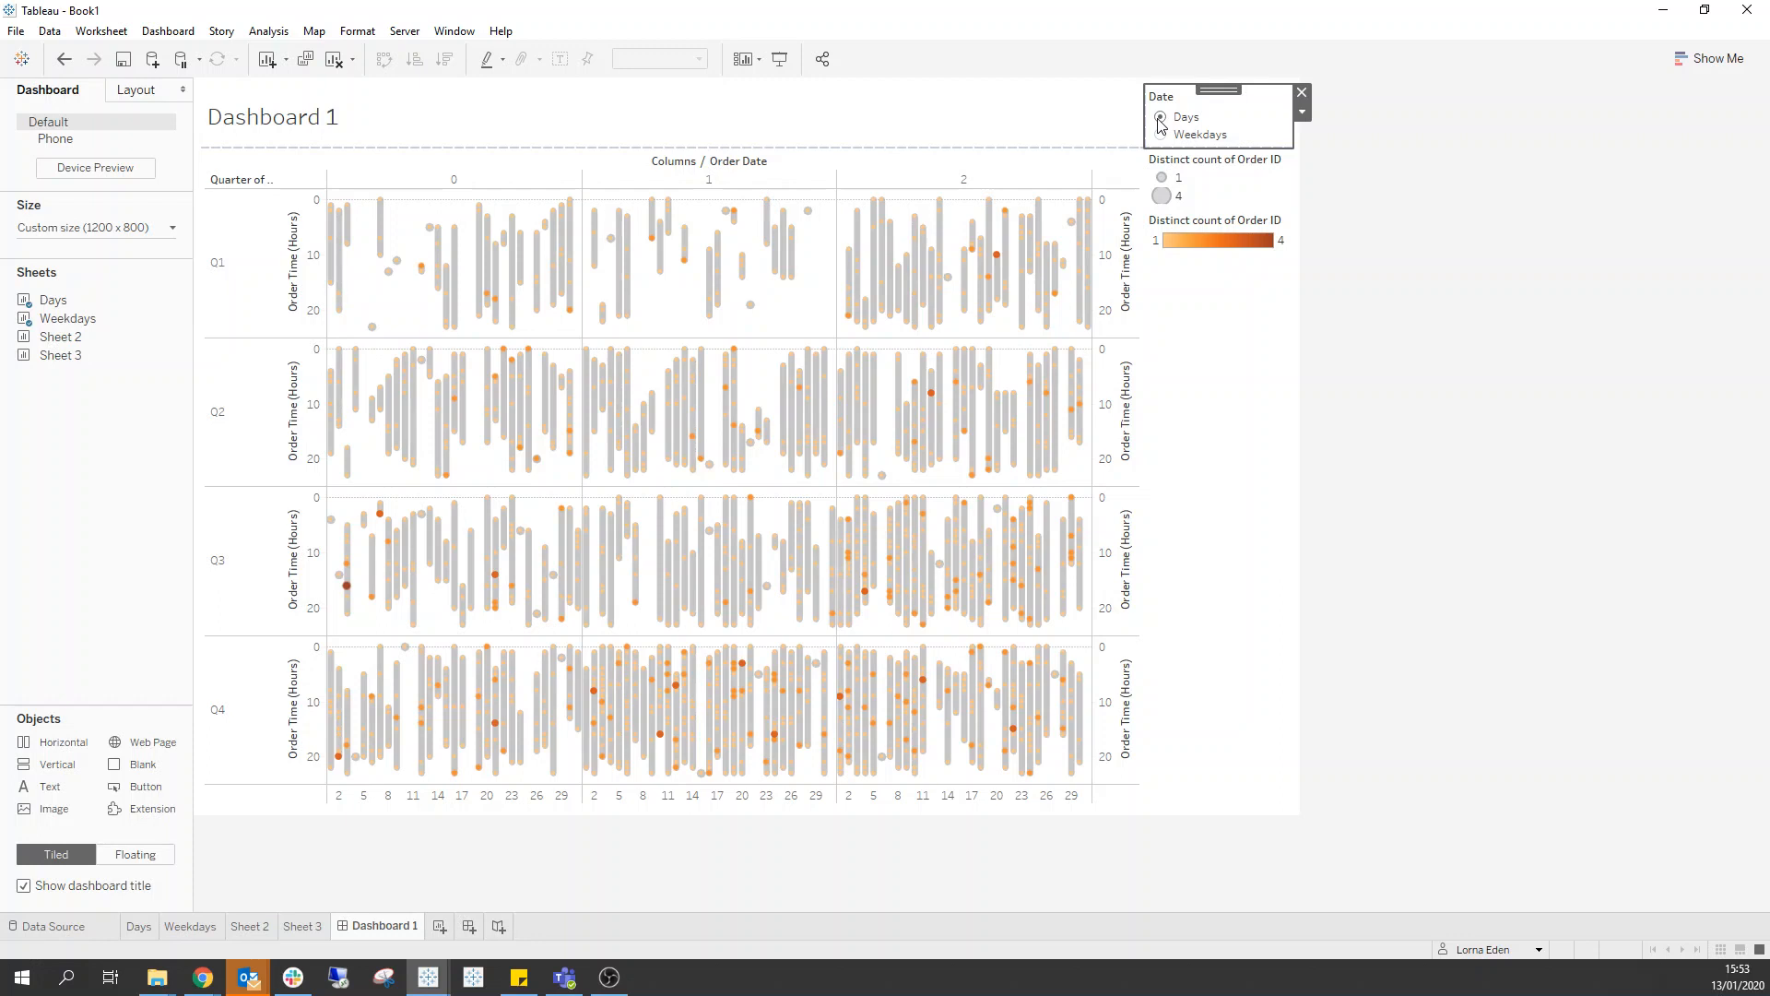
pyautogui.click(1160, 119)
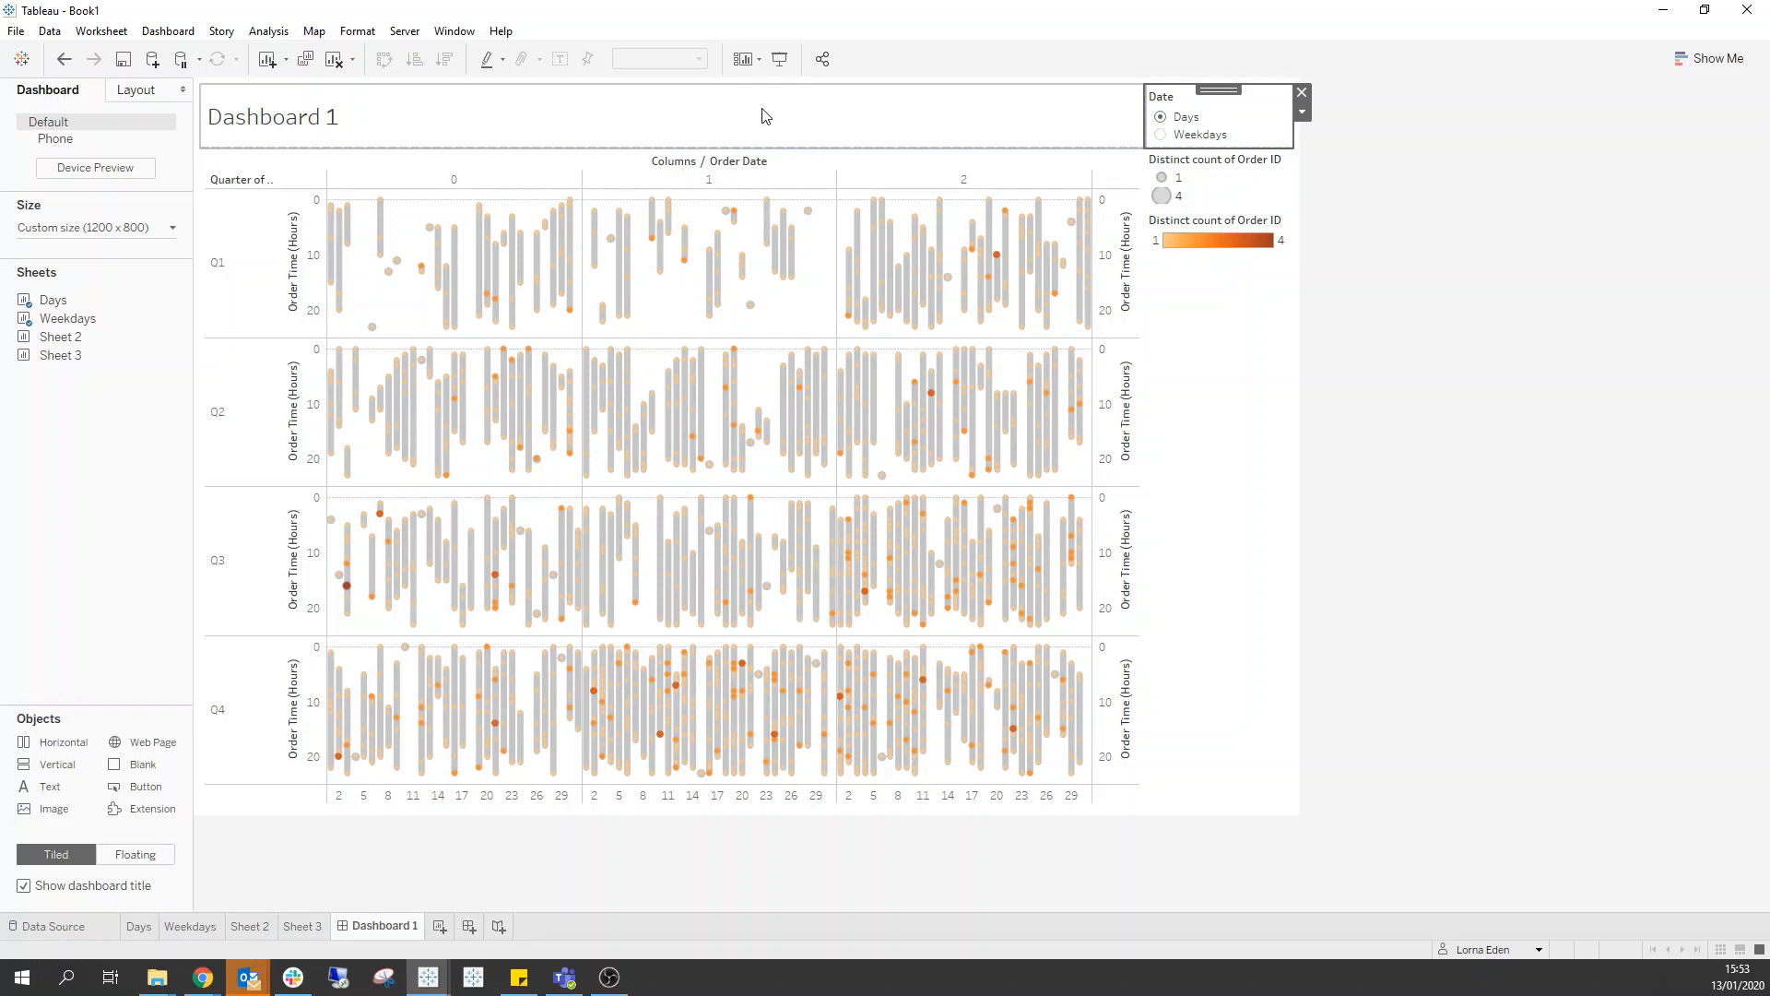